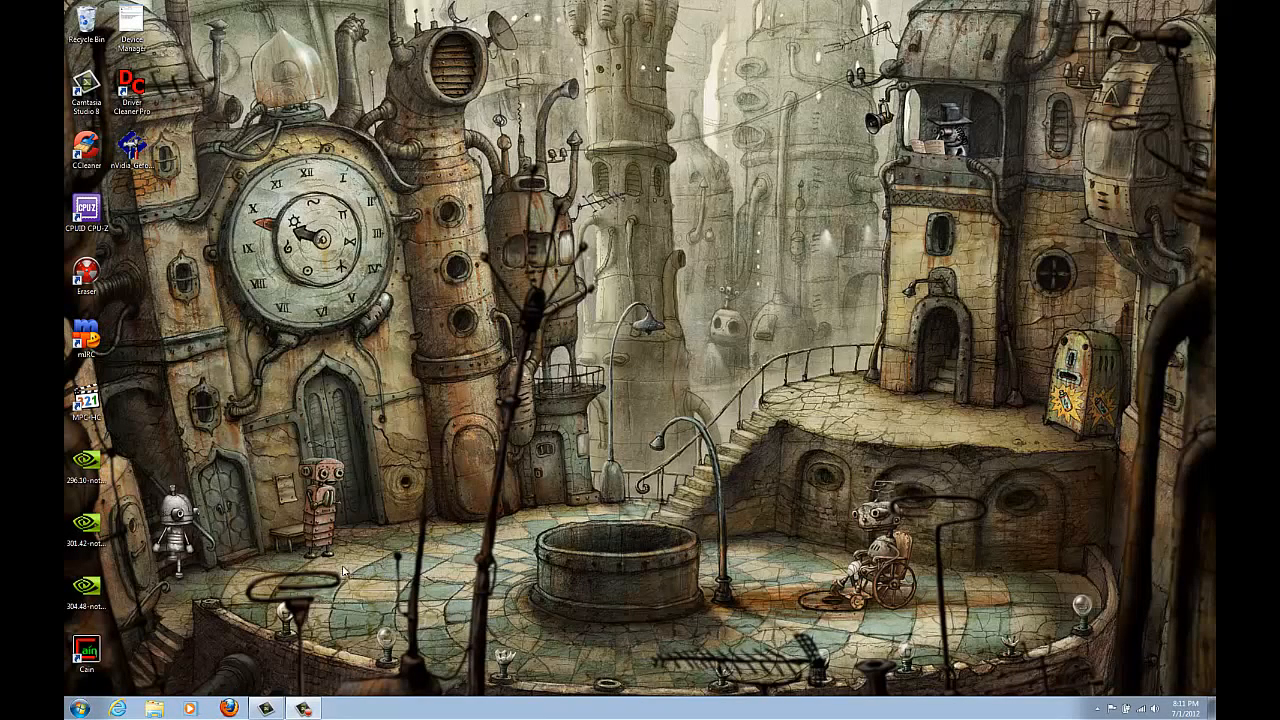
{"action": "mouse_move", "coordinate": [232, 582]}
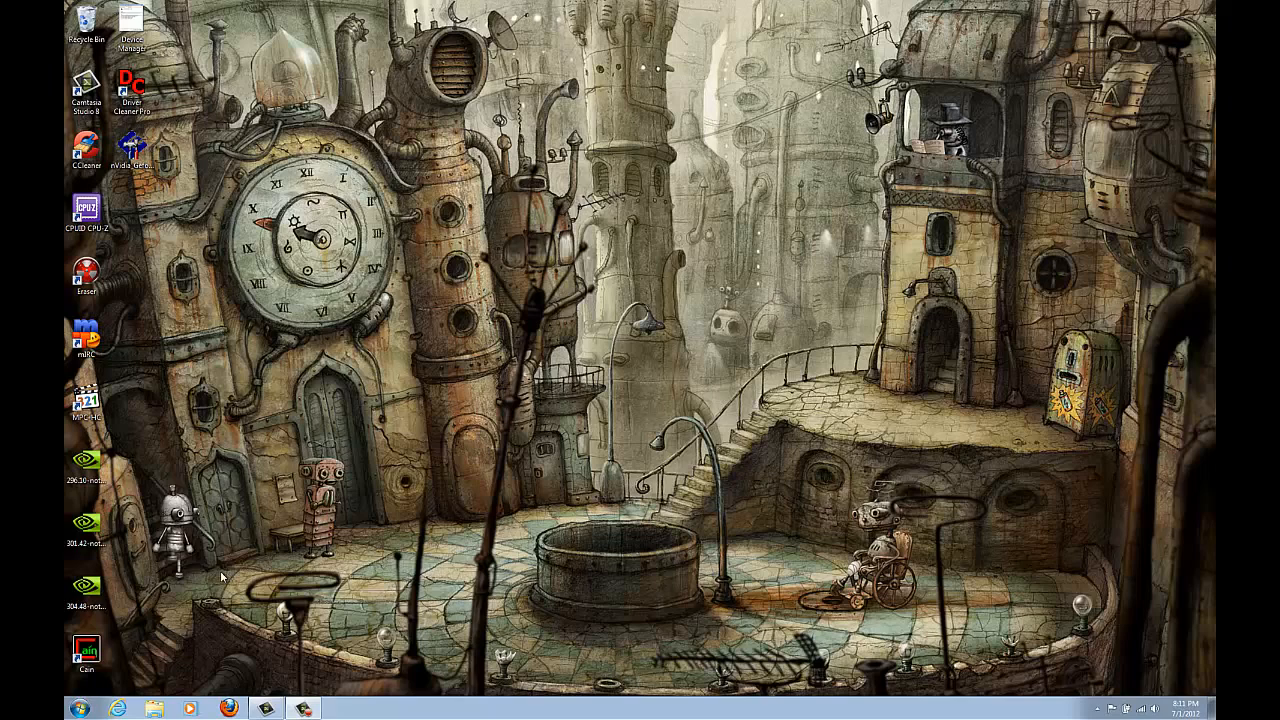
{"action": "mouse_move", "coordinate": [164, 584]}
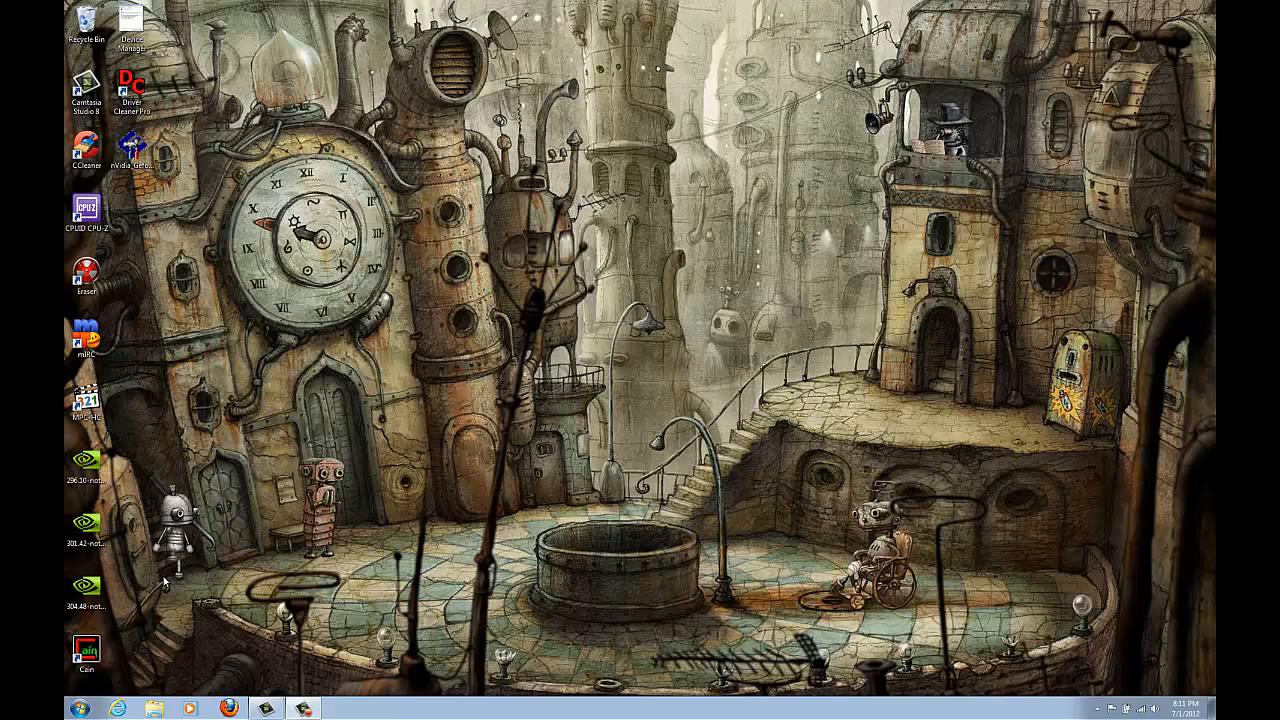
{"action": "mouse_move", "coordinate": [158, 616]}
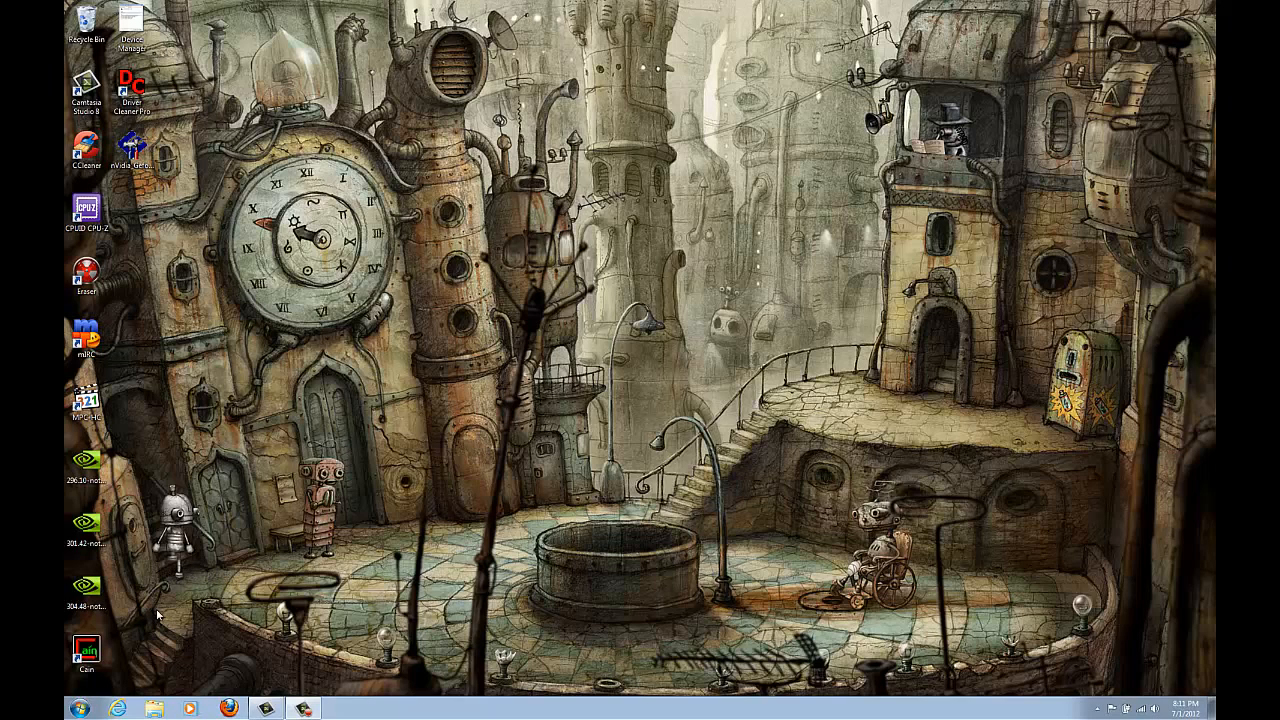
{"action": "mouse_move", "coordinate": [152, 600]}
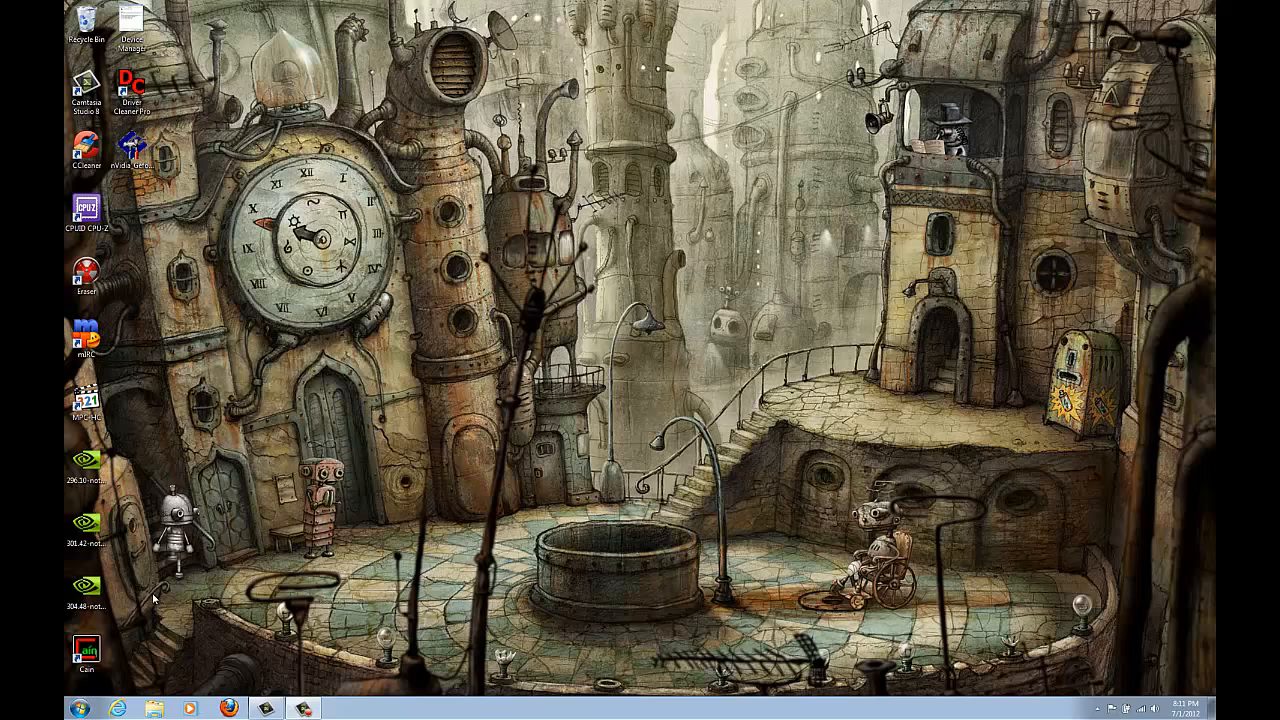
{"action": "mouse_move", "coordinate": [118, 600]}
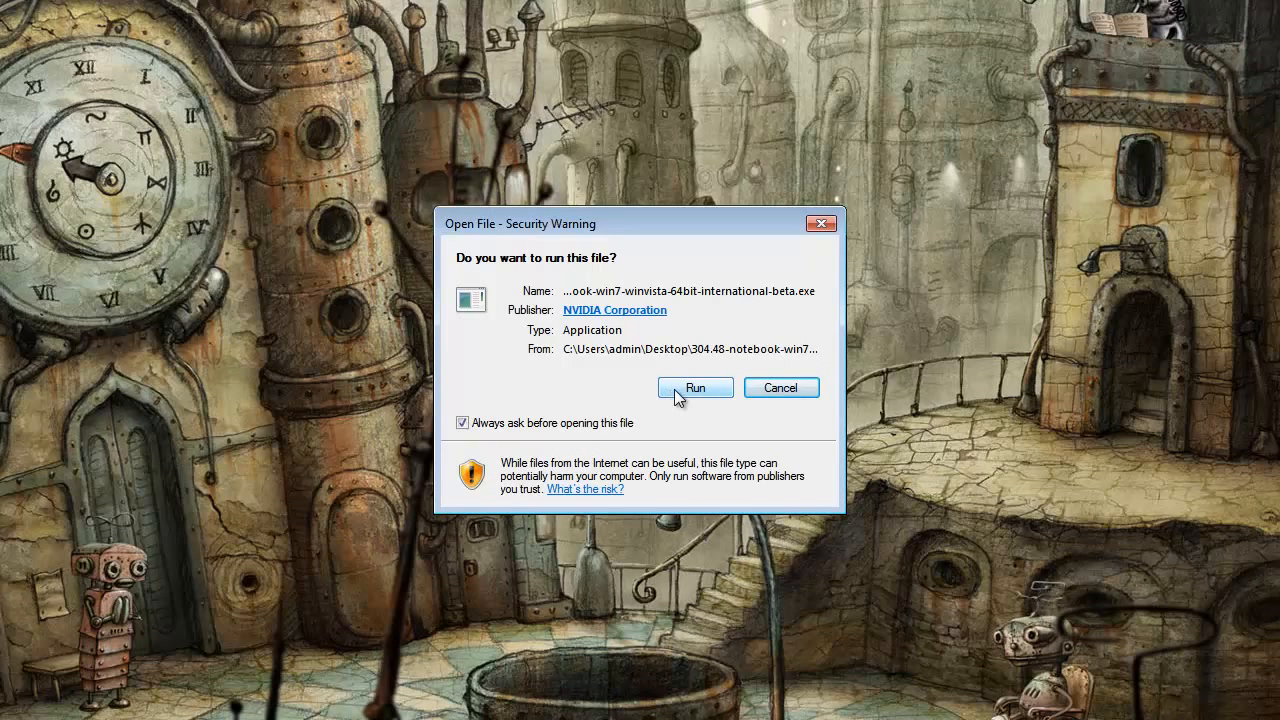
Run the downloaded 304.48 package and accept the default C:\NVIDIA\DisplayDriver extraction folder.
{"action": "left_click", "coordinate": [696, 388]}
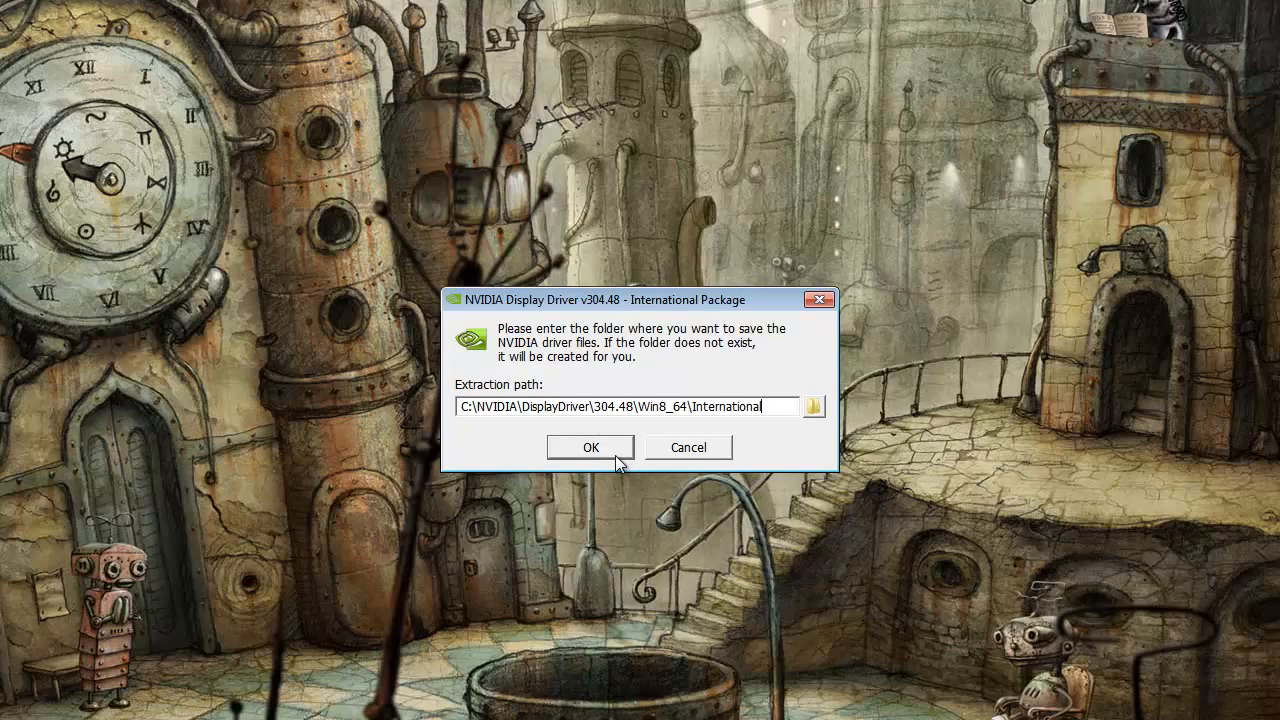
{"action": "left_click", "coordinate": [590, 448]}
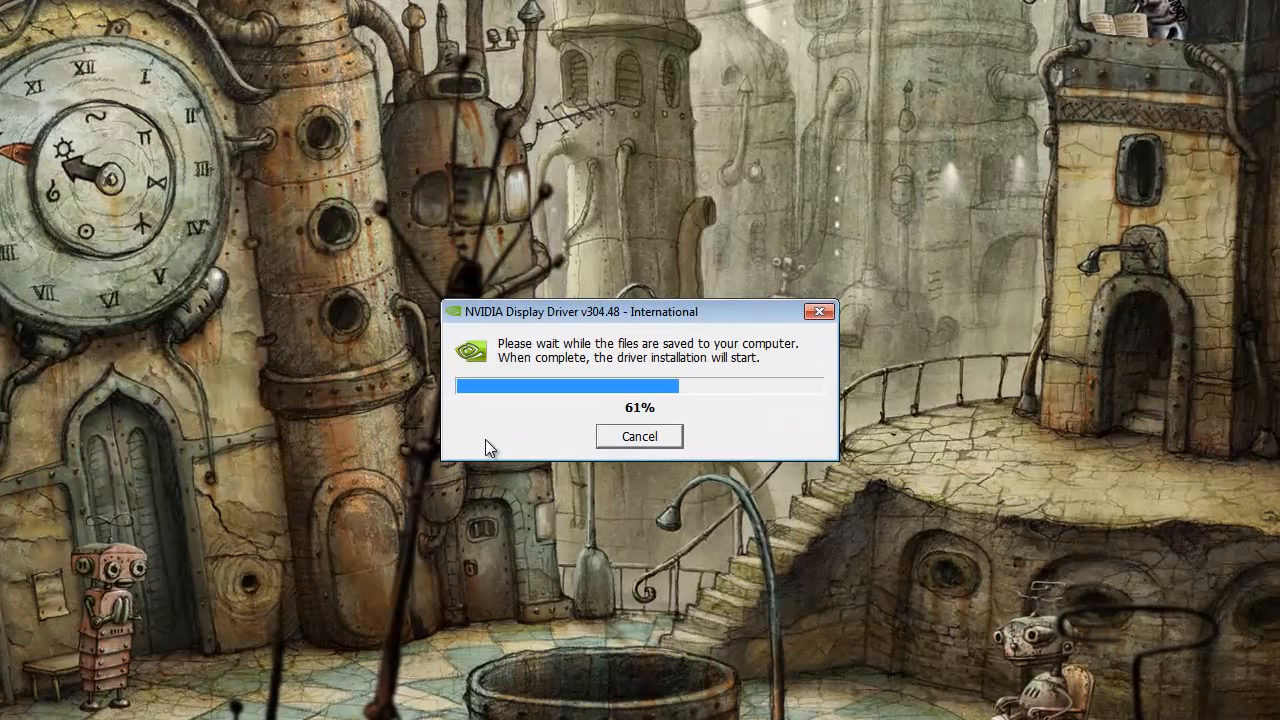
{"action": "mouse_move", "coordinate": [504, 438]}
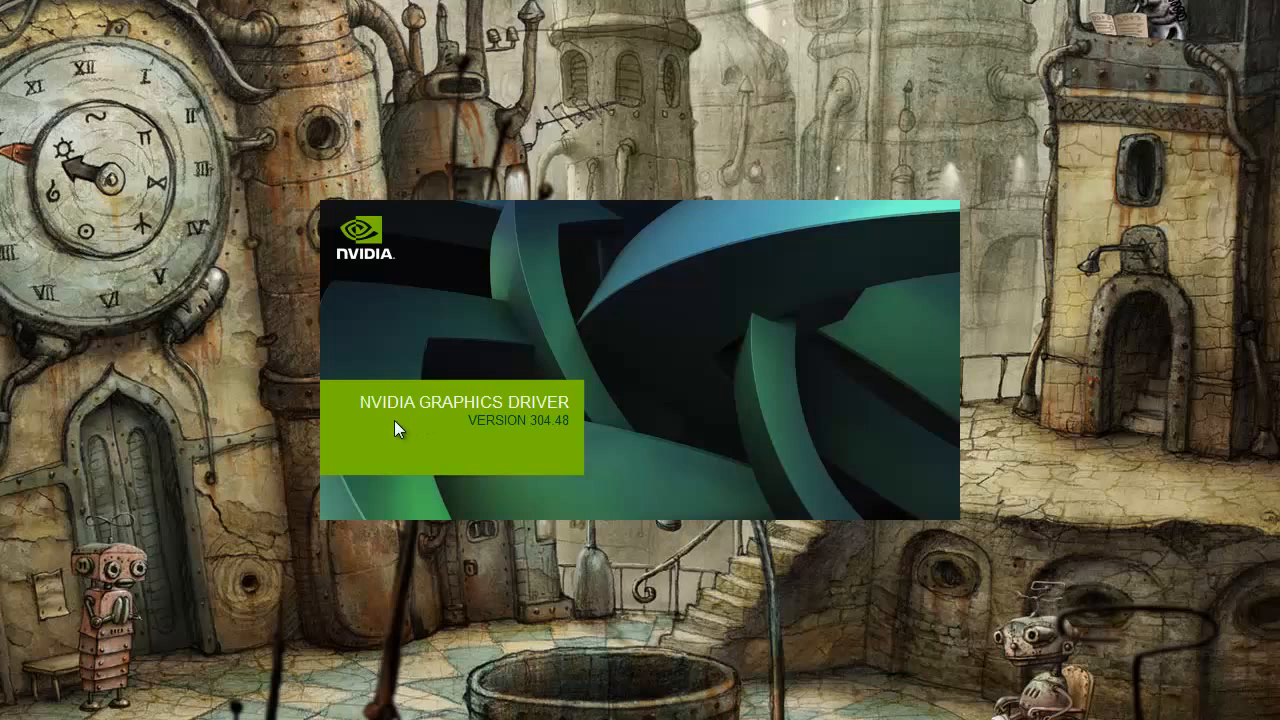
{"action": "mouse_move", "coordinate": [376, 476]}
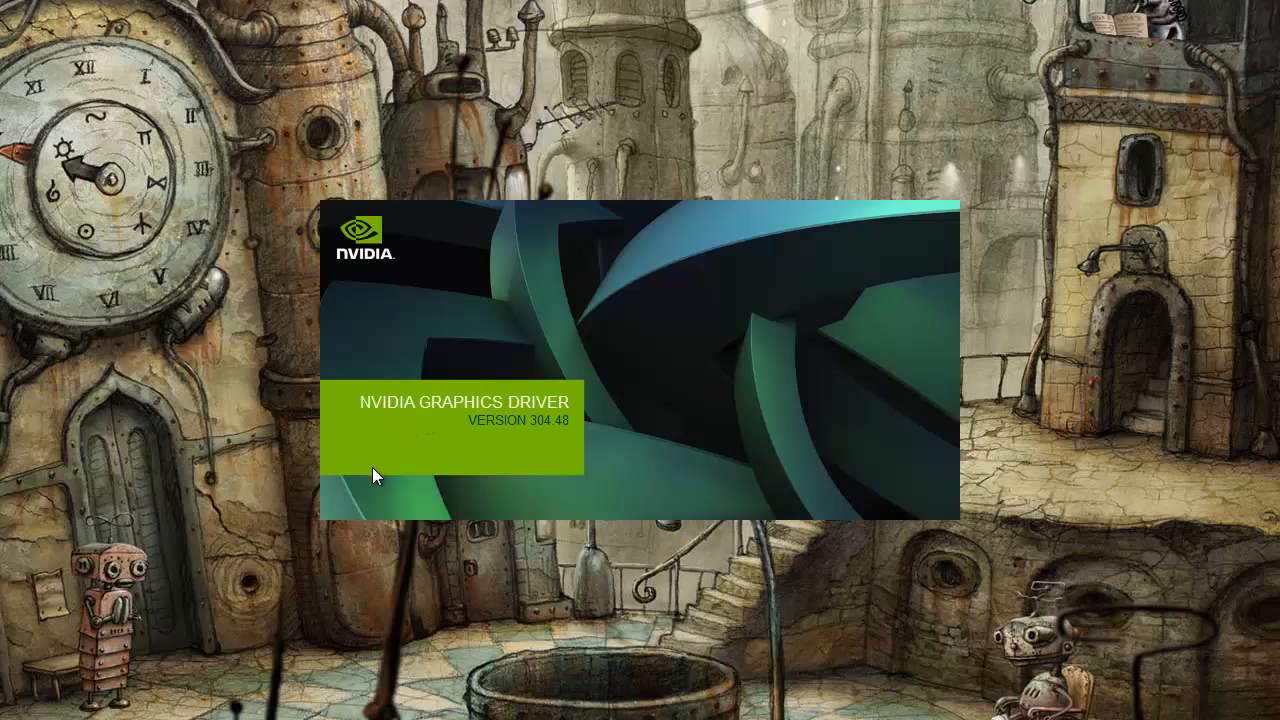
{"action": "mouse_move", "coordinate": [372, 482]}
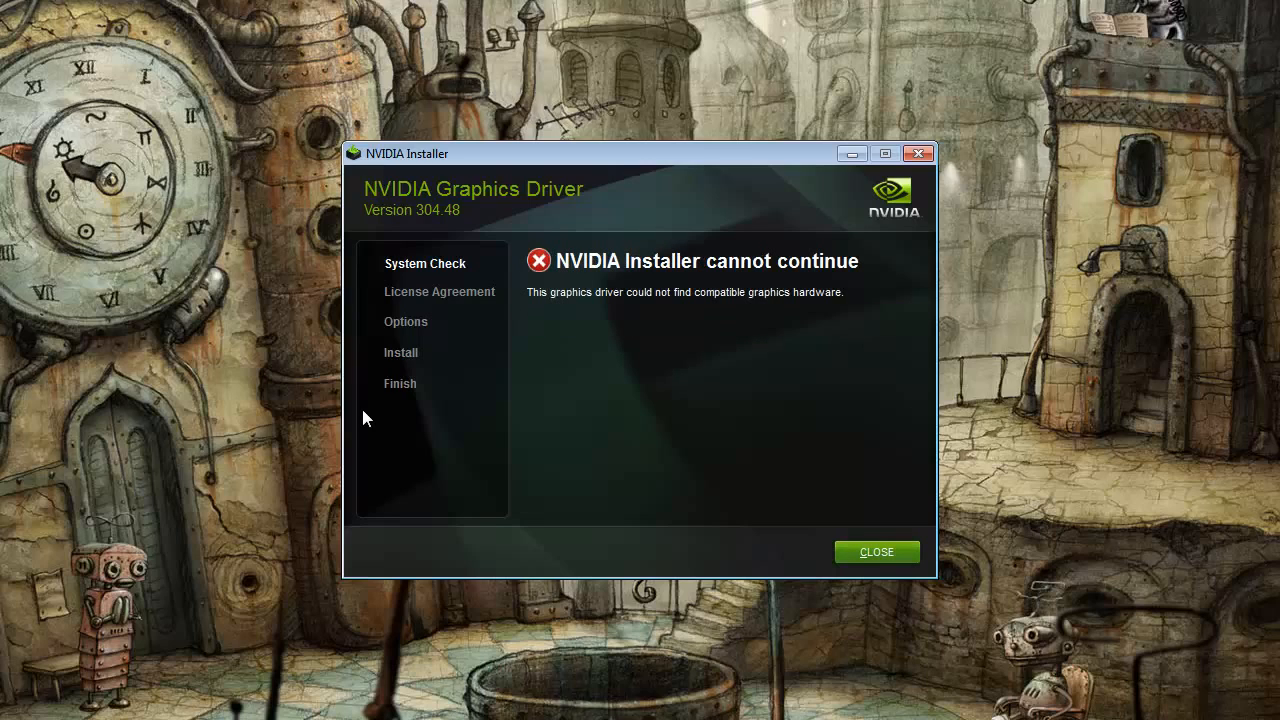
{"action": "mouse_move", "coordinate": [532, 360]}
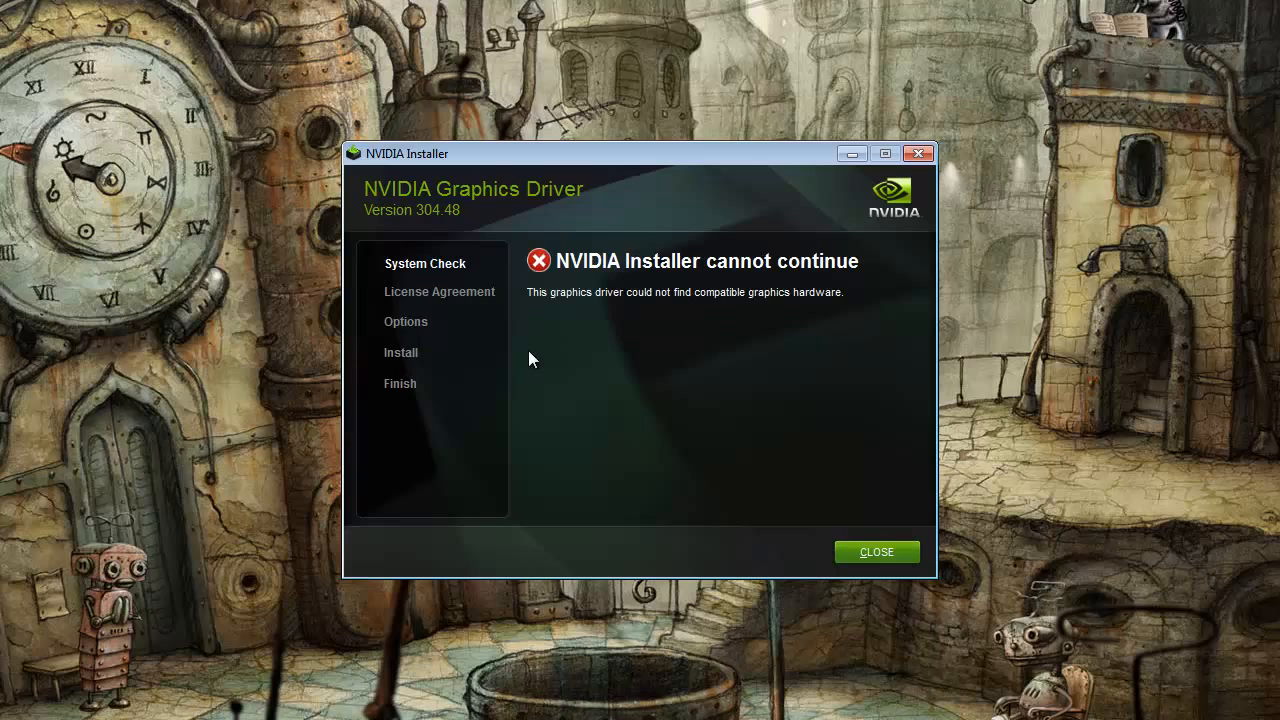
{"action": "mouse_move", "coordinate": [602, 352]}
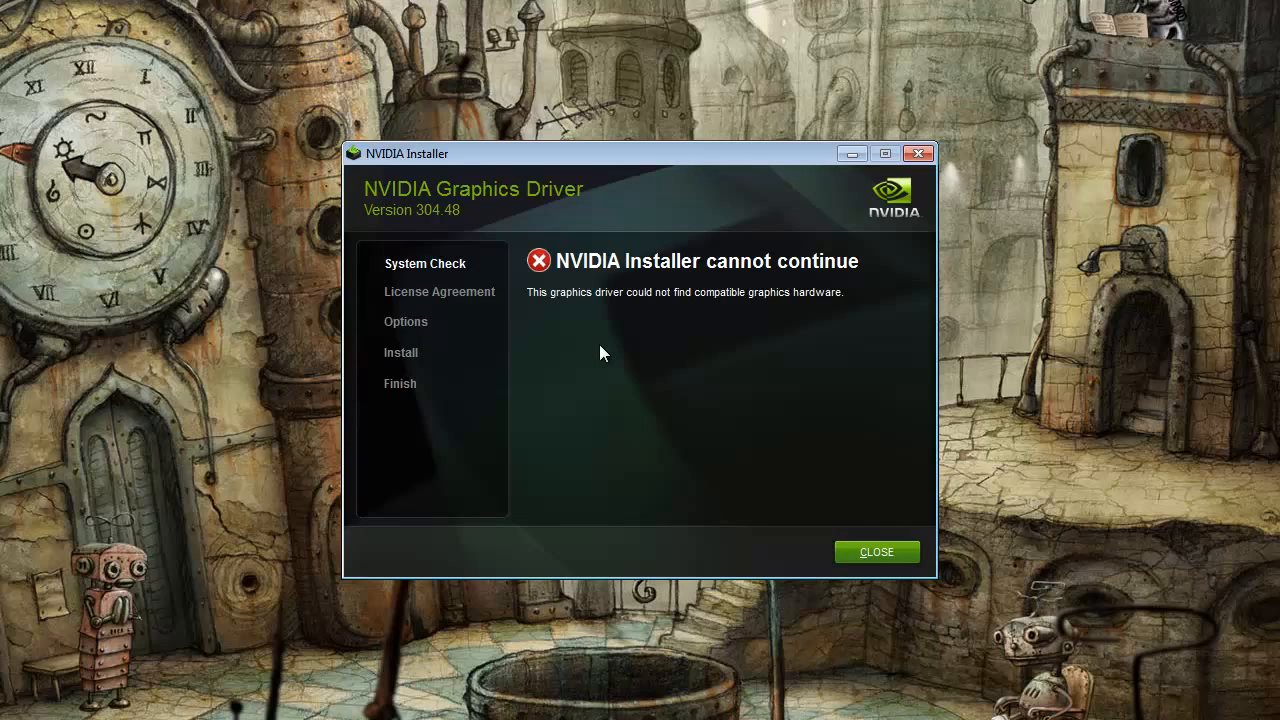
{"action": "mouse_move", "coordinate": [756, 488]}
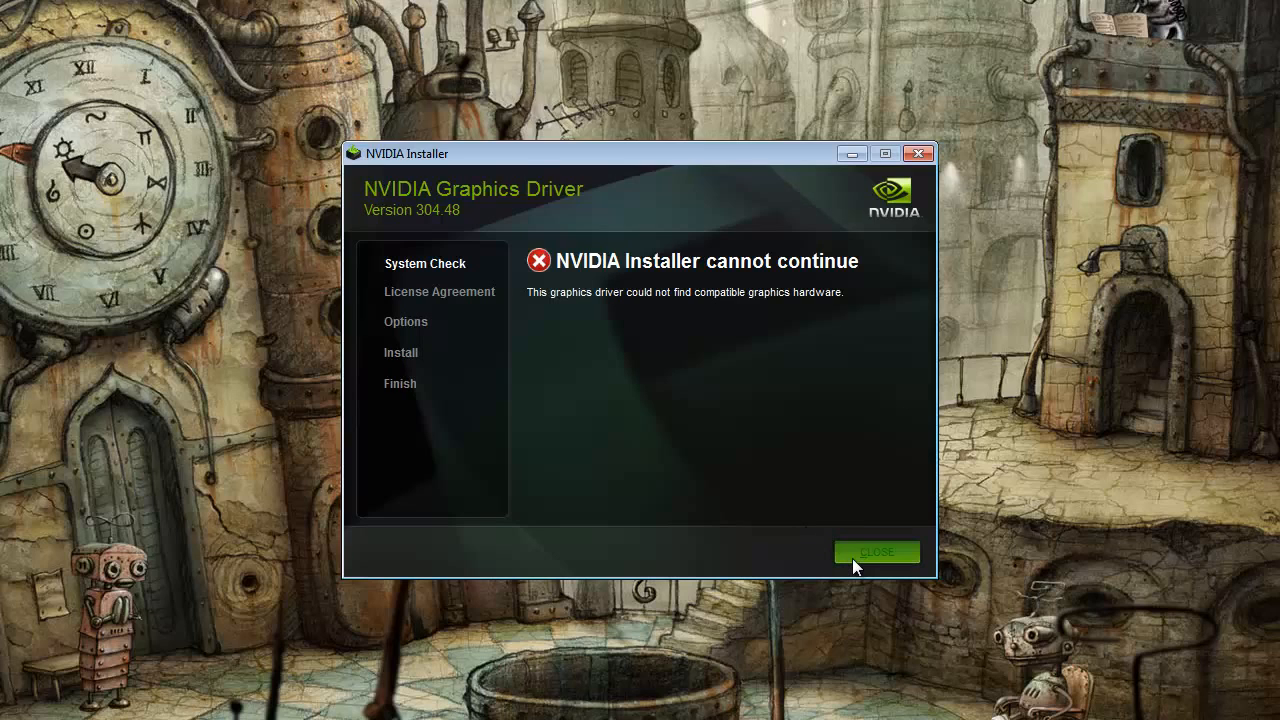
Close the installer after it reports no compatible graphics hardware.
{"action": "left_click", "coordinate": [876, 552]}
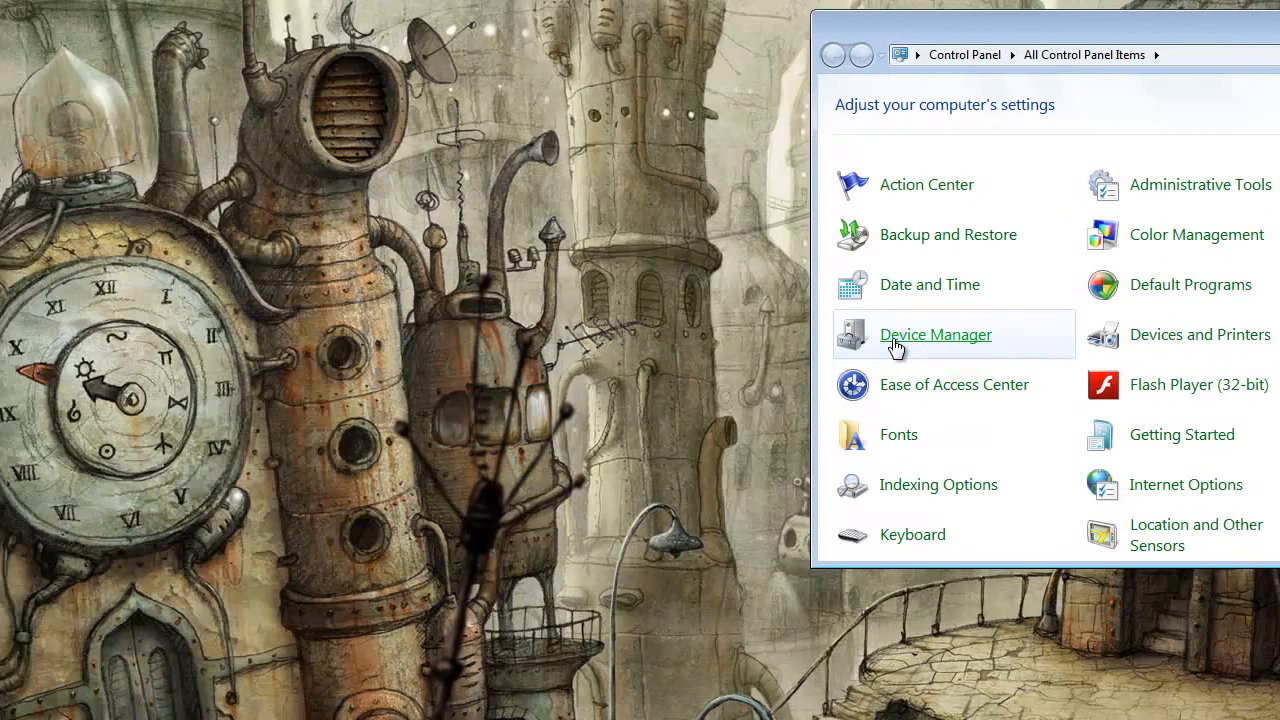
View the Standard VGA Graphics Adapter's hardware IDs (PCI\VEN_10DE&DEV_0618) in Device Manager.
{"action": "left_click", "coordinate": [936, 334]}
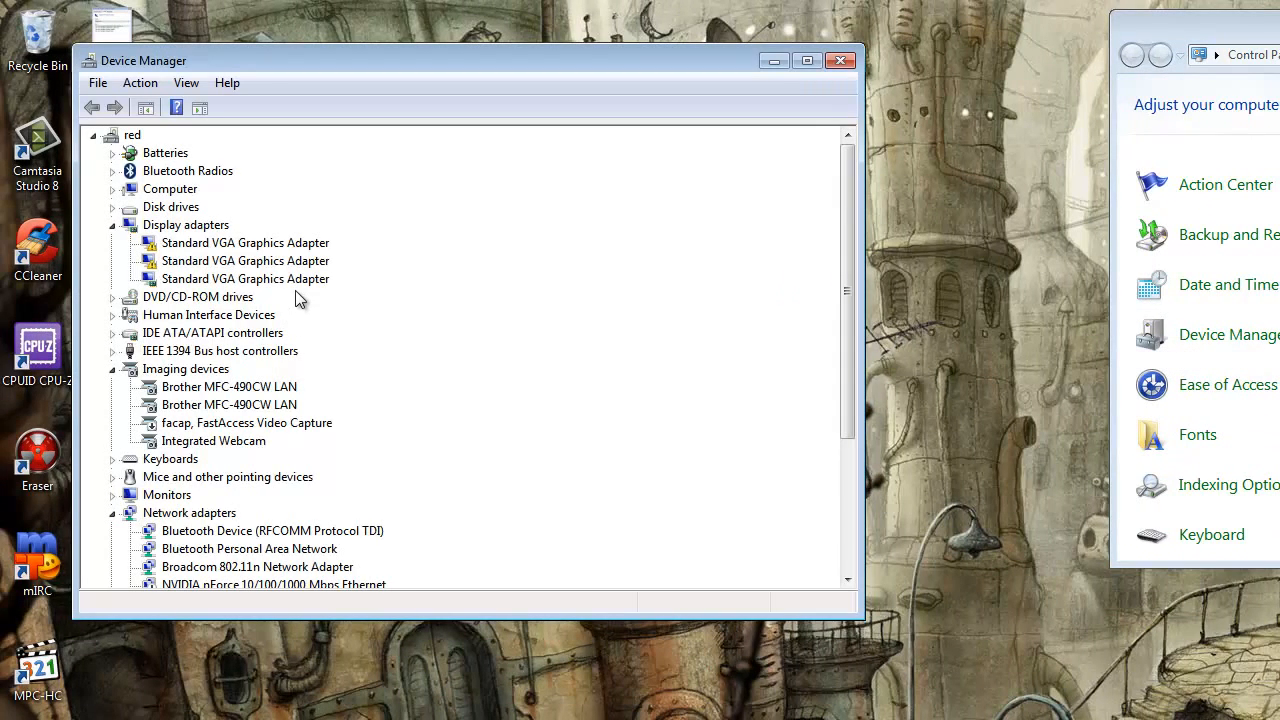
{"action": "double_click", "coordinate": [244, 242]}
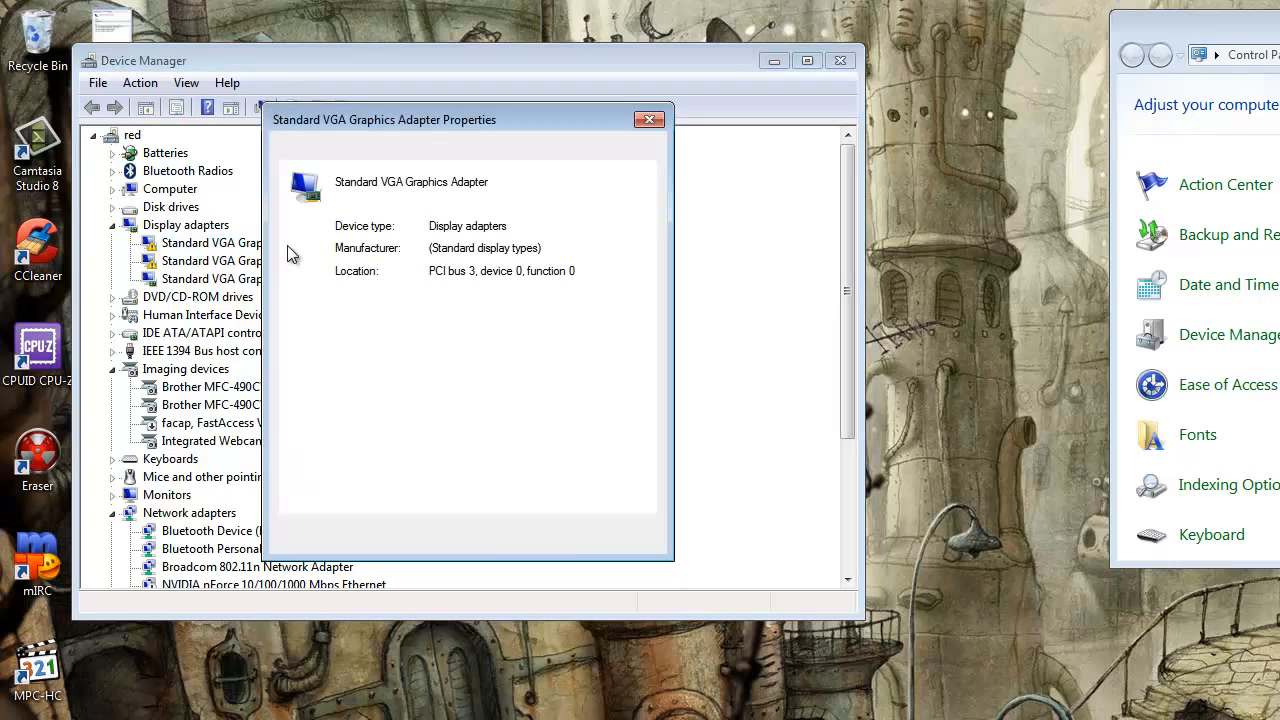
{"action": "left_click", "coordinate": [388, 148]}
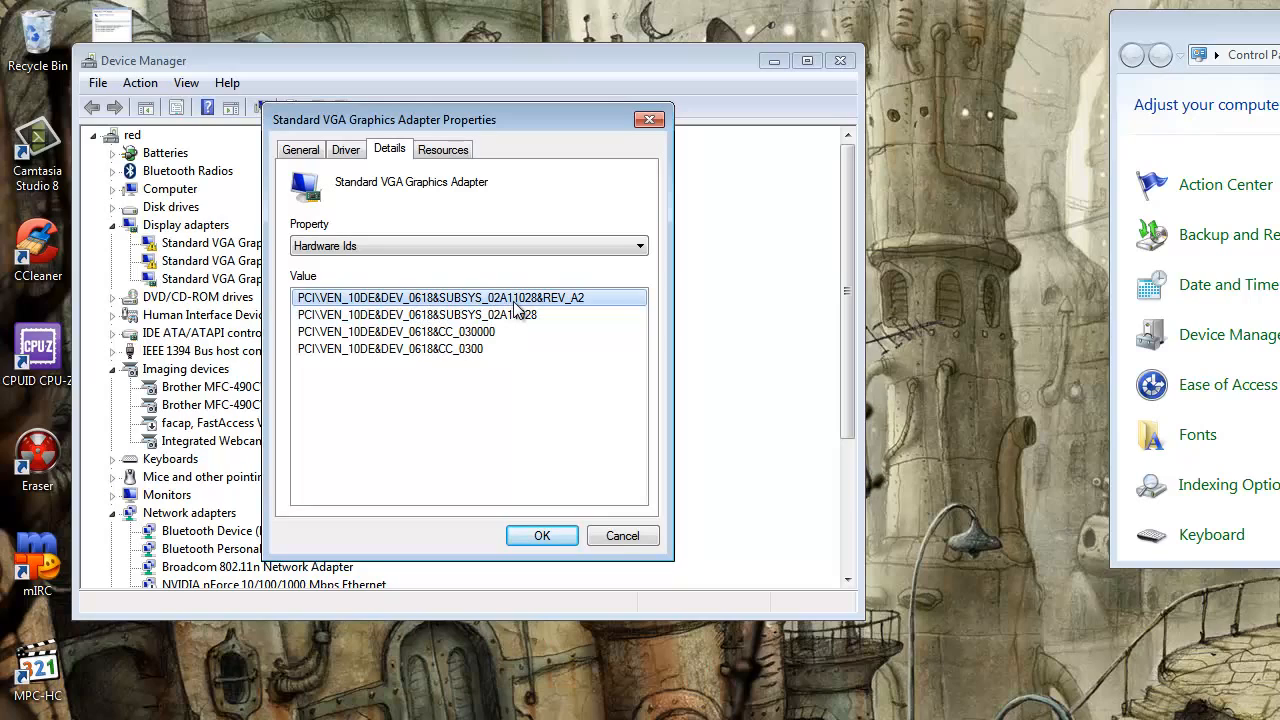
{"action": "mouse_move", "coordinate": [512, 304]}
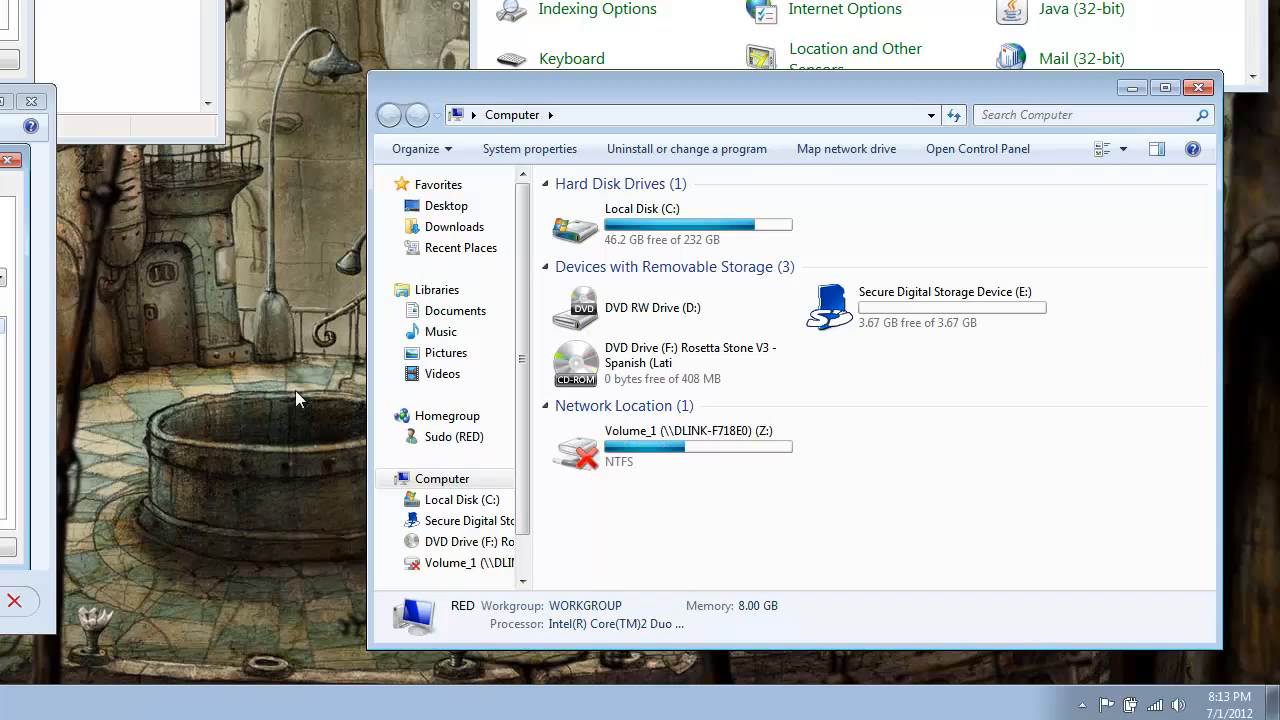
Browse to C:\NVIDIA\DisplayDriver\304.48\Win8_64\International\Display.Driver in Explorer.
{"action": "left_click", "coordinate": [670, 224]}
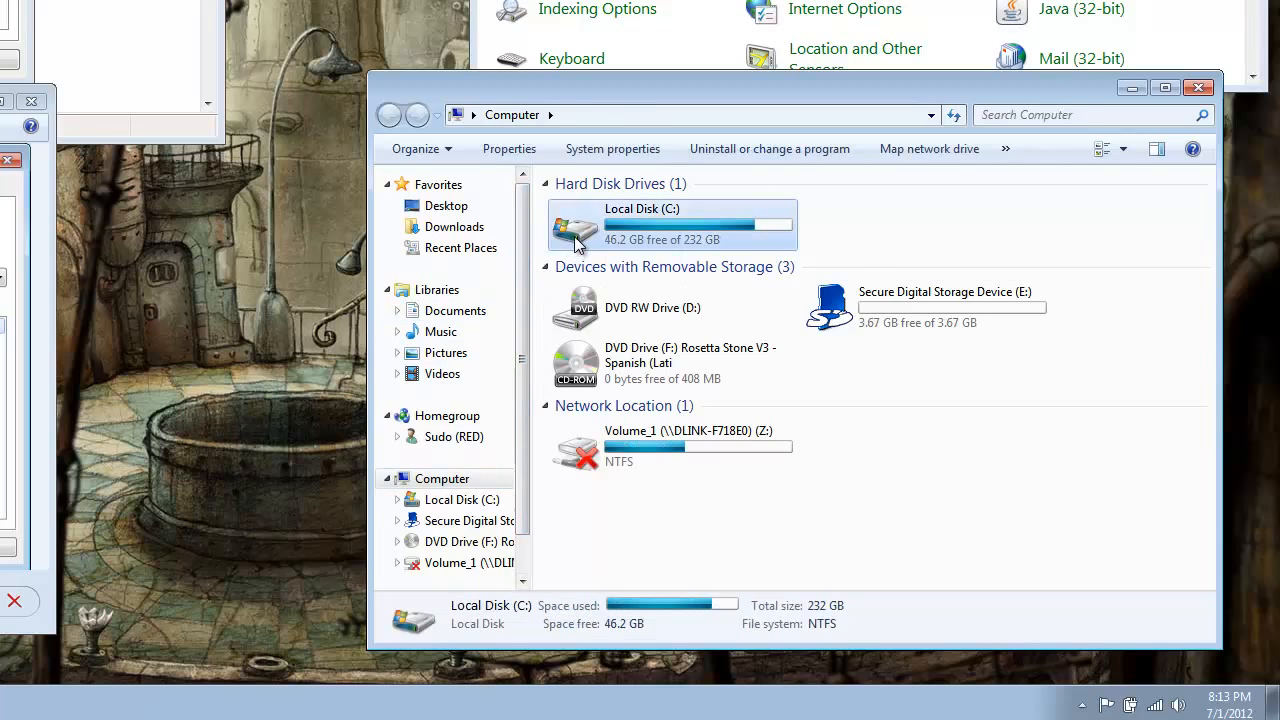
{"action": "double_click", "coordinate": [576, 224]}
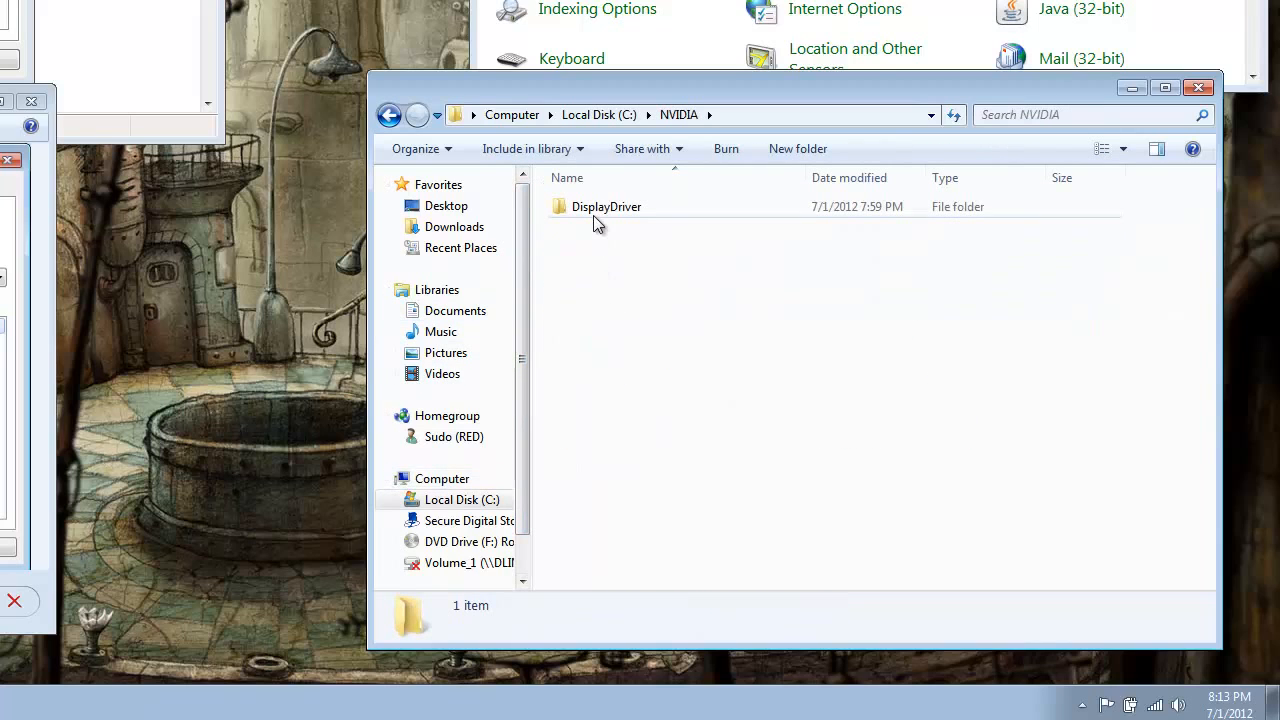
{"action": "double_click", "coordinate": [606, 206]}
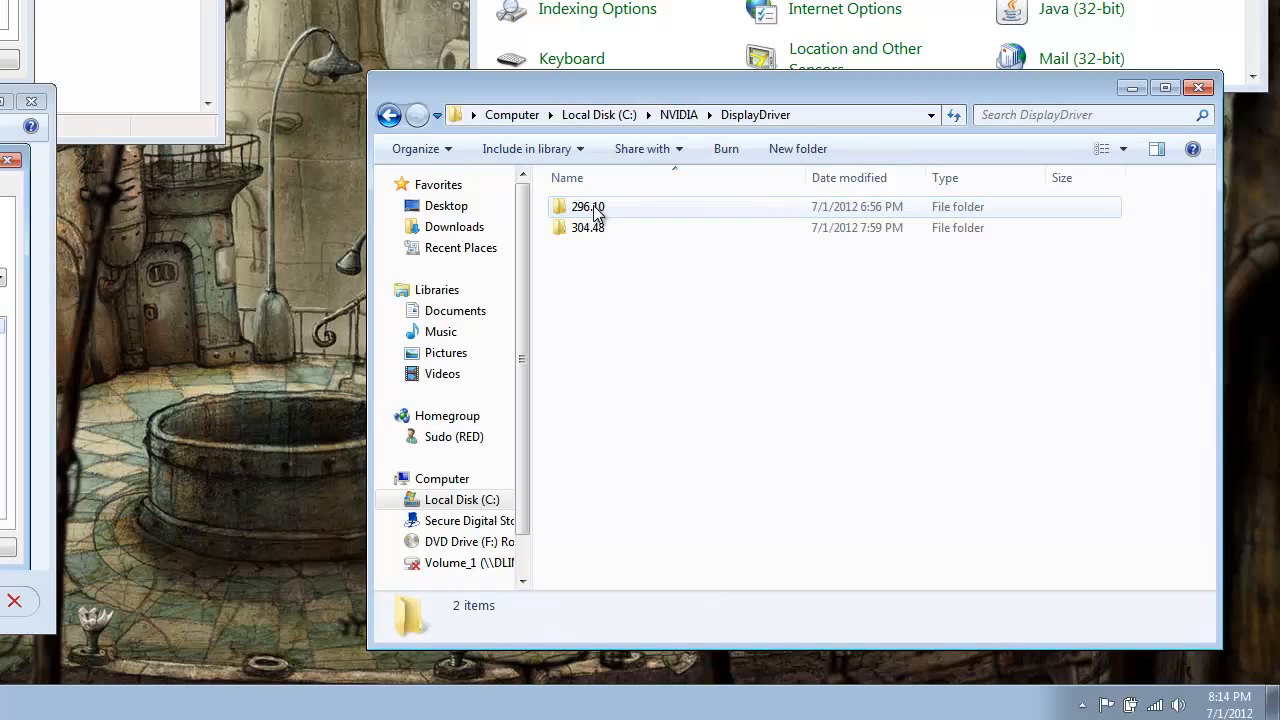
{"action": "left_click", "coordinate": [588, 228]}
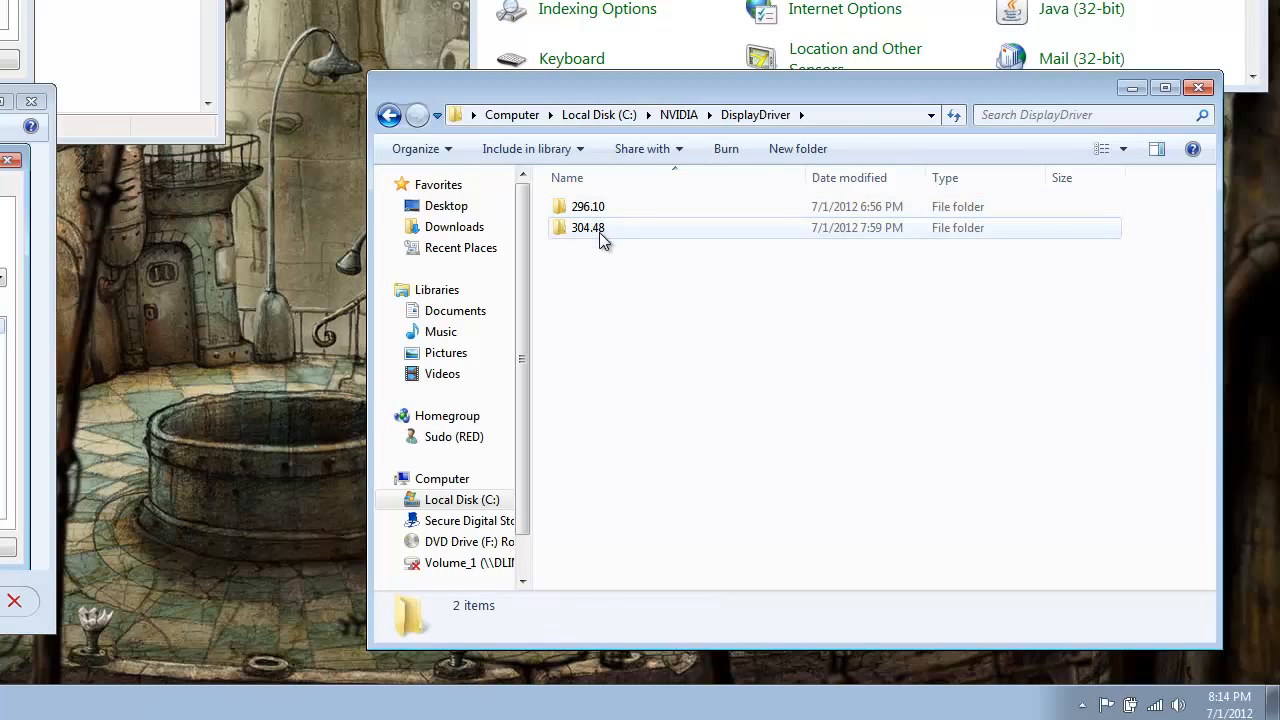
{"action": "double_click", "coordinate": [588, 228]}
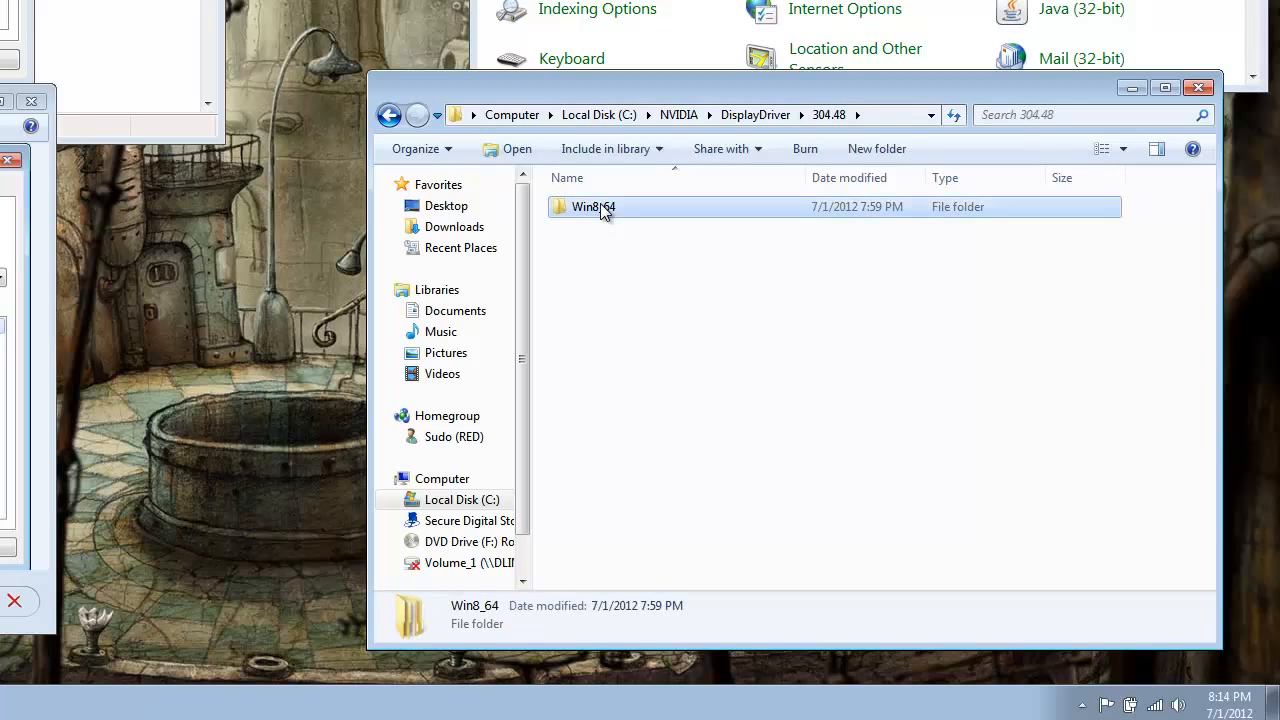
{"action": "double_click", "coordinate": [592, 206]}
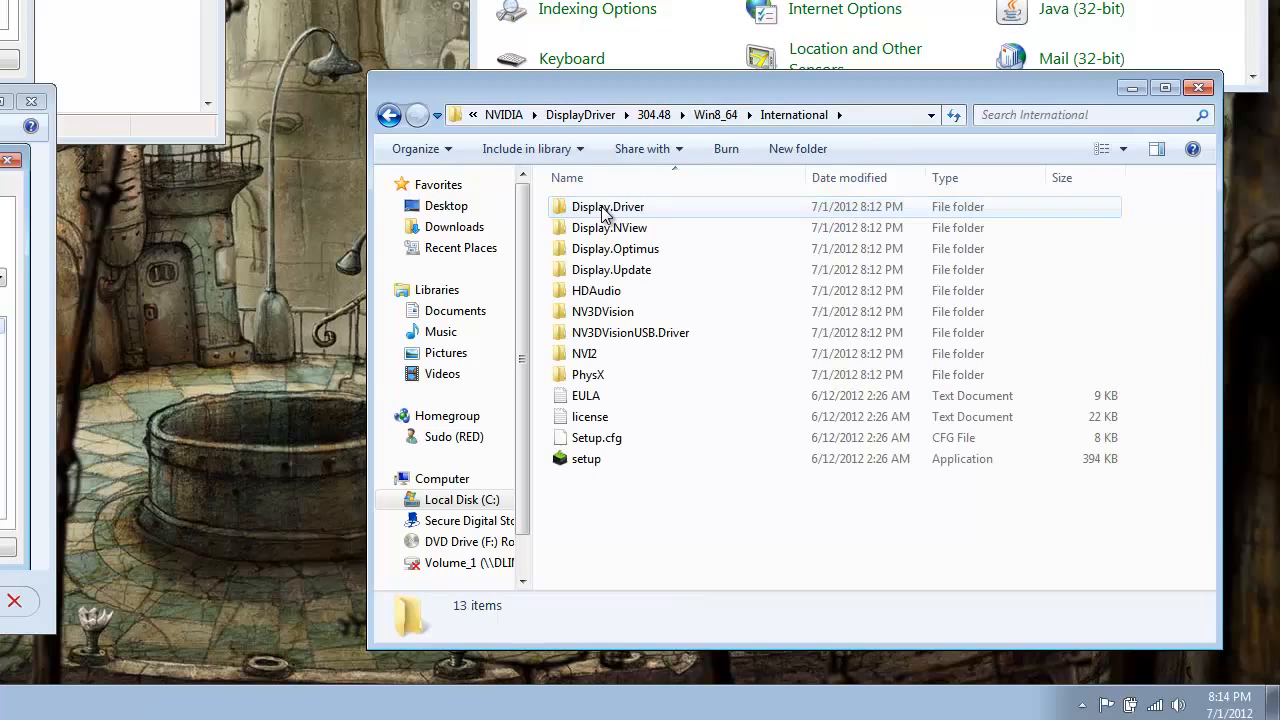
{"action": "left_click", "coordinate": [608, 206]}
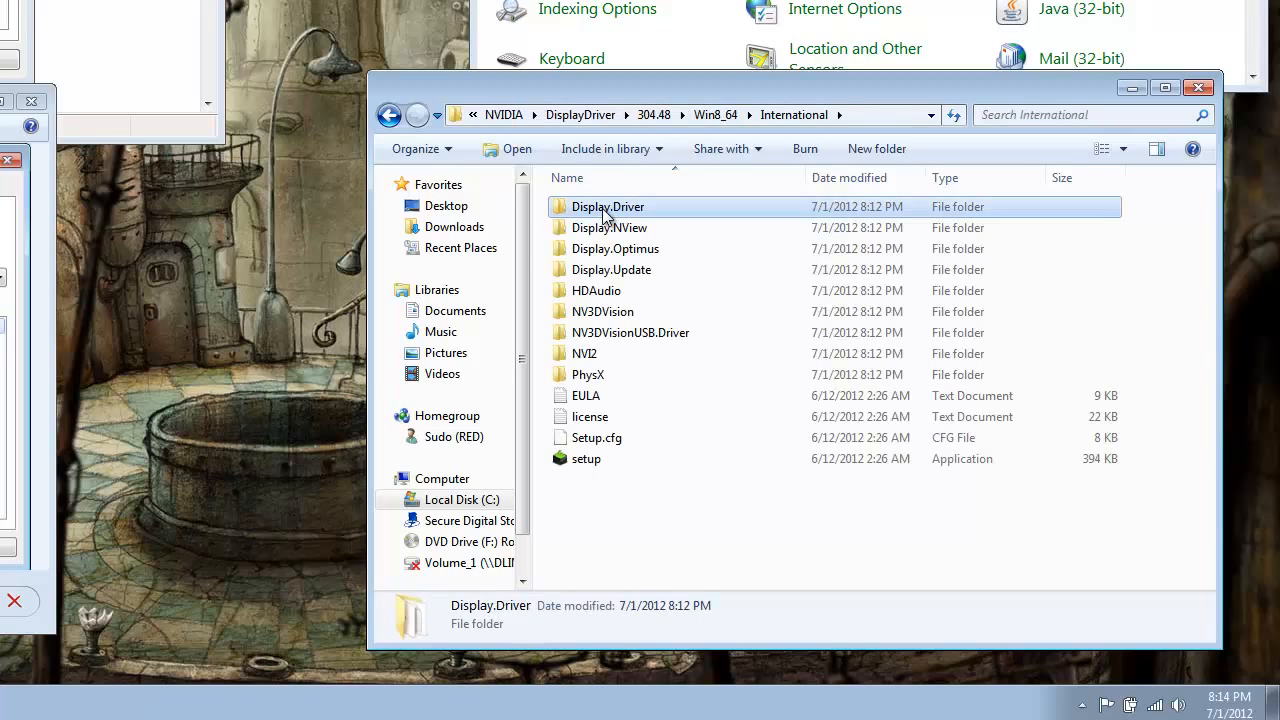
{"action": "double_click", "coordinate": [608, 206]}
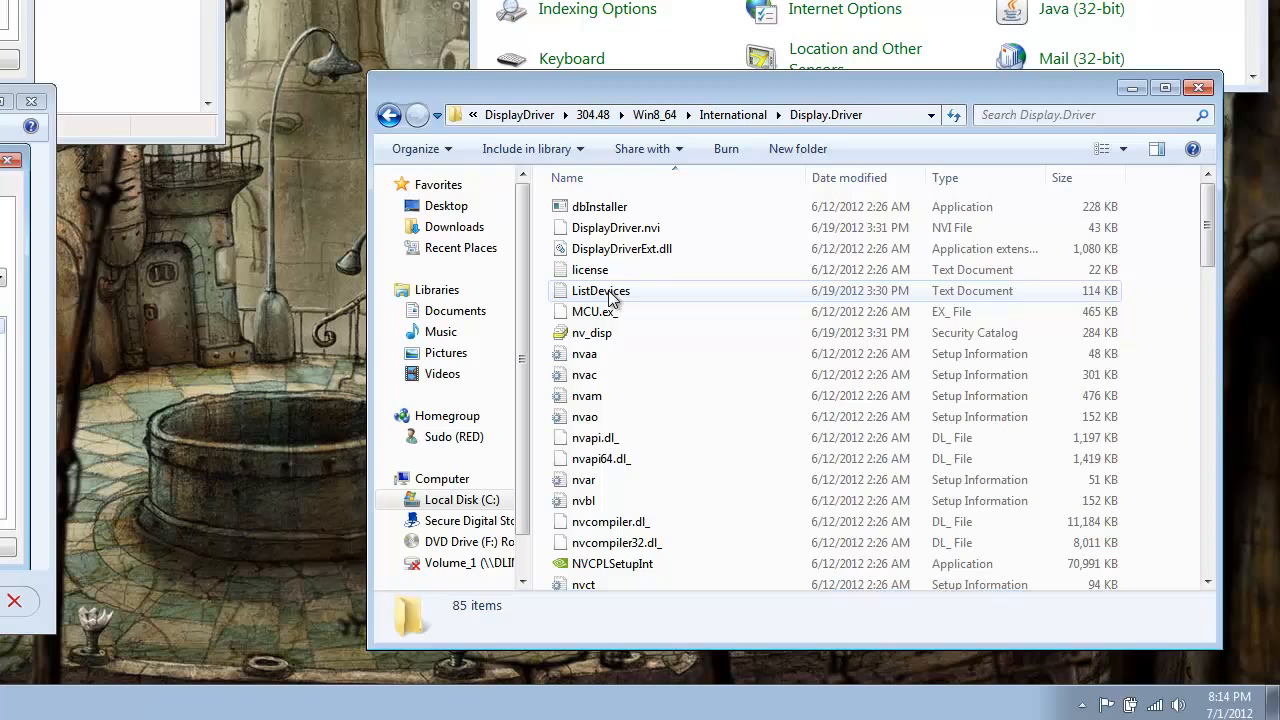
Open the ListDevices text document in Notepad.
{"action": "left_click", "coordinate": [600, 290]}
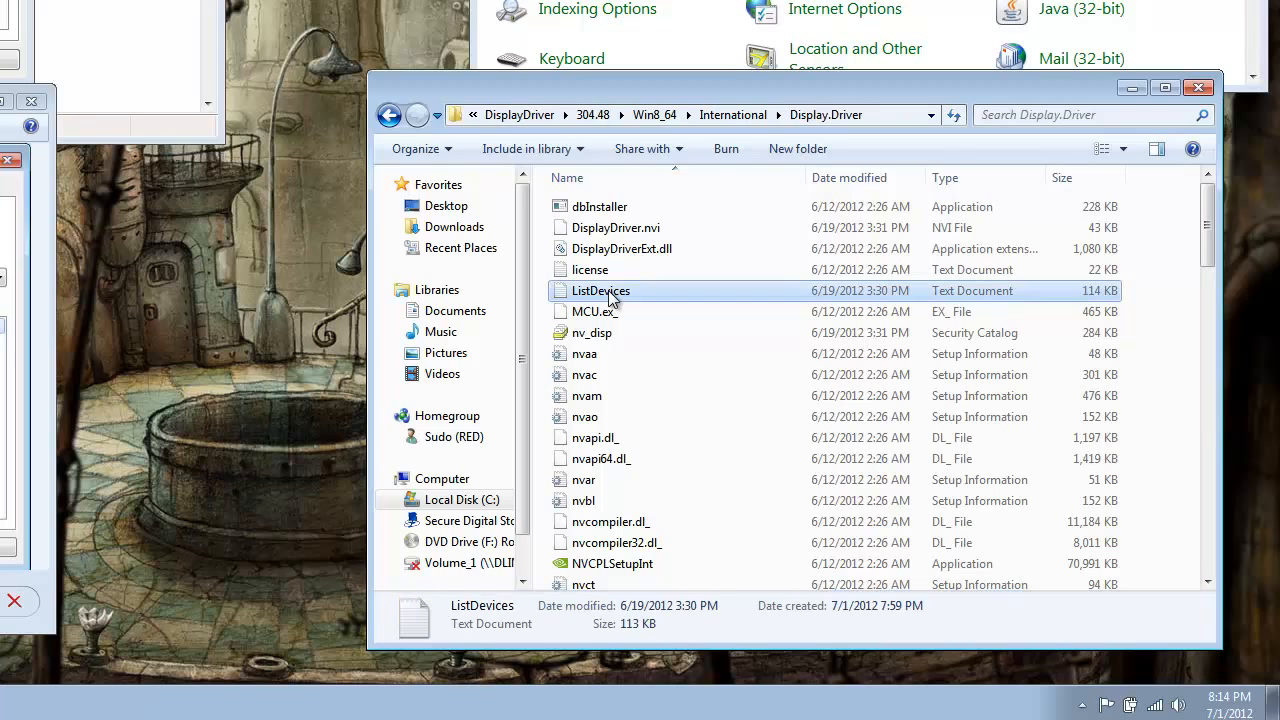
{"action": "double_click", "coordinate": [600, 290]}
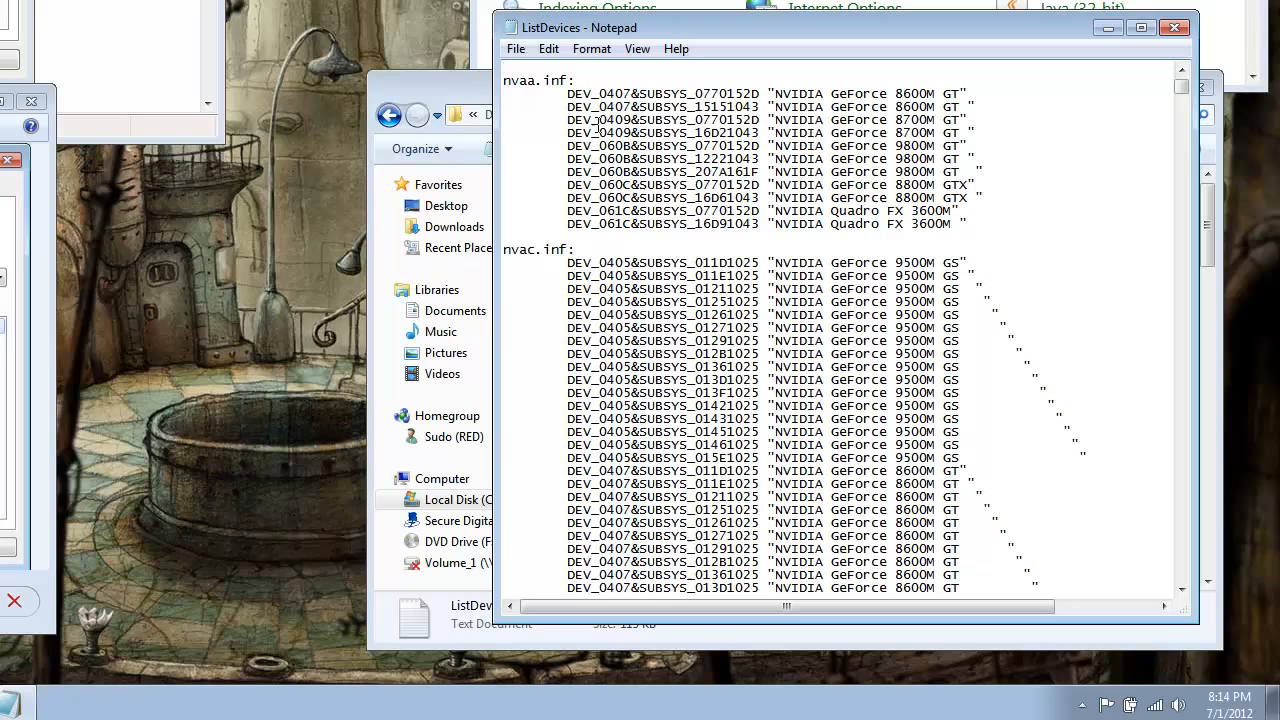
Search ListDevices for the subsystem ID 02a21028.
{"action": "key", "text": "ctrl+f"}
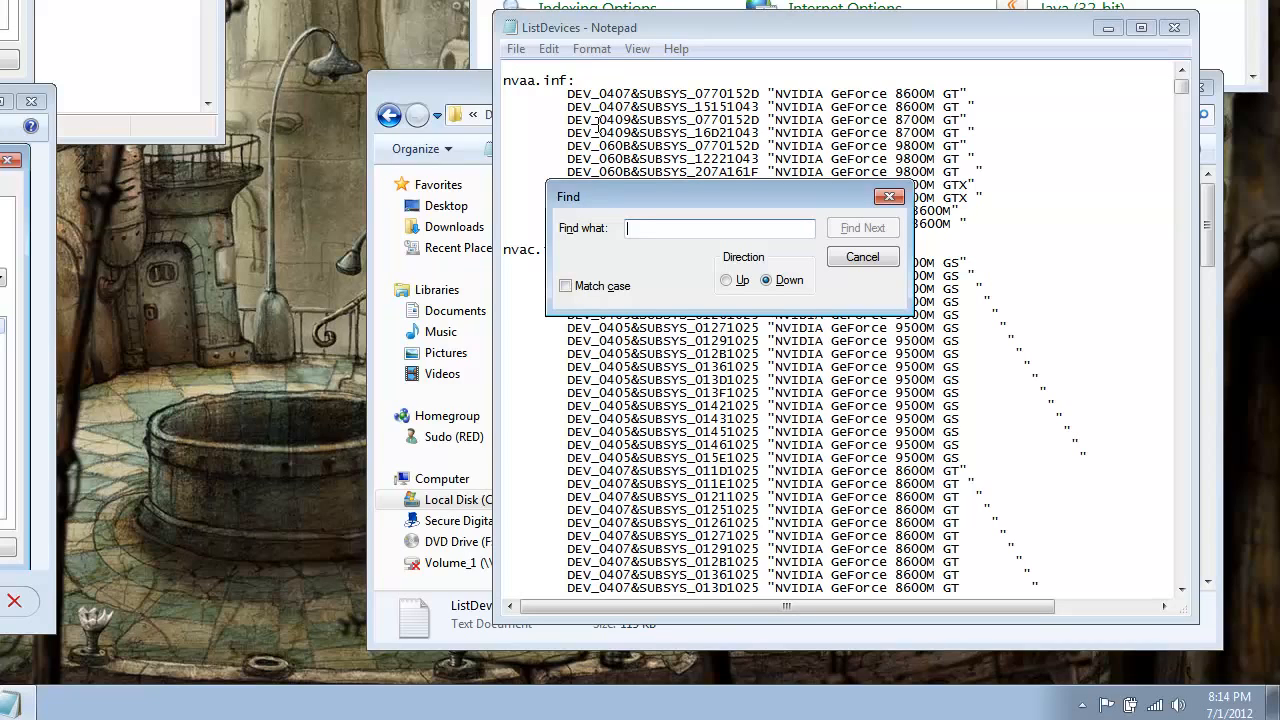
{"action": "type", "text": "02"}
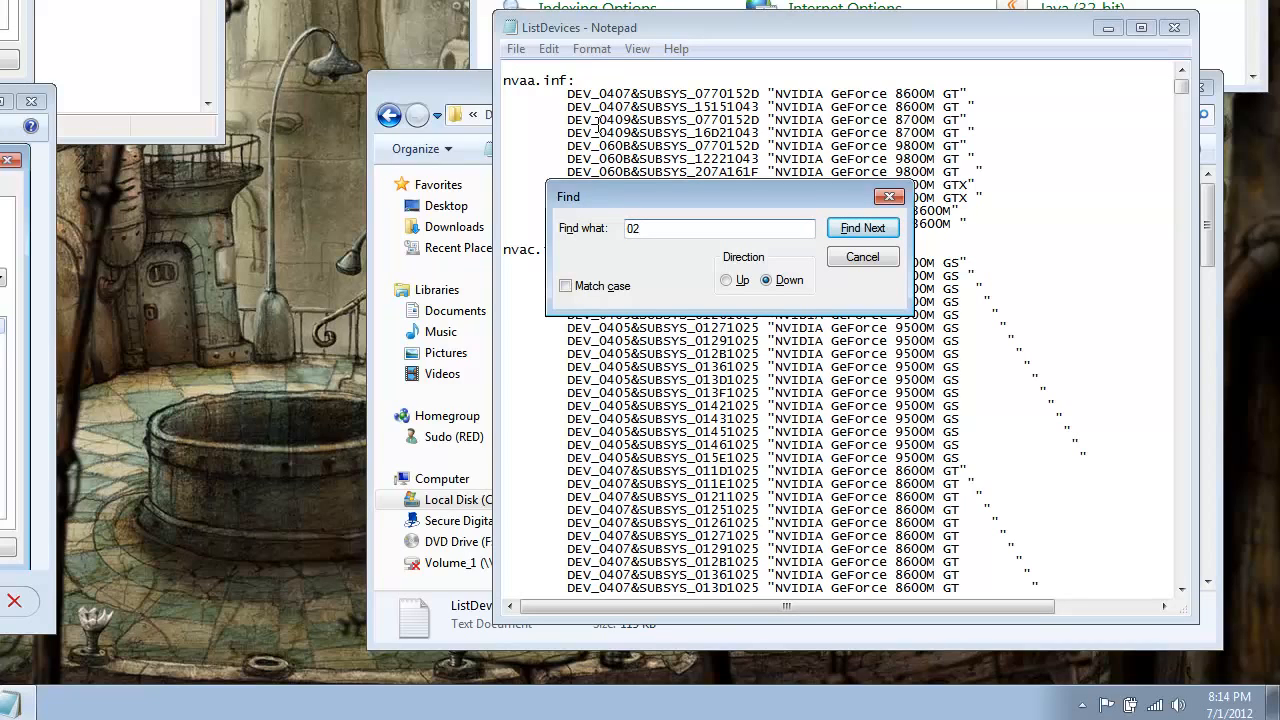
{"action": "type", "text": "a"}
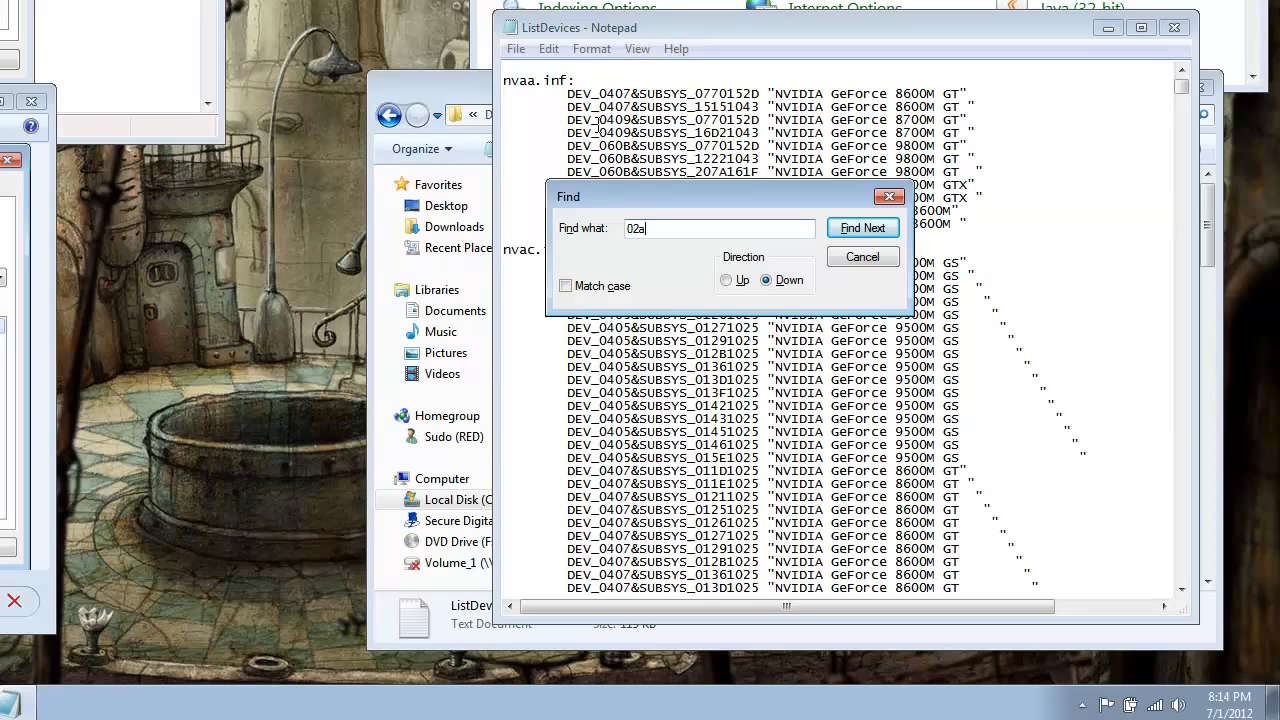
{"action": "type", "text": "21028"}
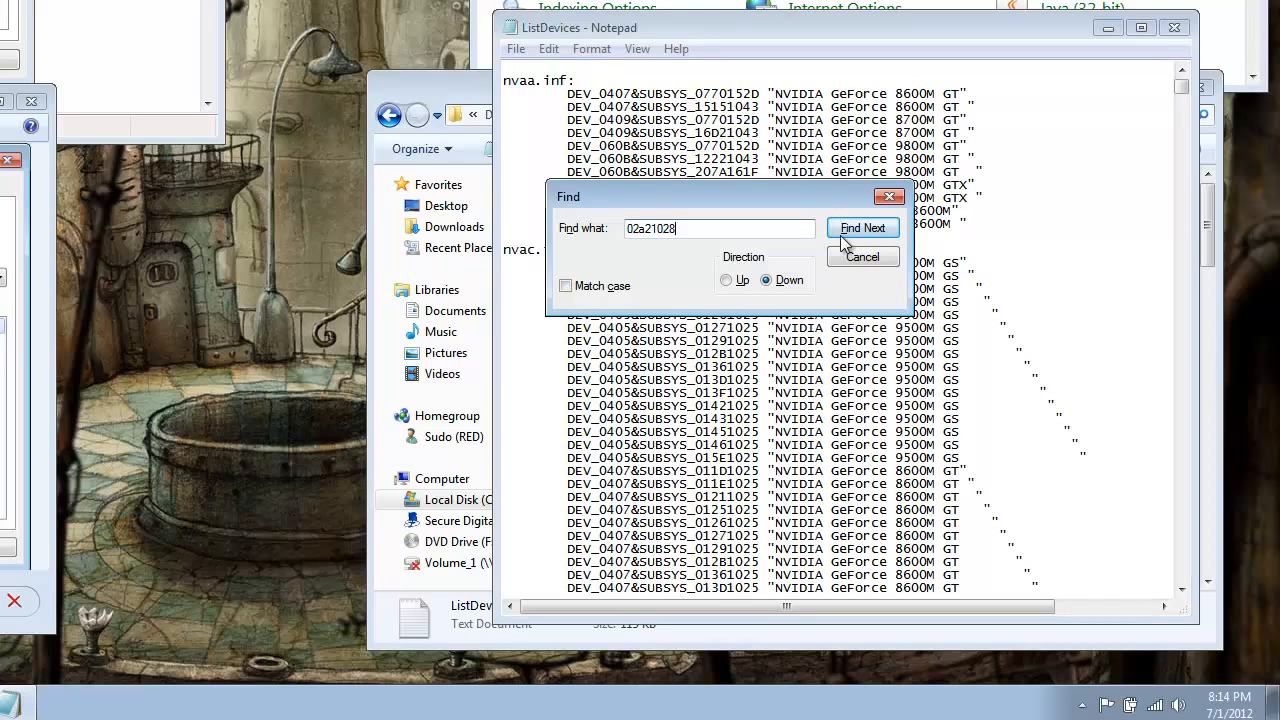
{"action": "left_click", "coordinate": [862, 228]}
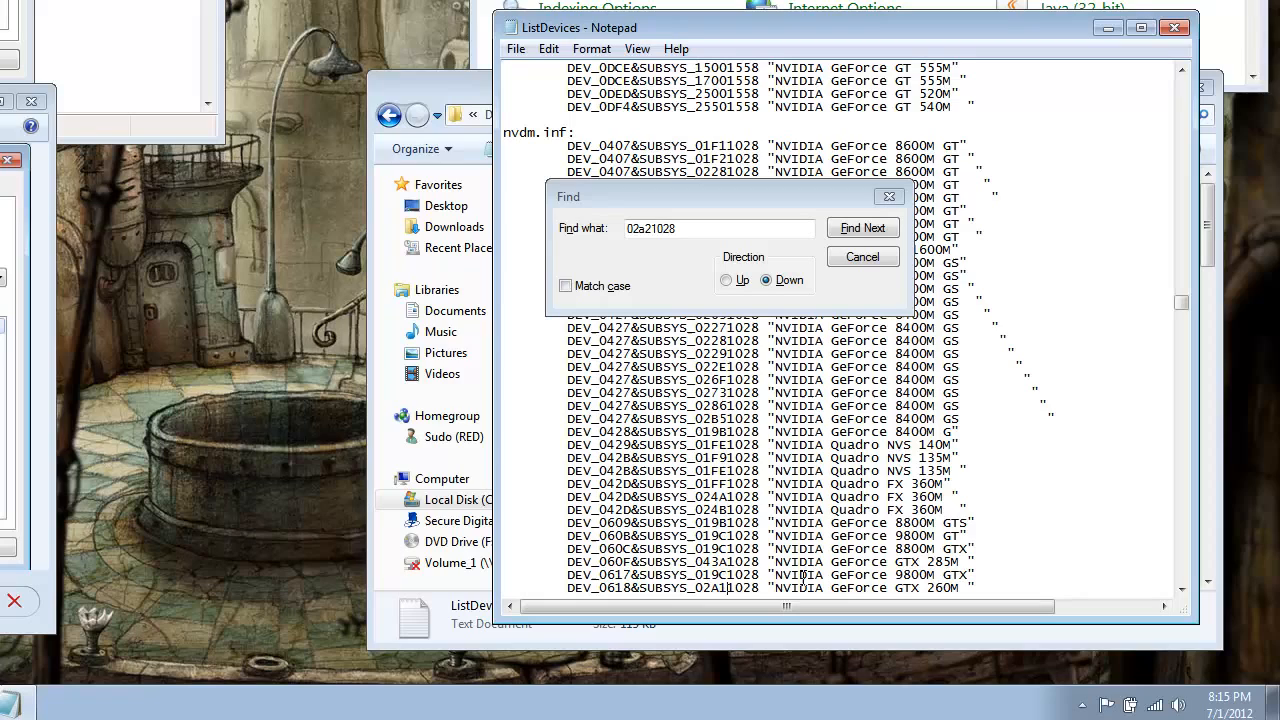
Search ListDevices for subsystem ID 02711028, then end the search.
{"action": "left_click", "coordinate": [862, 228]}
{"action": "type", "text": "71"}
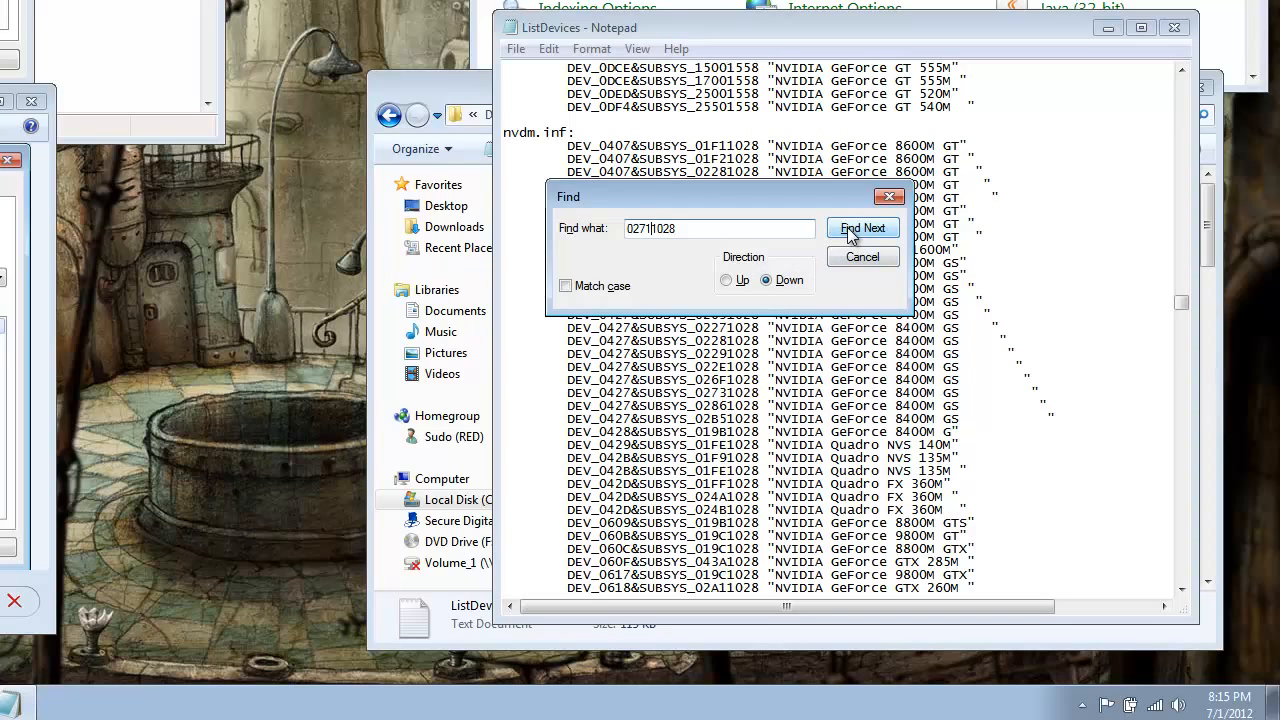
{"action": "left_click", "coordinate": [862, 228]}
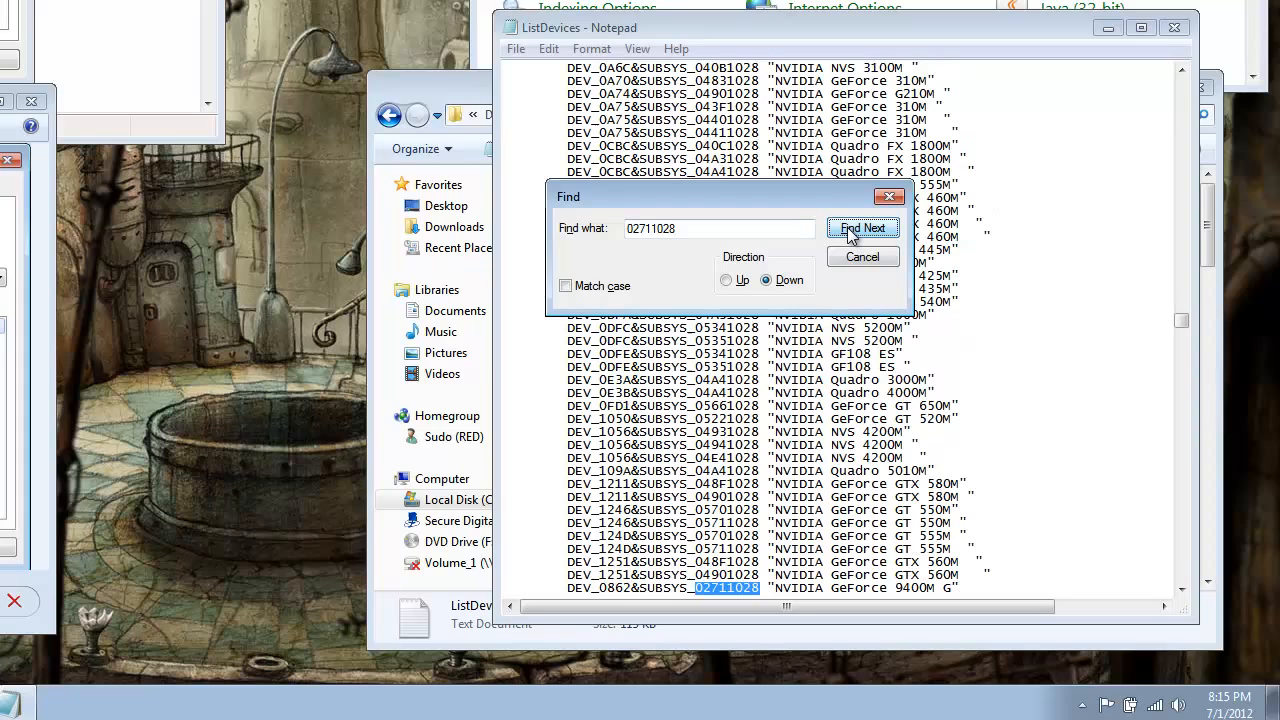
{"action": "left_click", "coordinate": [862, 228]}
{"action": "type", "text": "A"}
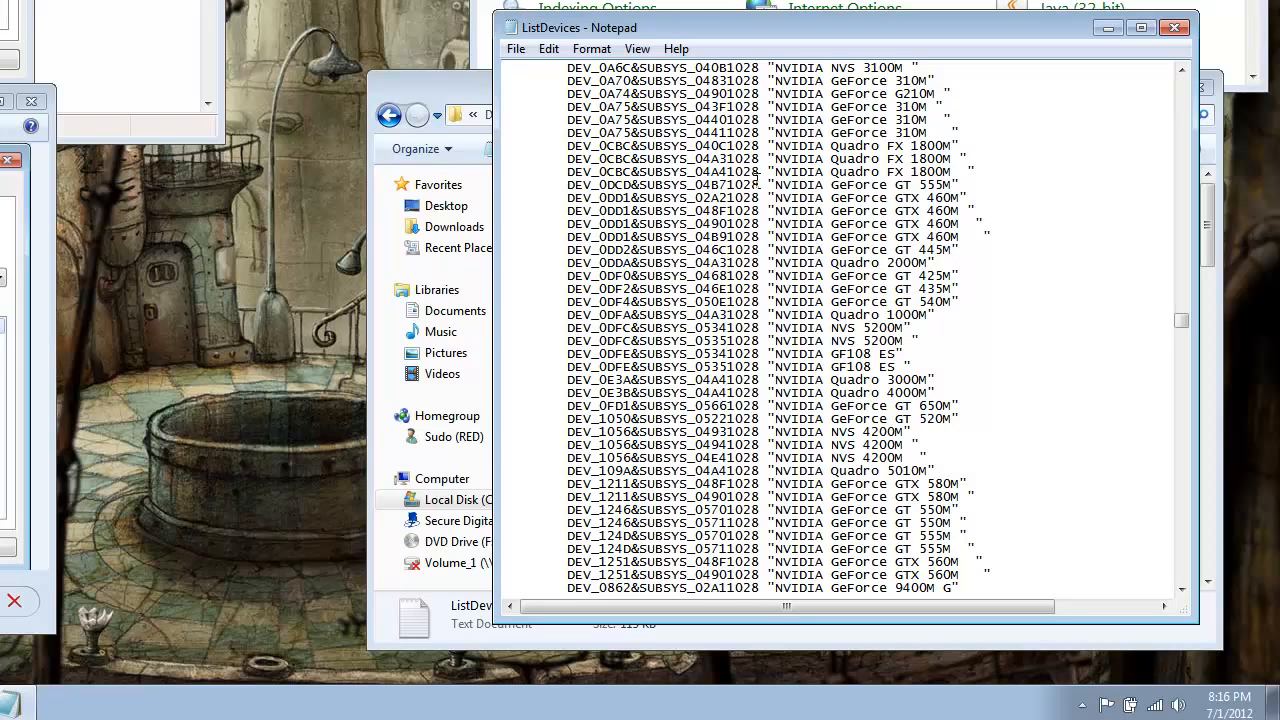
Return to the Display.Driver folder and scroll down to its INF files.
{"action": "left_click", "coordinate": [548, 48]}
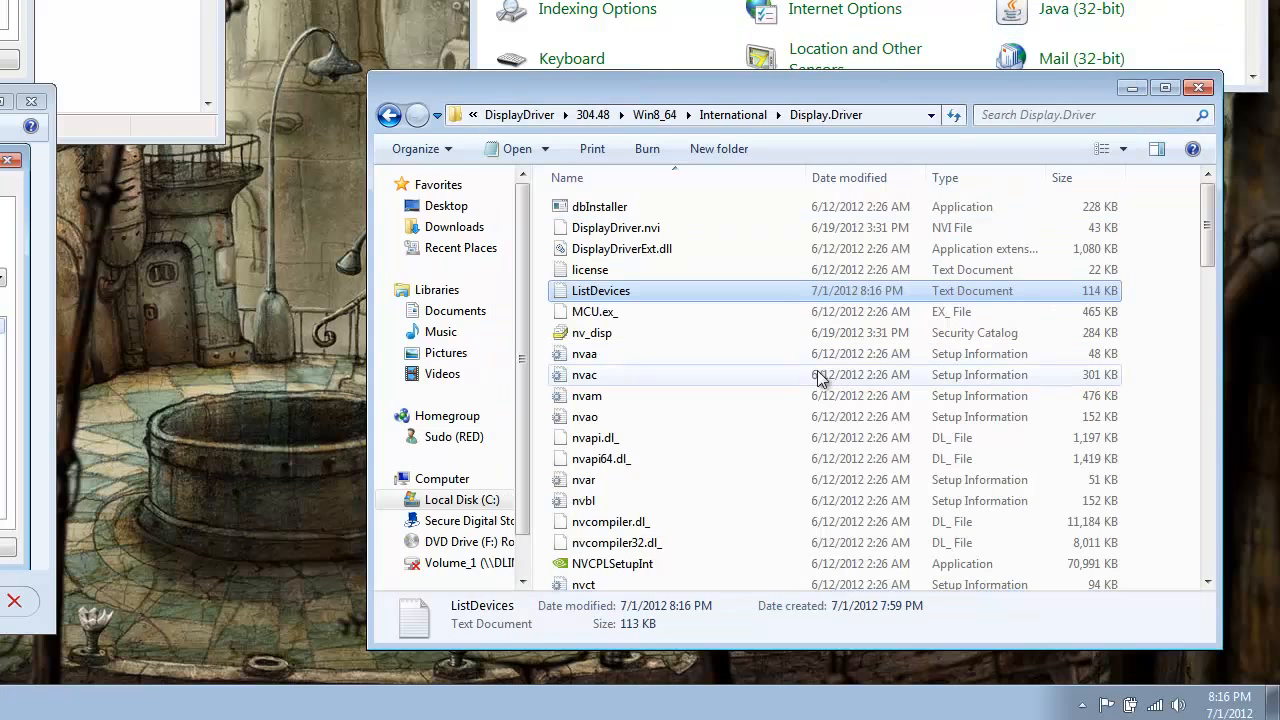
{"action": "scroll", "scroll_direction": "down", "scroll_amount": 3}
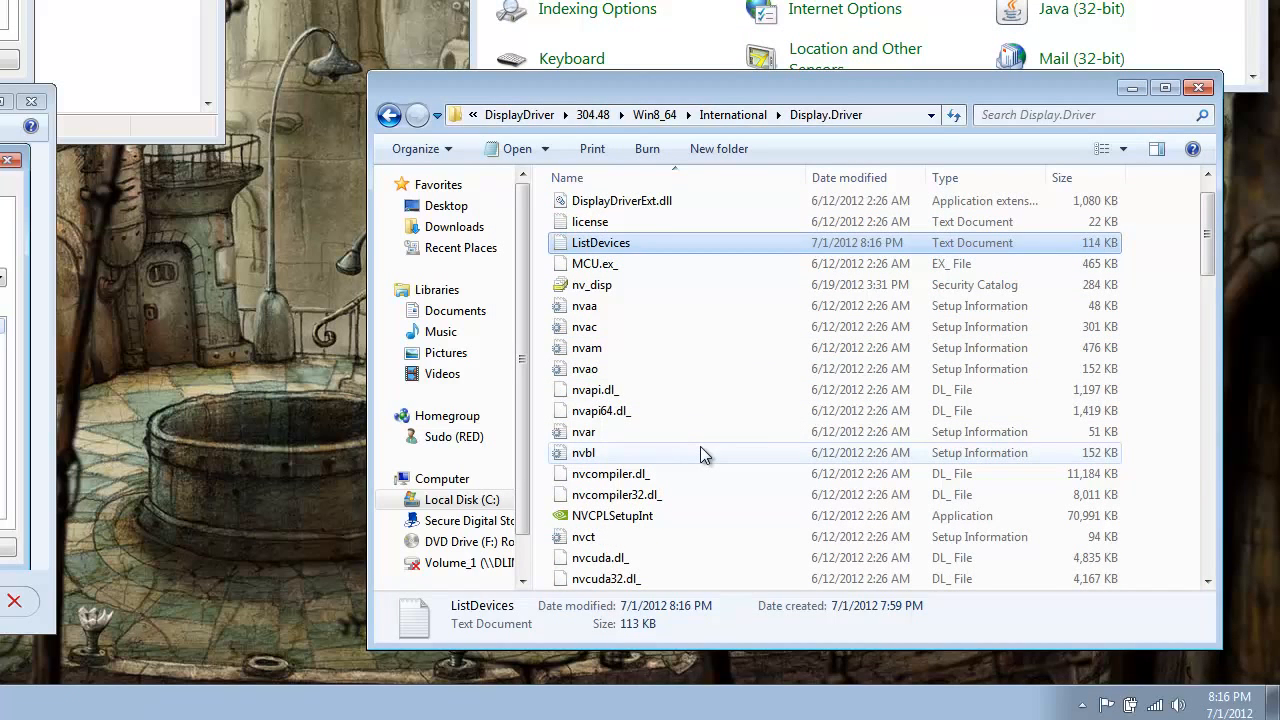
{"action": "scroll", "scroll_direction": "down", "scroll_amount": 3}
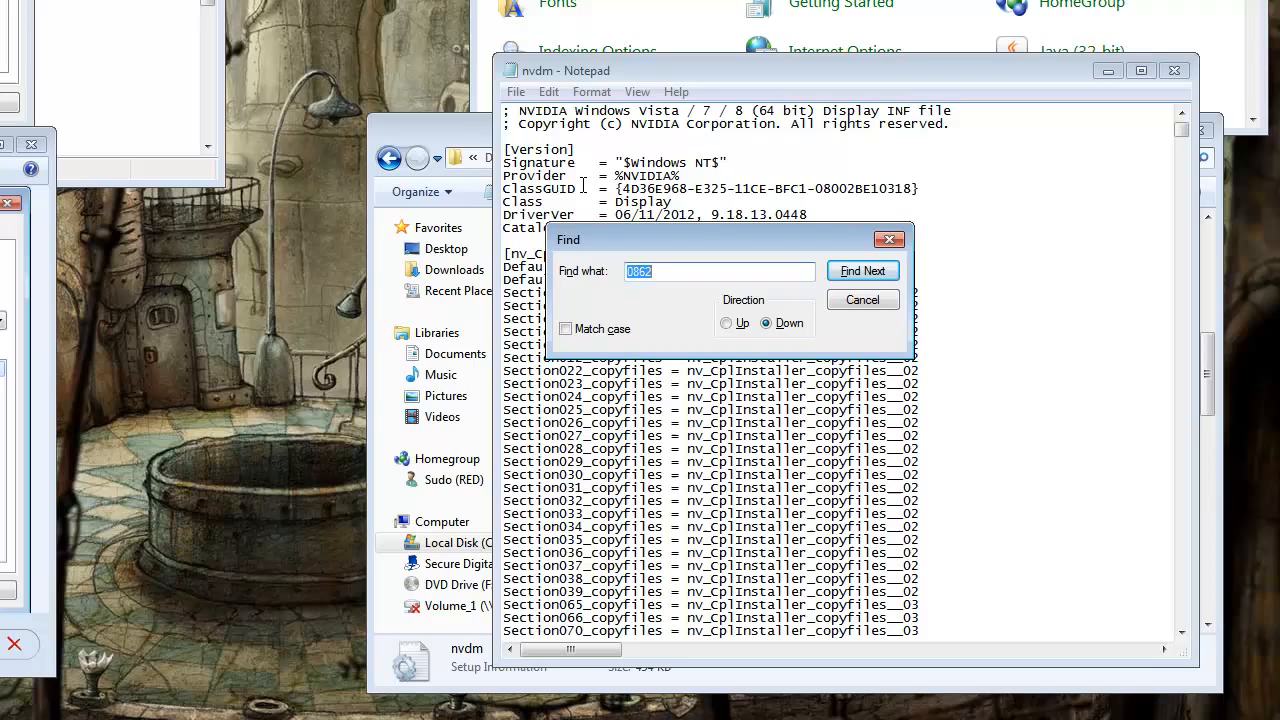
Search nvdm.inf for '0618', stepping through each driver section's VEN_10DE&DEV_0618 lines.
{"action": "type", "text": "0"}
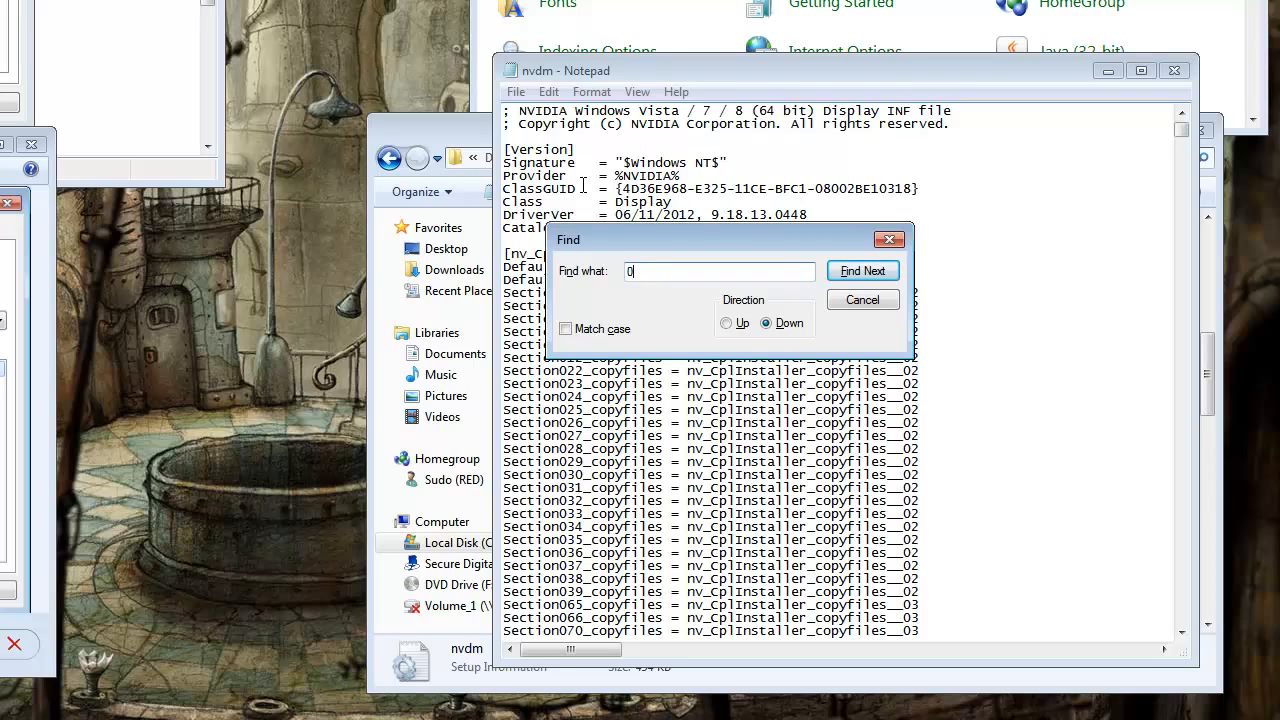
{"action": "type", "text": "618"}
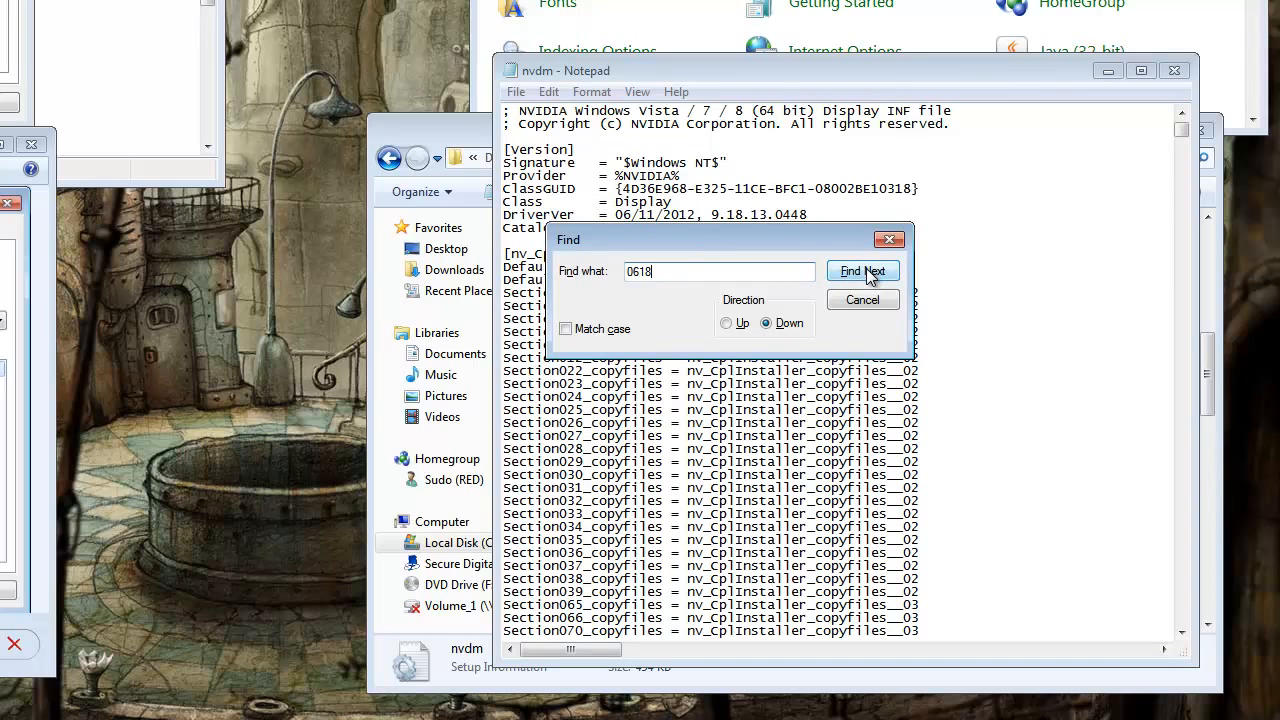
{"action": "left_click", "coordinate": [862, 272]}
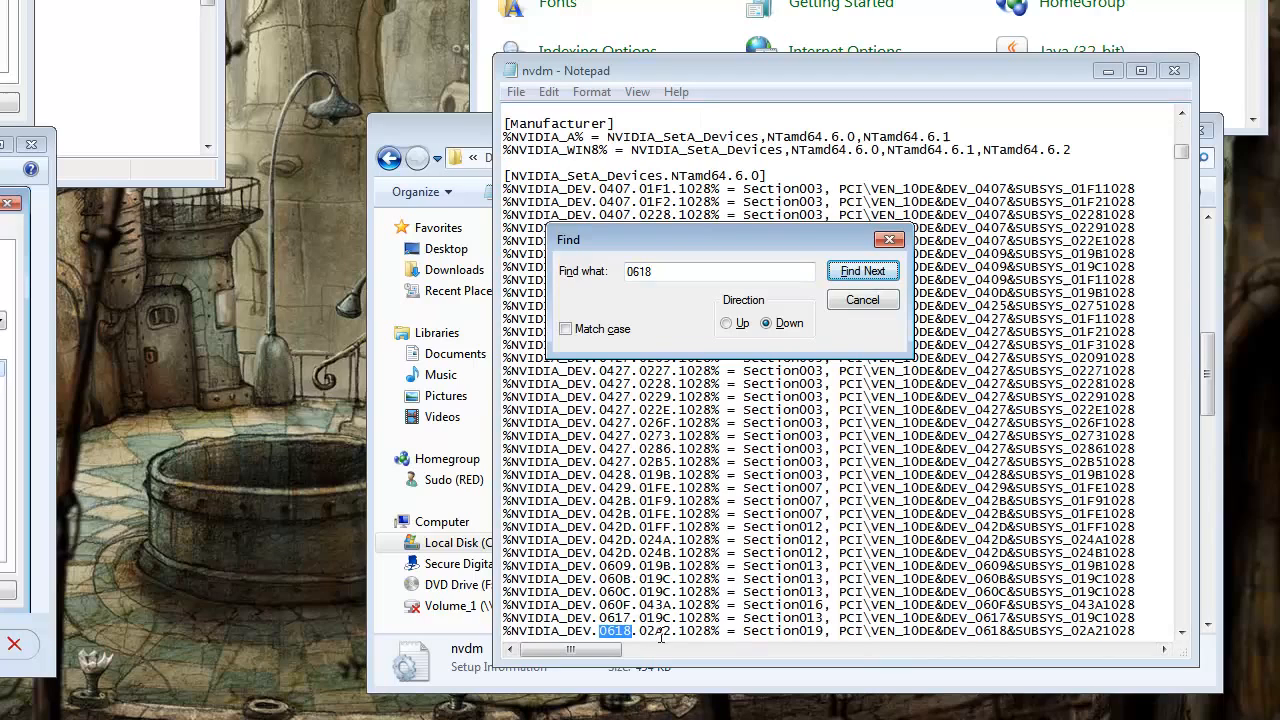
{"action": "mouse_move", "coordinate": [1090, 640]}
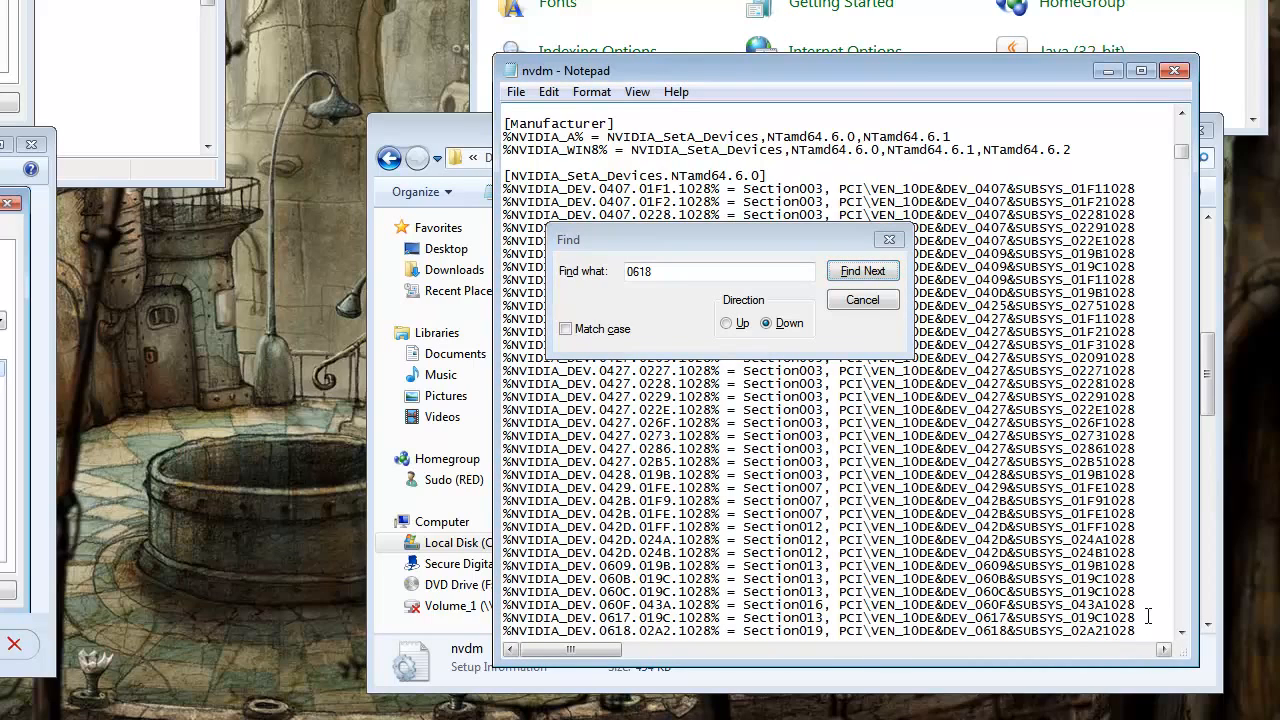
{"action": "left_click", "coordinate": [862, 270]}
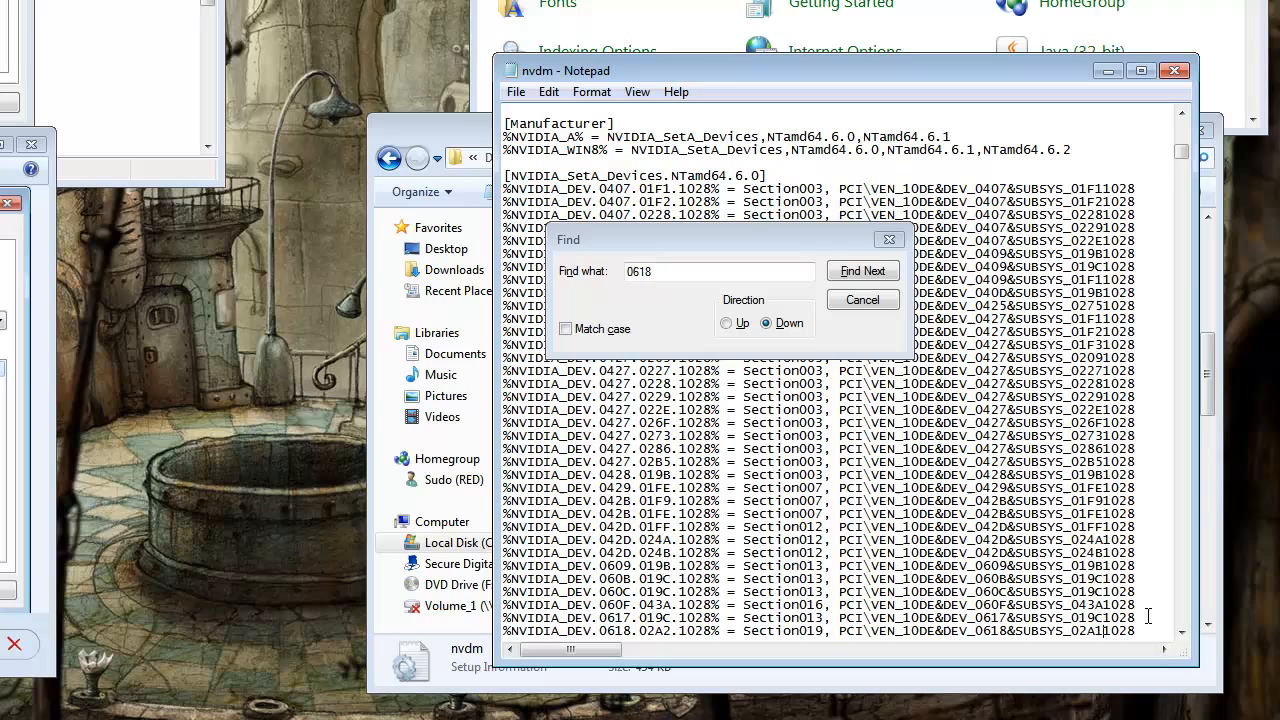
{"action": "mouse_move", "coordinate": [856, 356]}
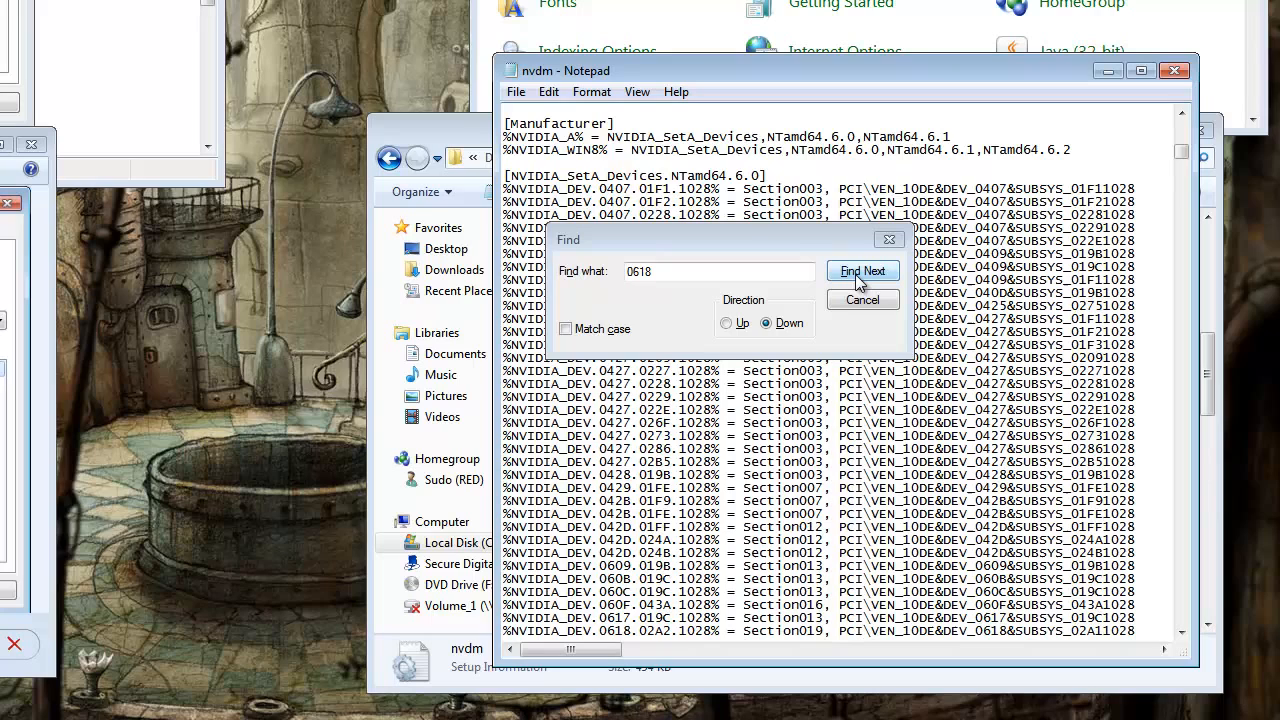
{"action": "left_click", "coordinate": [862, 272]}
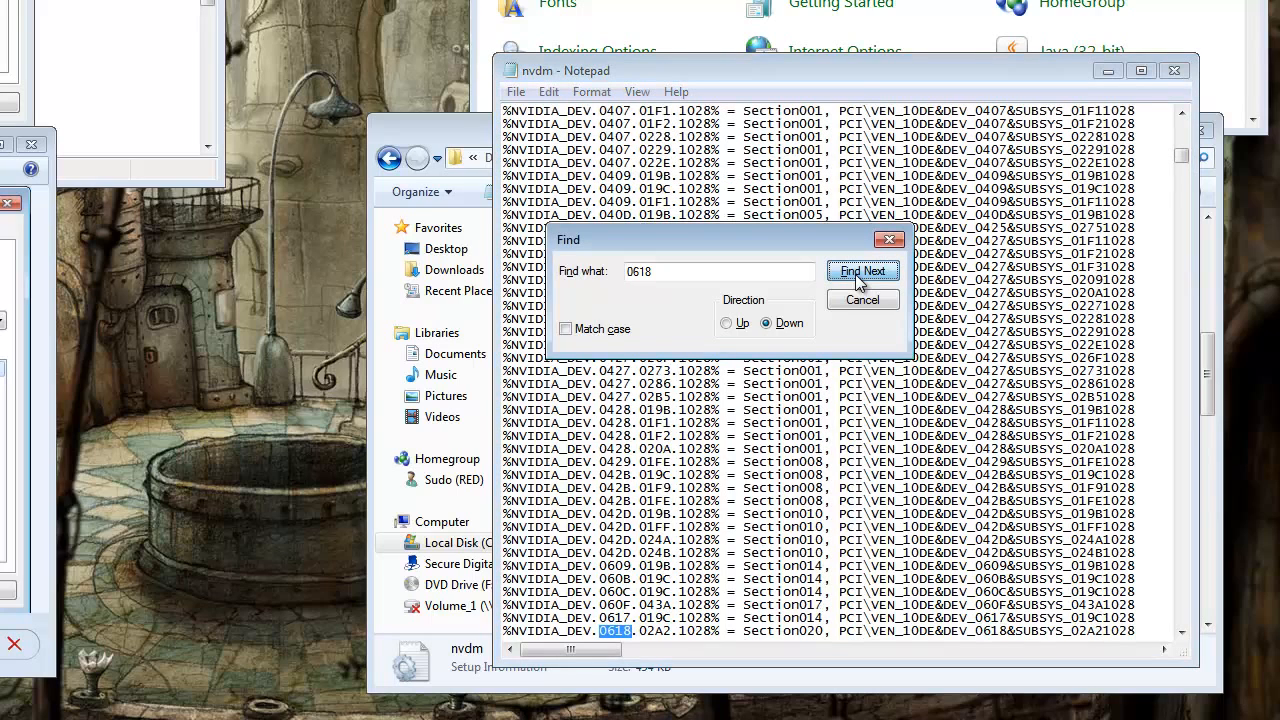
{"action": "left_click", "coordinate": [862, 272]}
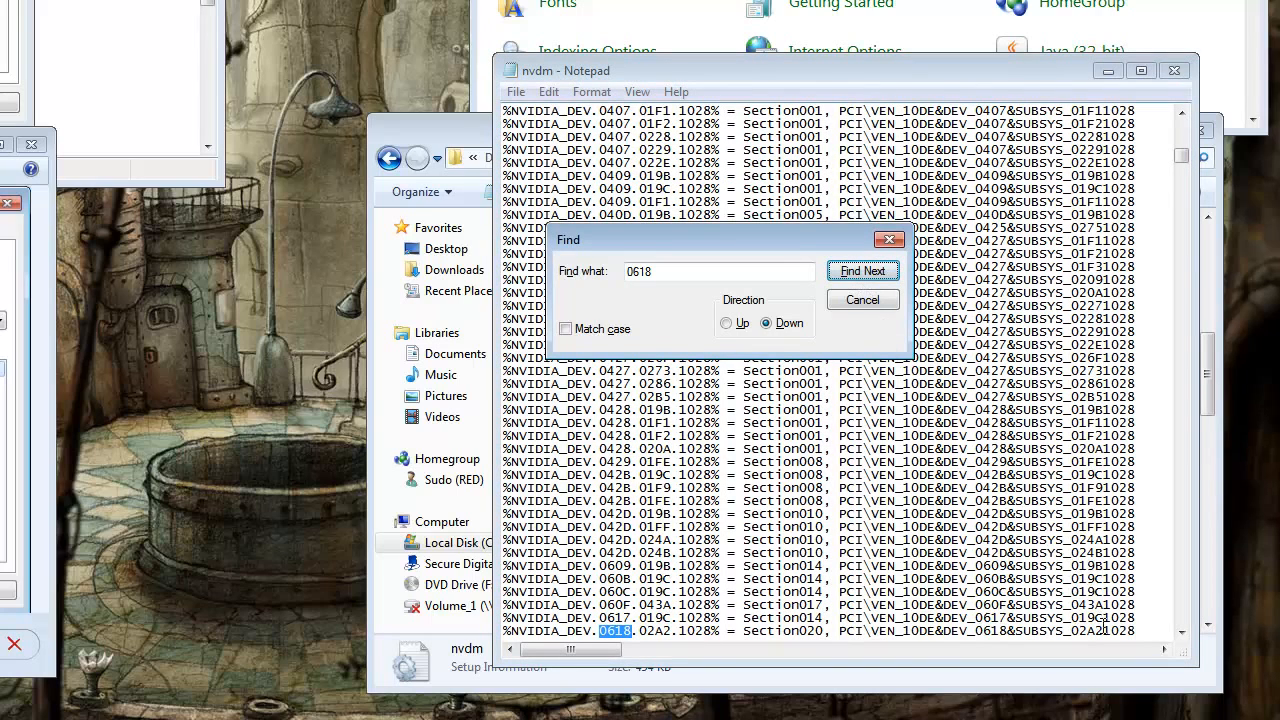
{"action": "left_click", "coordinate": [862, 272]}
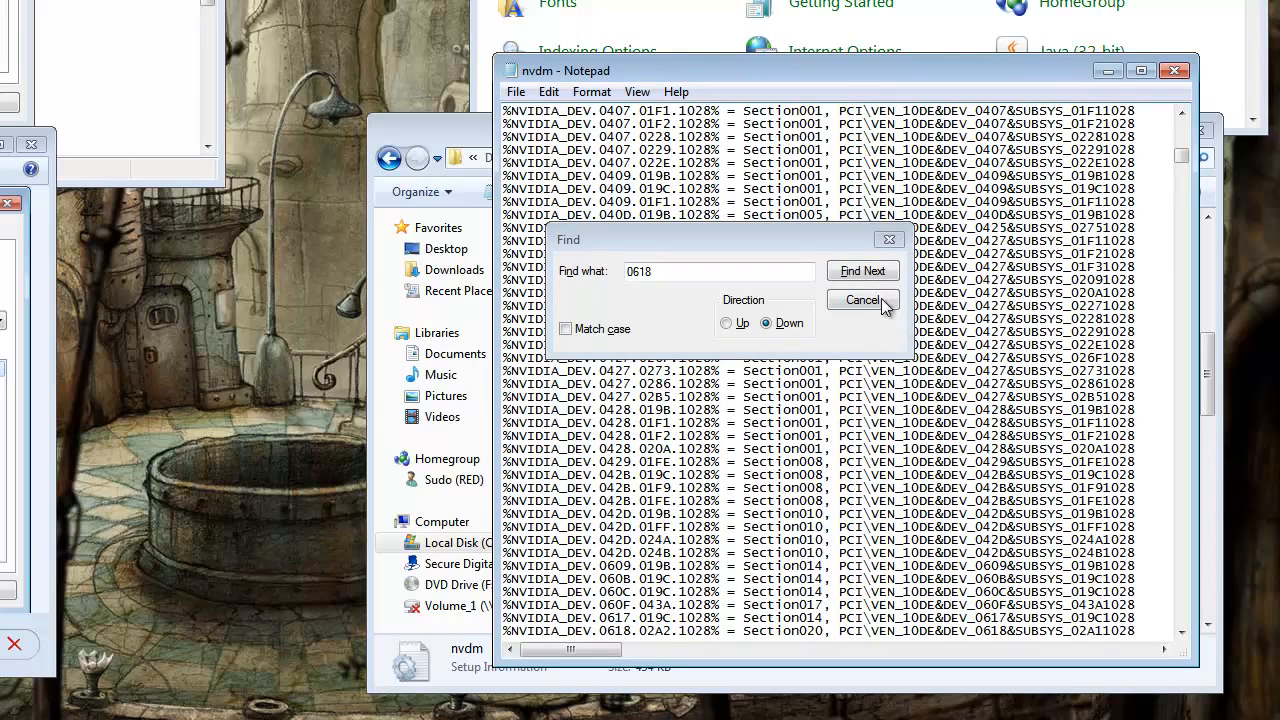
{"action": "left_click", "coordinate": [862, 272]}
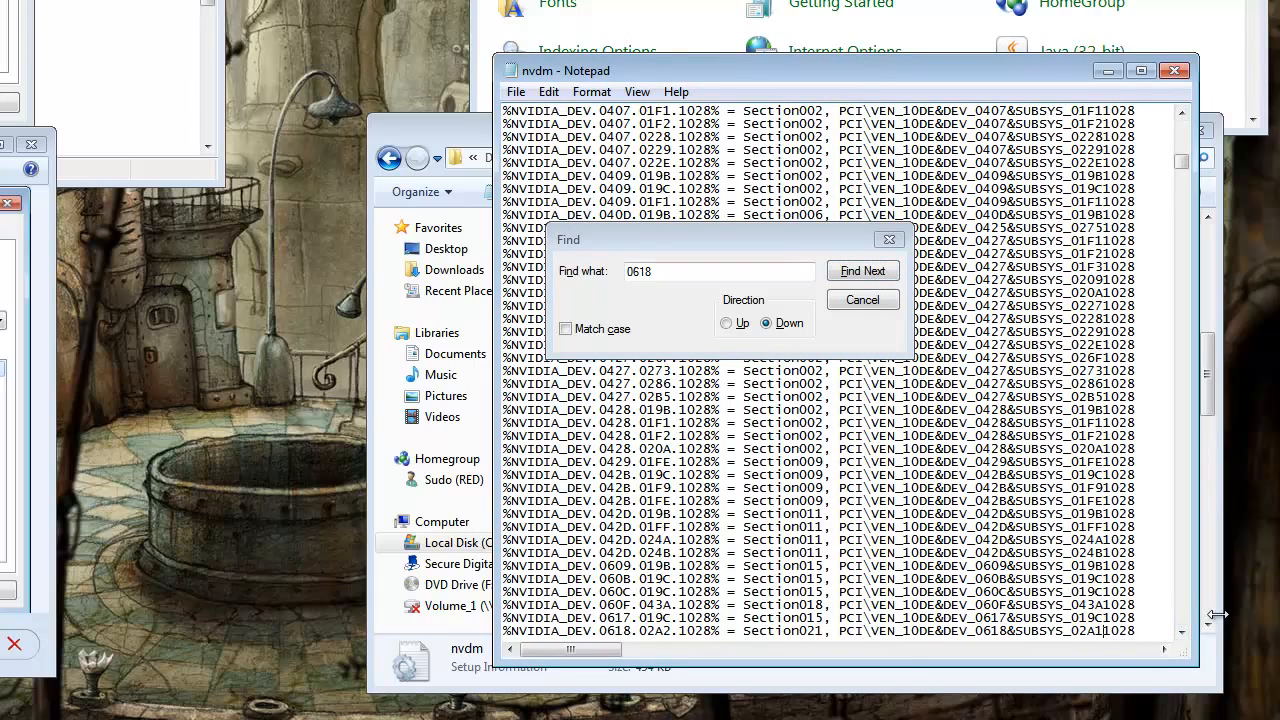
{"action": "mouse_move", "coordinate": [758, 324]}
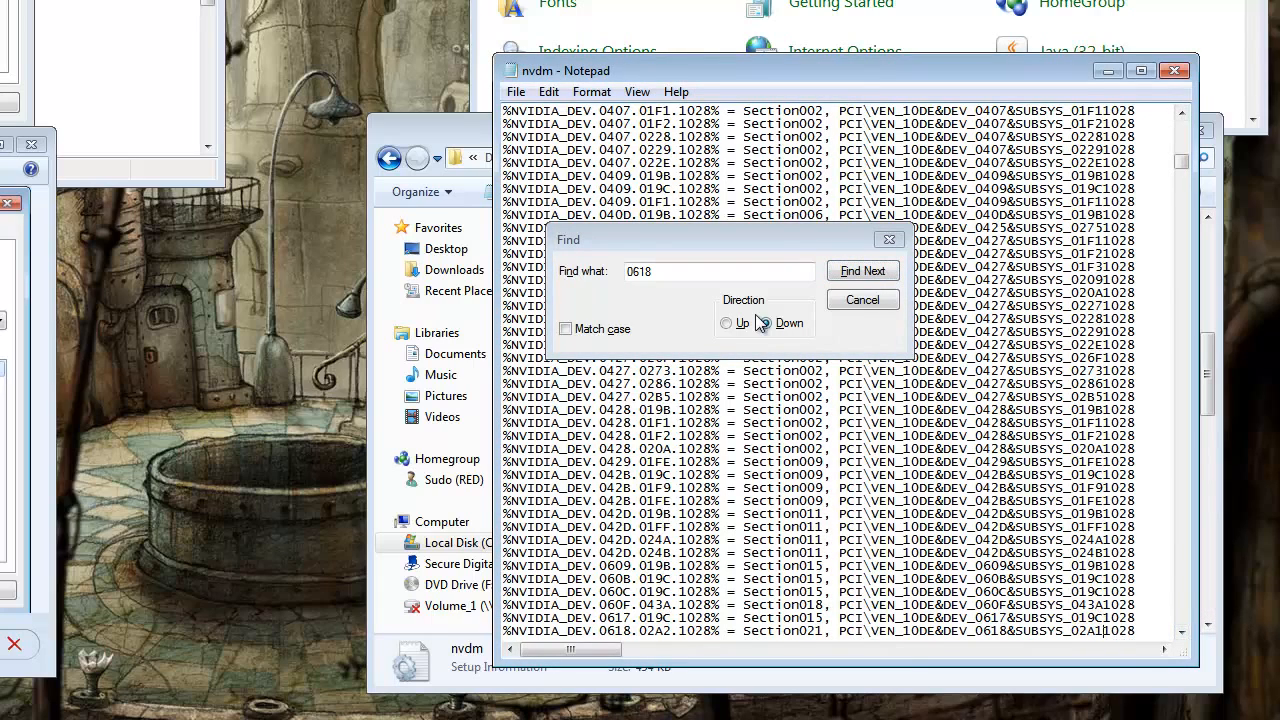
{"action": "left_click", "coordinate": [764, 322]}
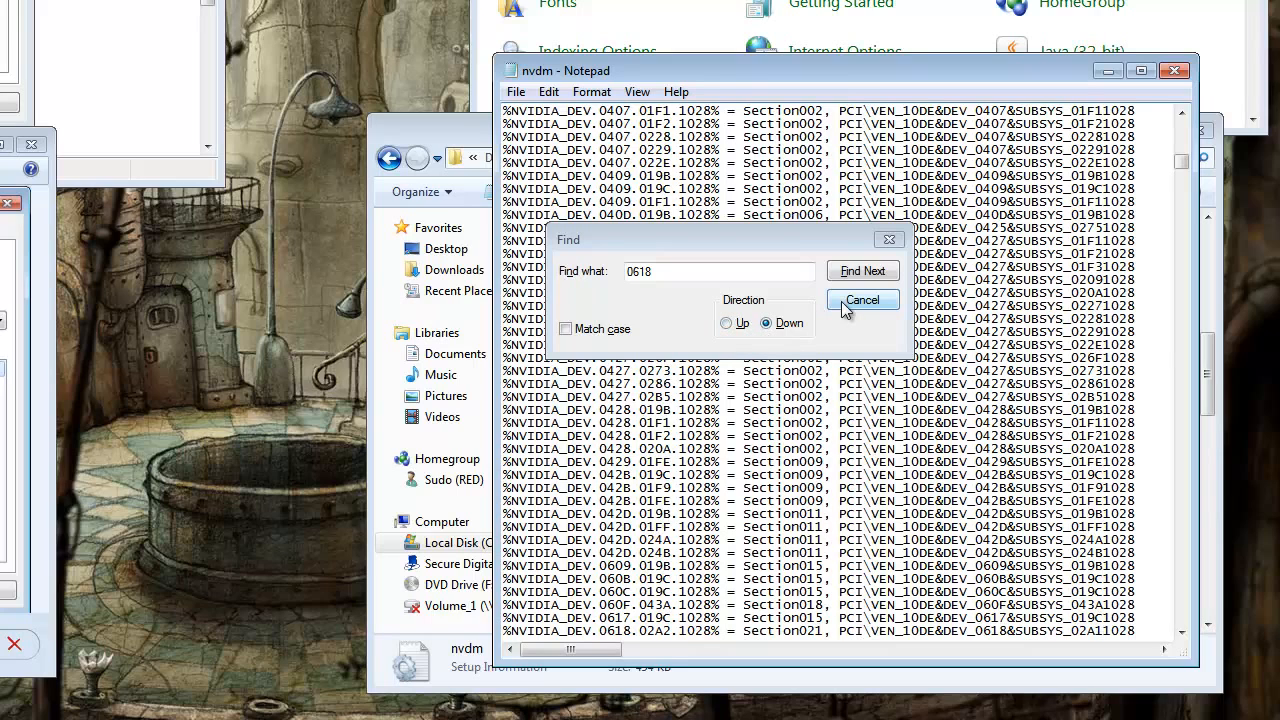
{"action": "left_click", "coordinate": [860, 300]}
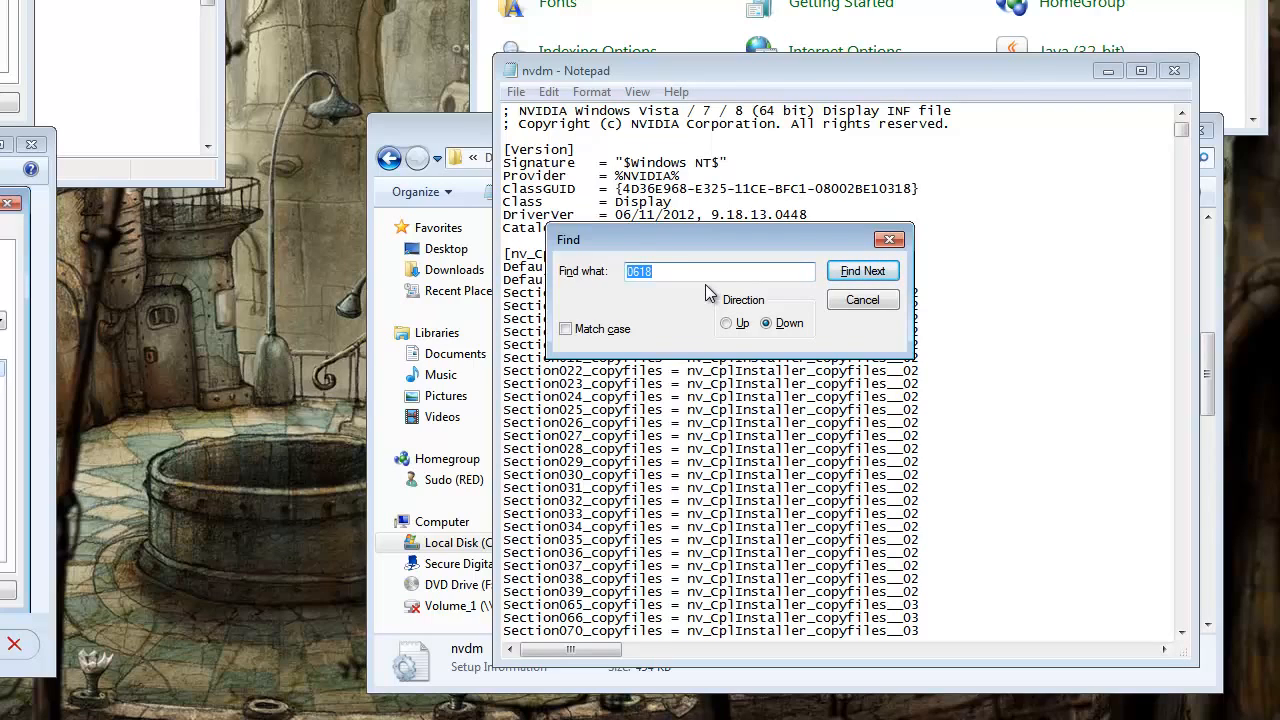
Search nvdm.inf for '0862' through each section up to the GeForce 9400M G name line.
{"action": "type", "text": "0862"}
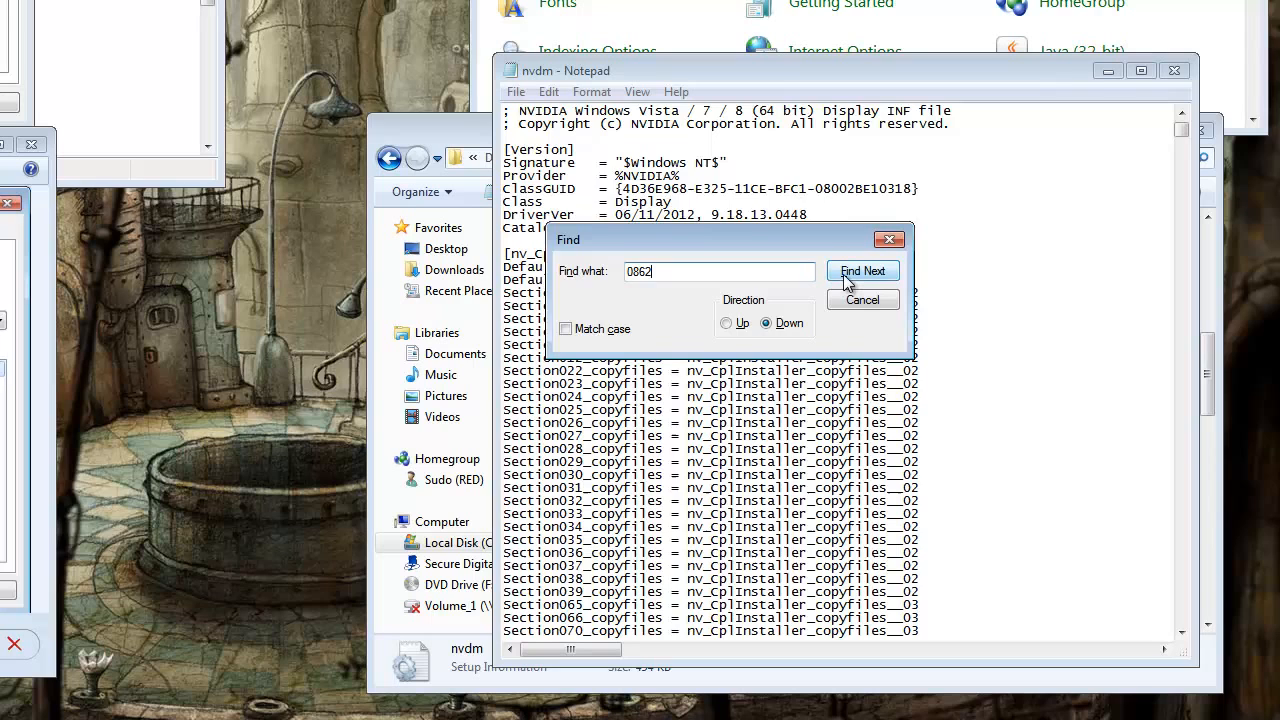
{"action": "left_click", "coordinate": [862, 272]}
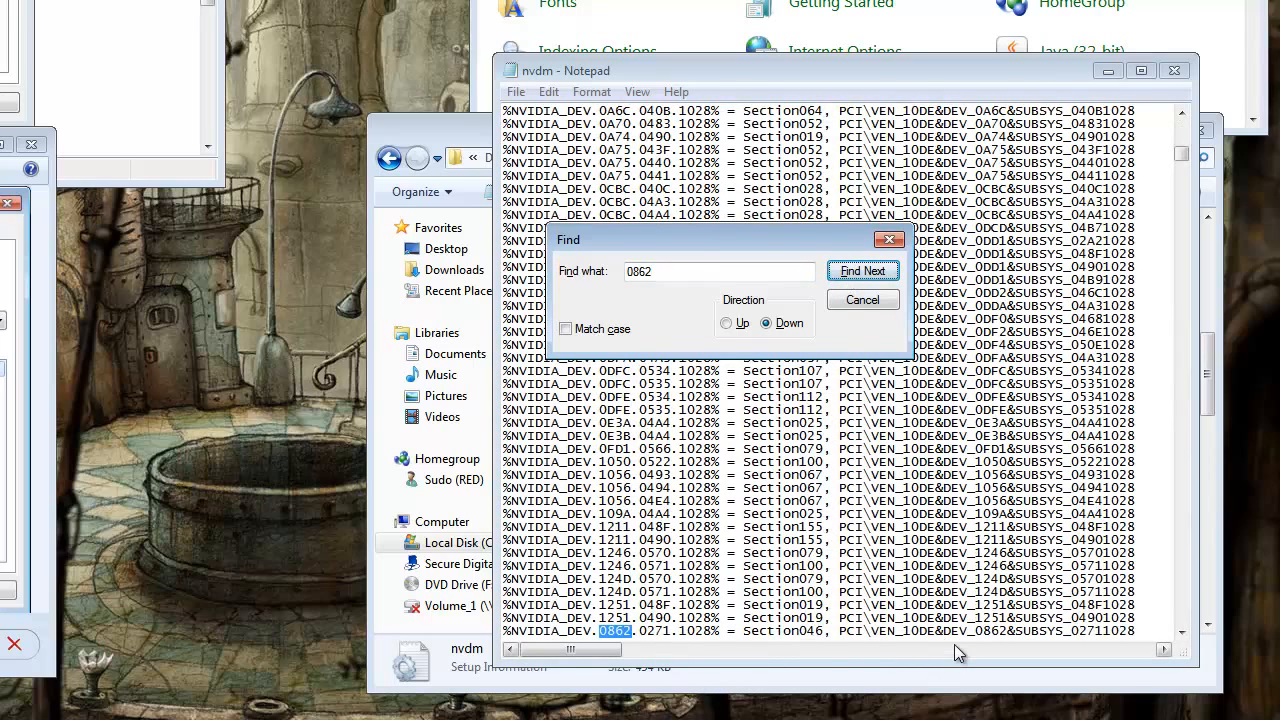
{"action": "mouse_move", "coordinate": [1016, 650]}
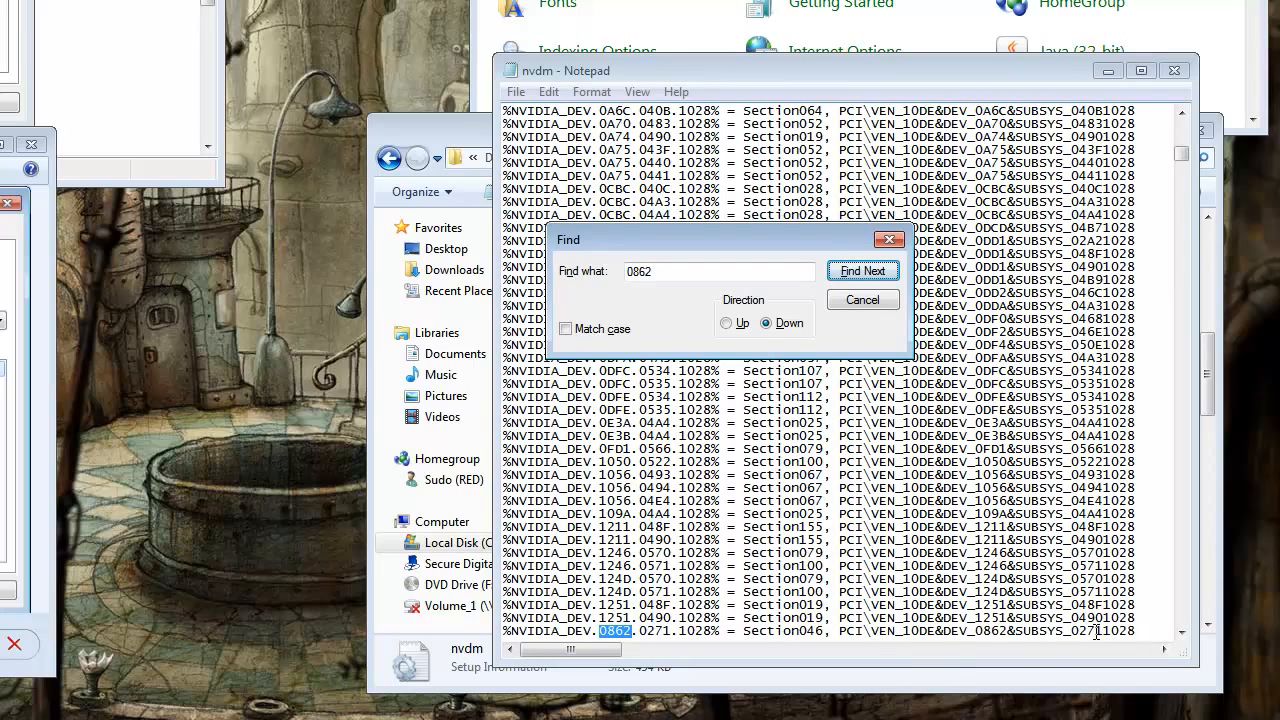
{"action": "left_click", "coordinate": [862, 272]}
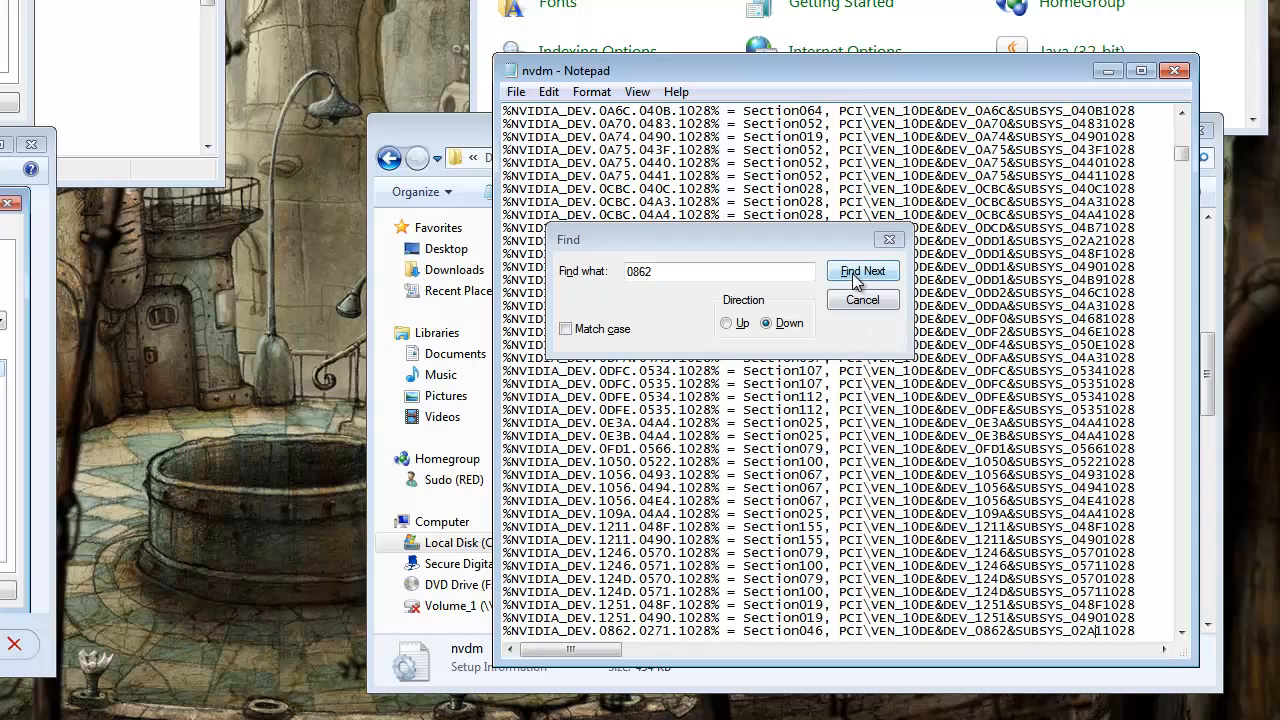
{"action": "left_click", "coordinate": [862, 272]}
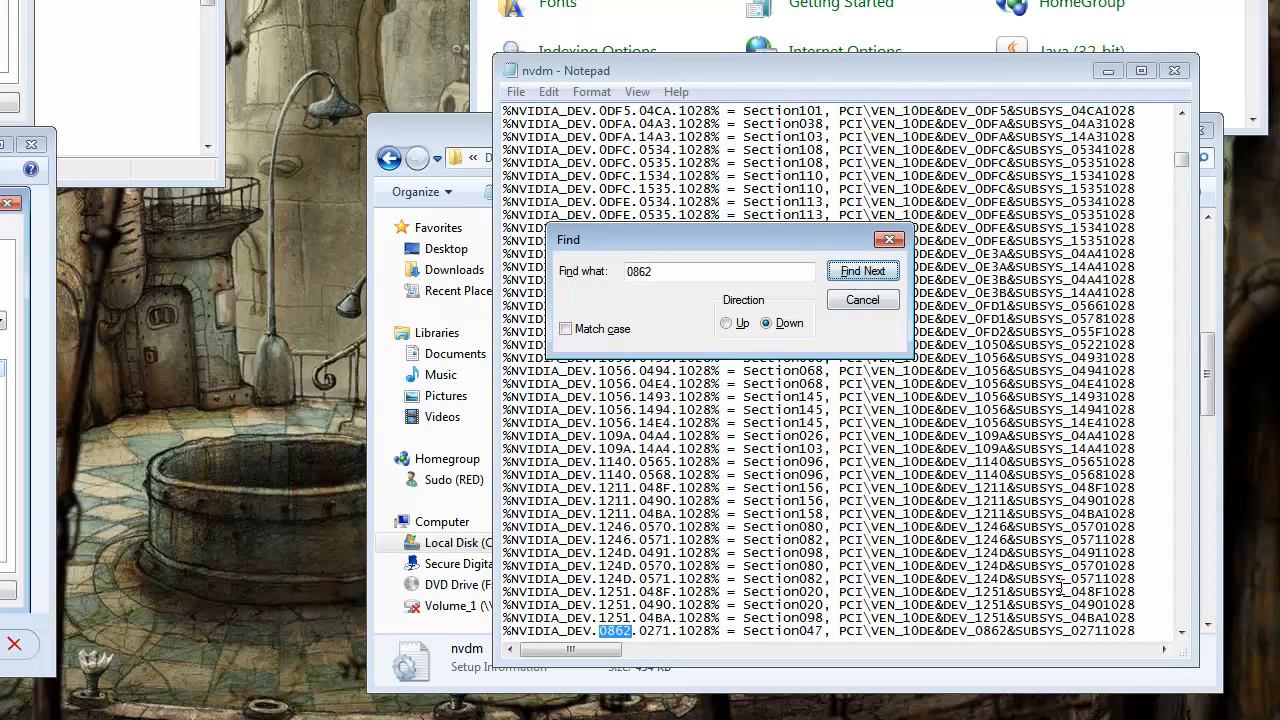
{"action": "left_click", "coordinate": [862, 272]}
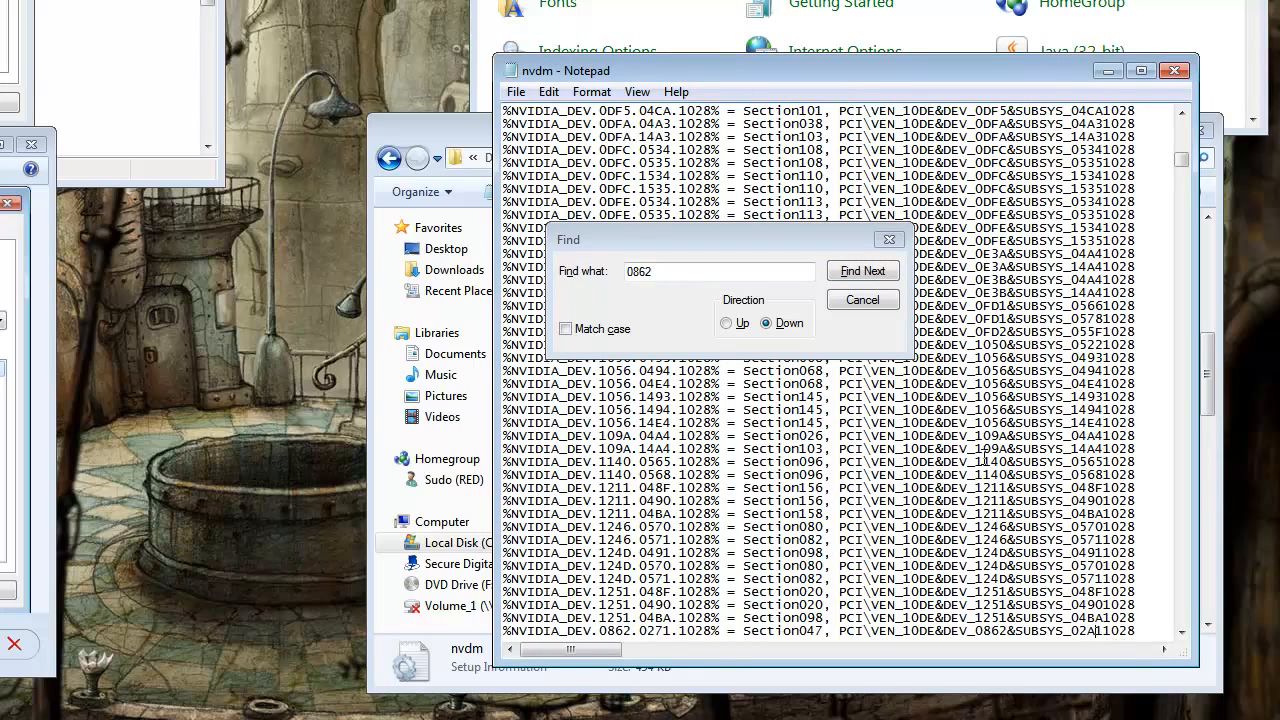
{"action": "left_click", "coordinate": [862, 270]}
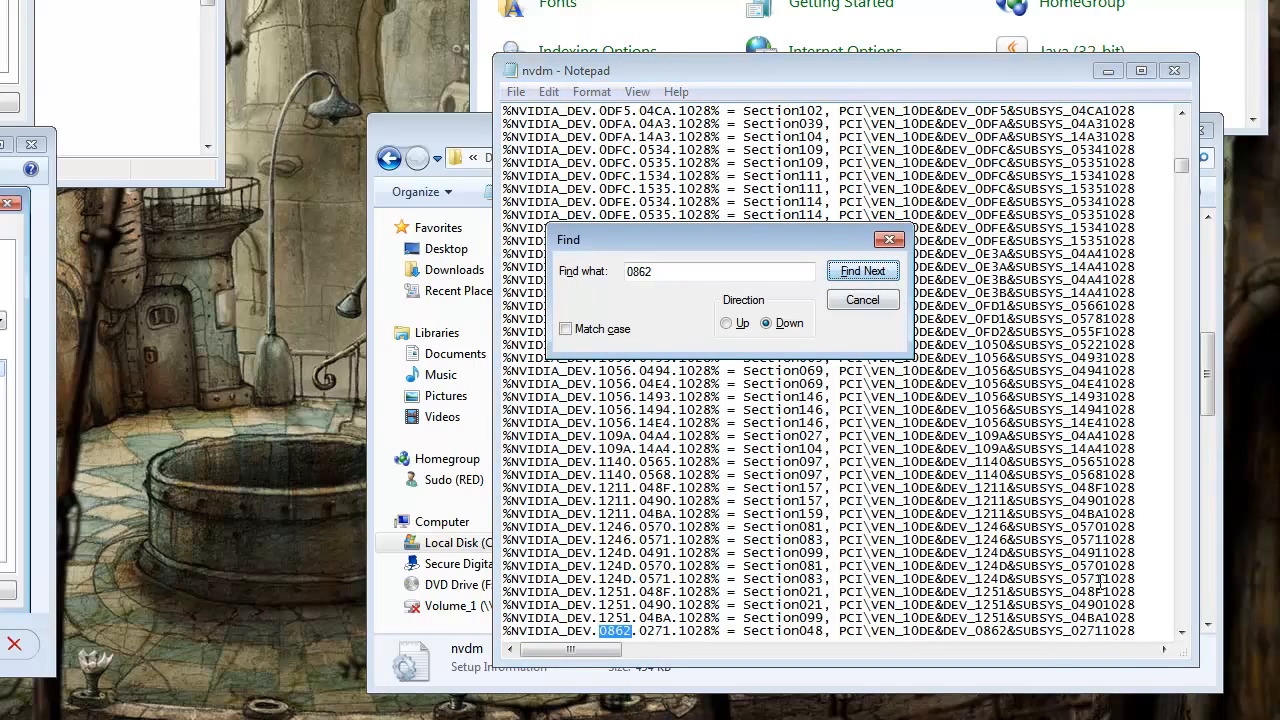
{"action": "left_click", "coordinate": [862, 270]}
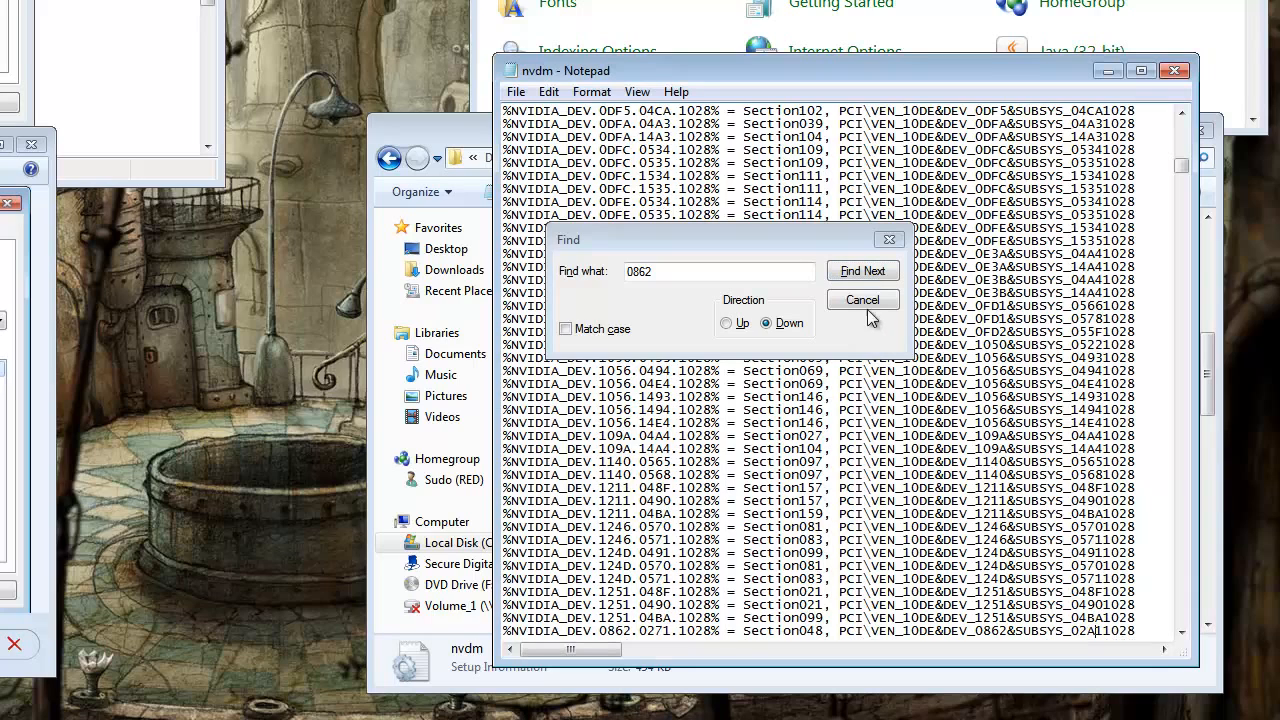
{"action": "left_click", "coordinate": [862, 272]}
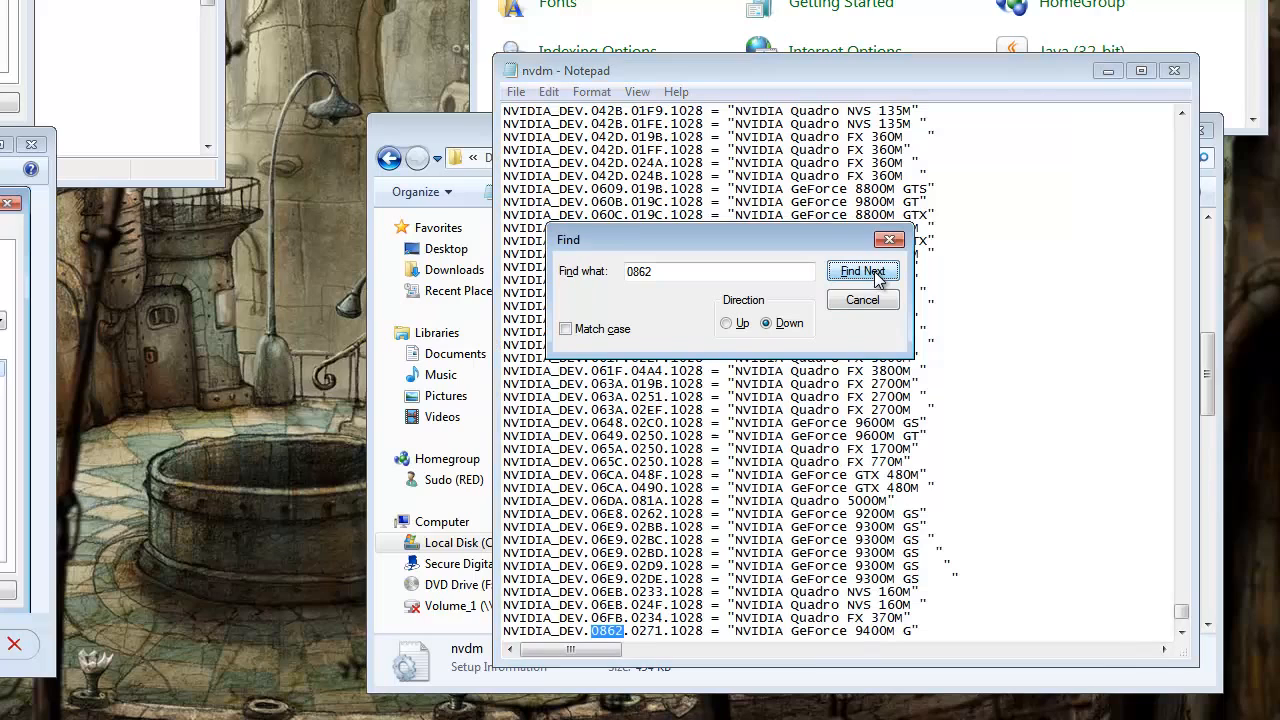
{"action": "left_click", "coordinate": [864, 272]}
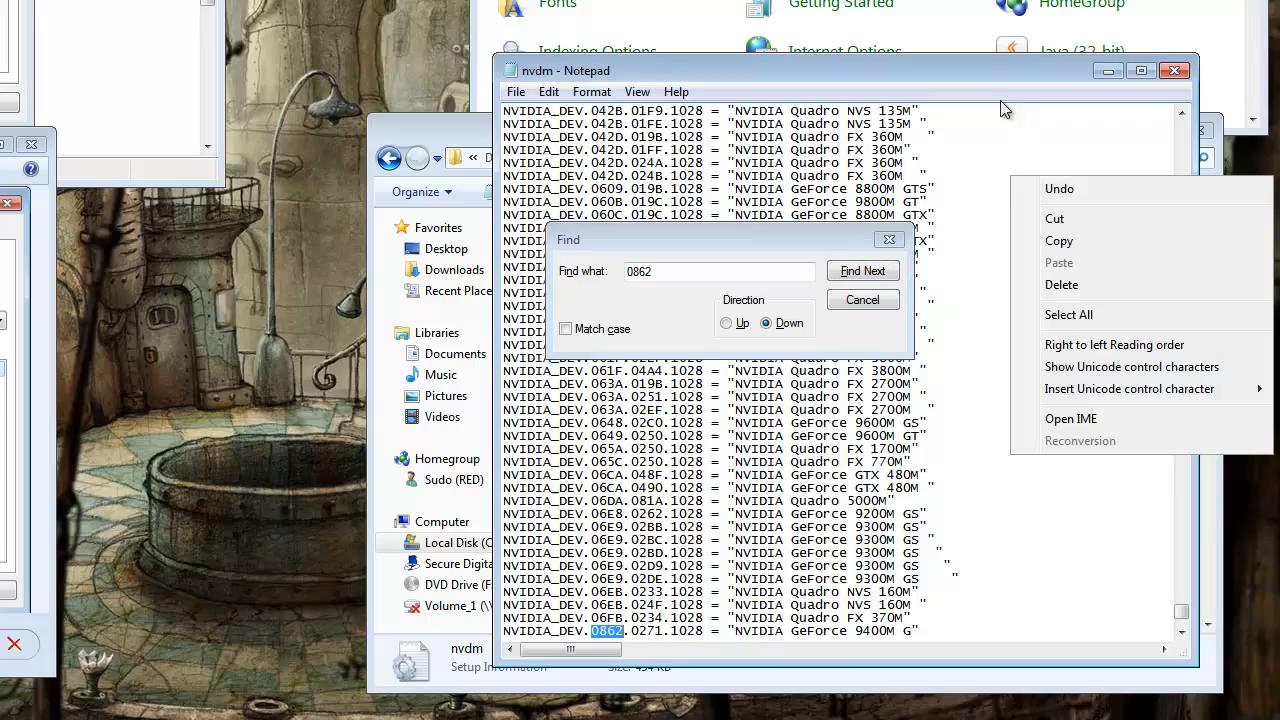
{"action": "mouse_move", "coordinate": [520, 90]}
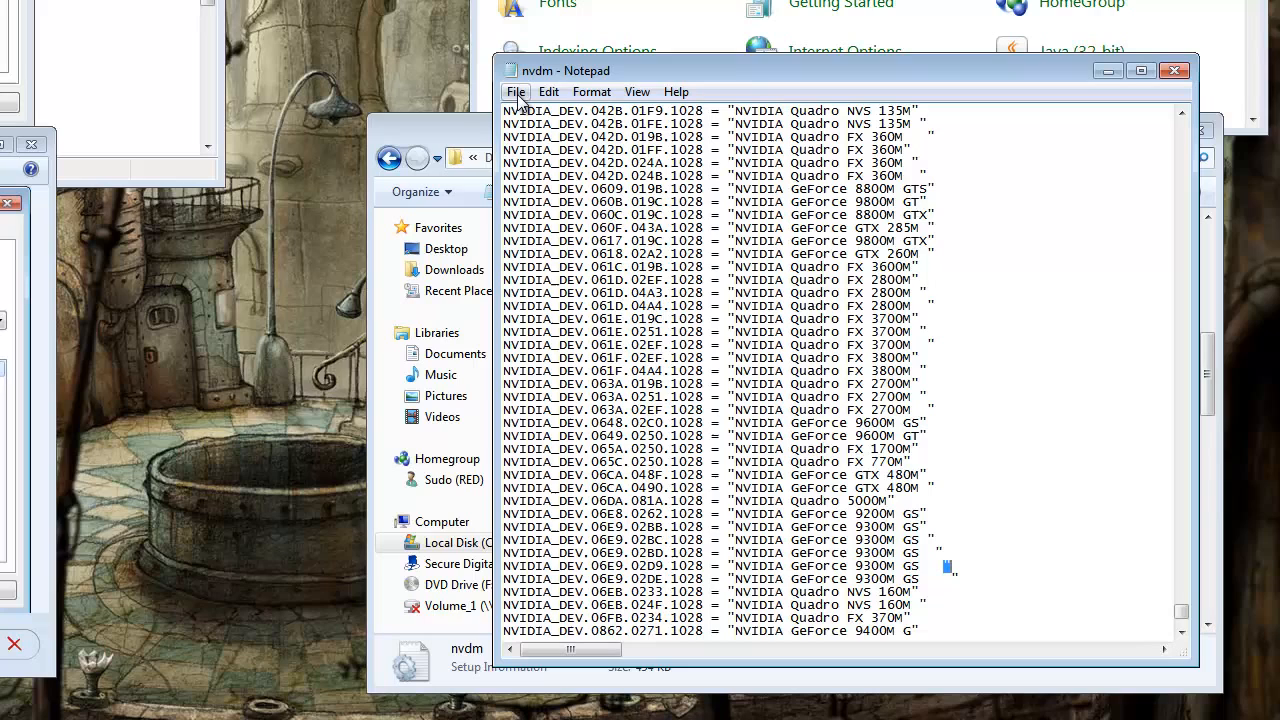
Save the edited nvdm.inf via File > Save.
{"action": "left_click", "coordinate": [516, 92]}
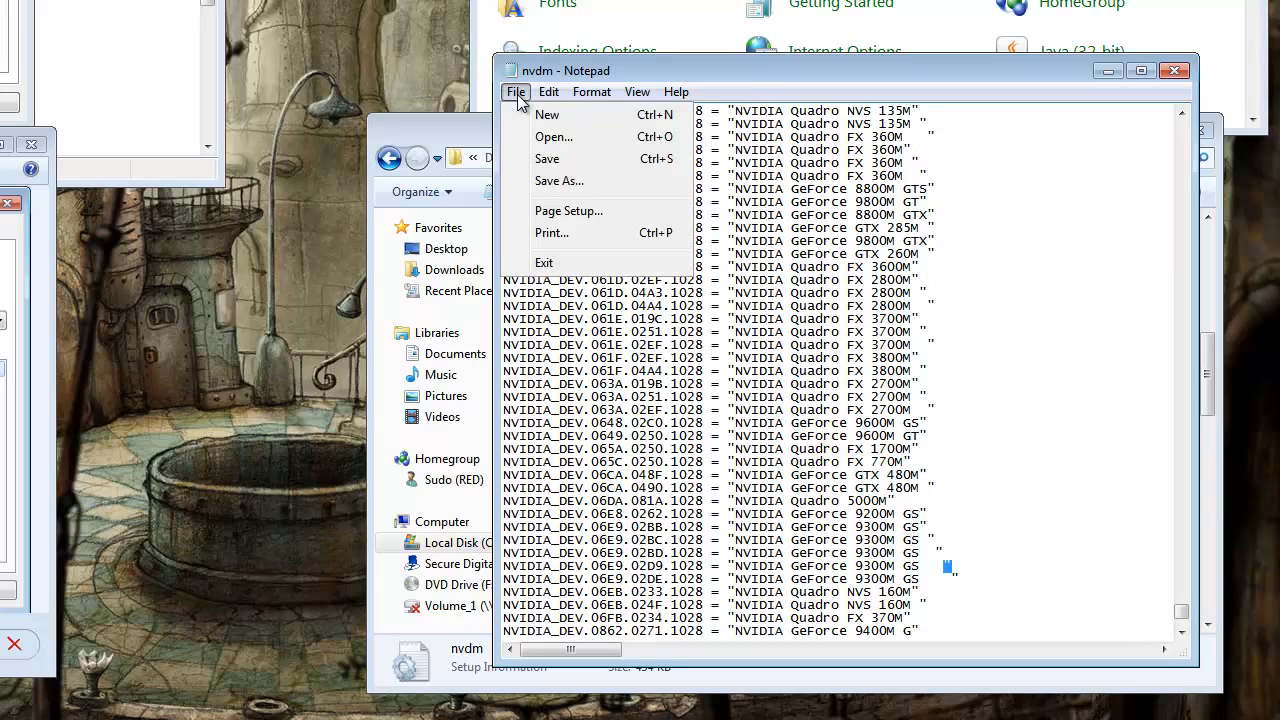
{"action": "left_click", "coordinate": [516, 92]}
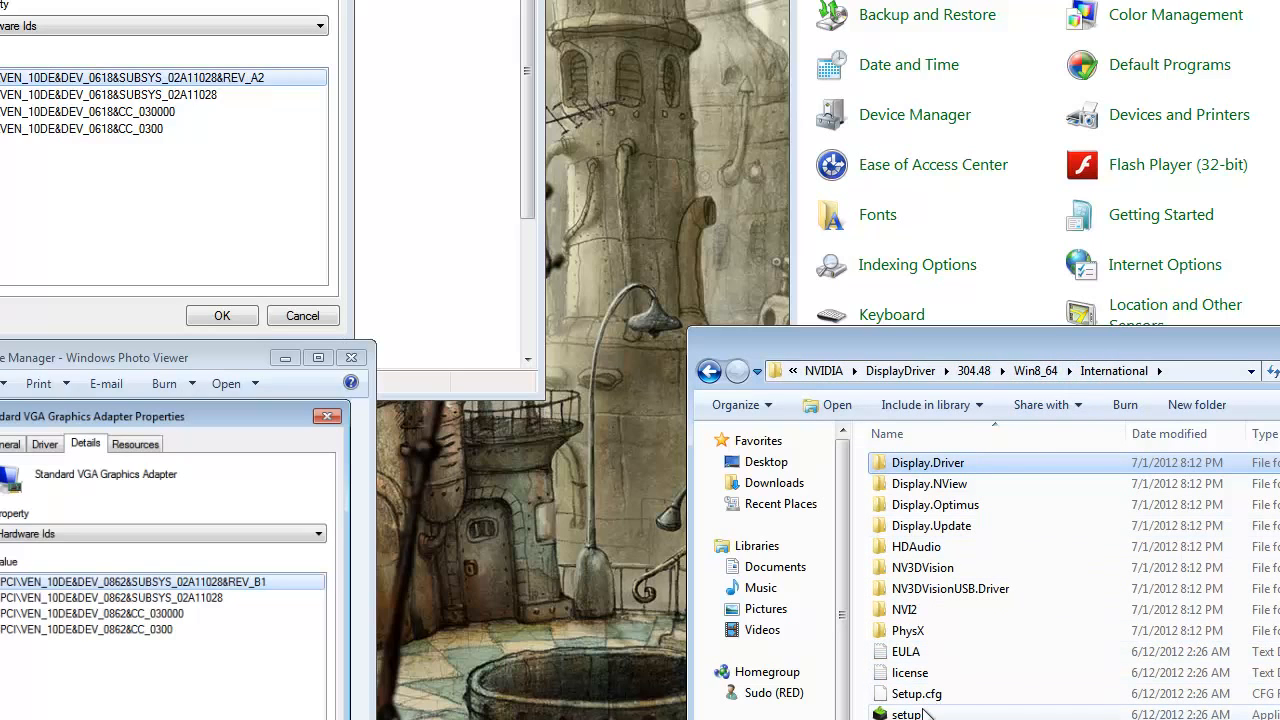
Launch the 304.48 driver setup from the Win8_64\International folder, reaching the license agreement.
{"action": "left_click", "coordinate": [908, 712]}
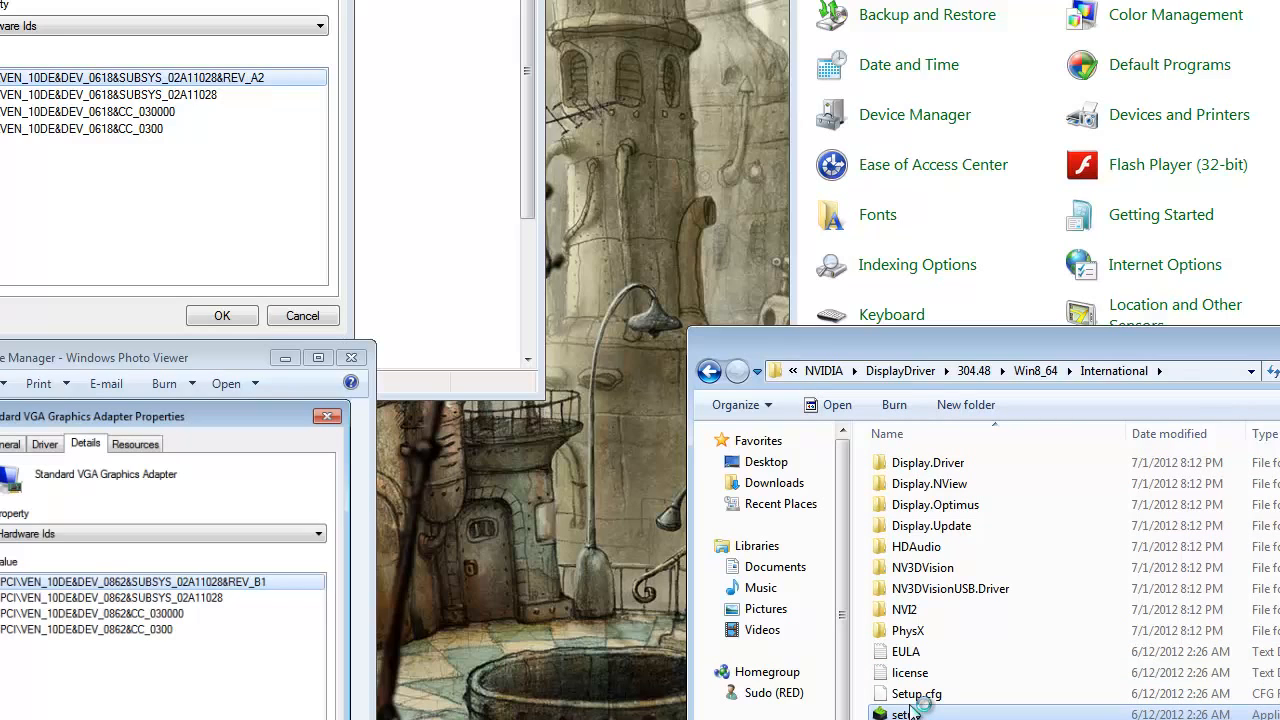
{"action": "double_click", "coordinate": [904, 712]}
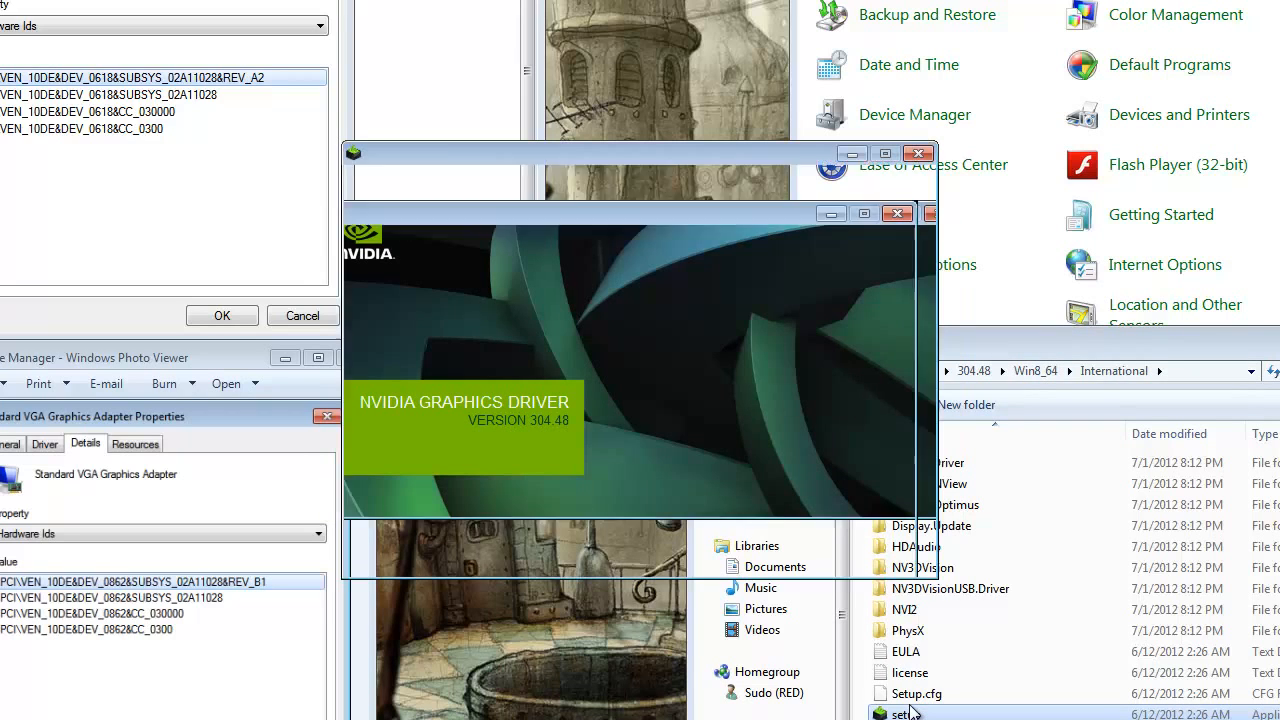
{"action": "double_click", "coordinate": [898, 712]}
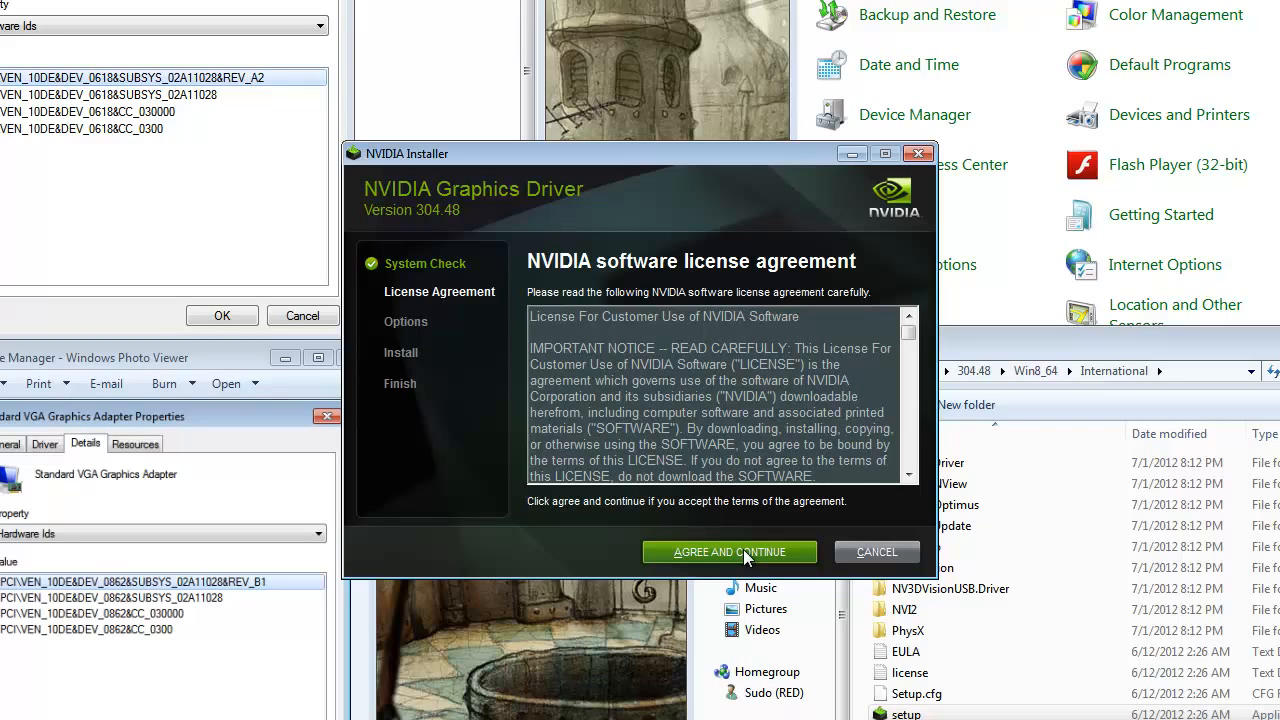
Accept the license, choose Custom (Advanced), toggle the NVIDIA Update component and start installing.
{"action": "left_click", "coordinate": [728, 552]}
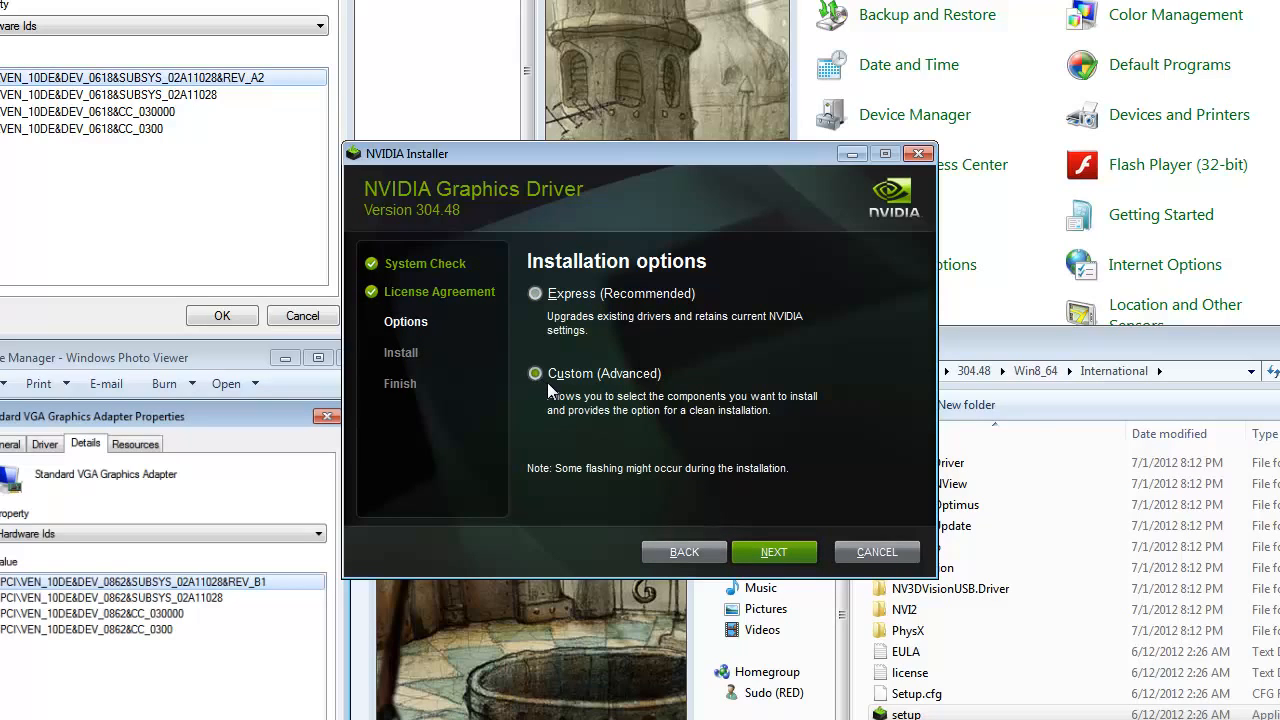
{"action": "mouse_move", "coordinate": [774, 552]}
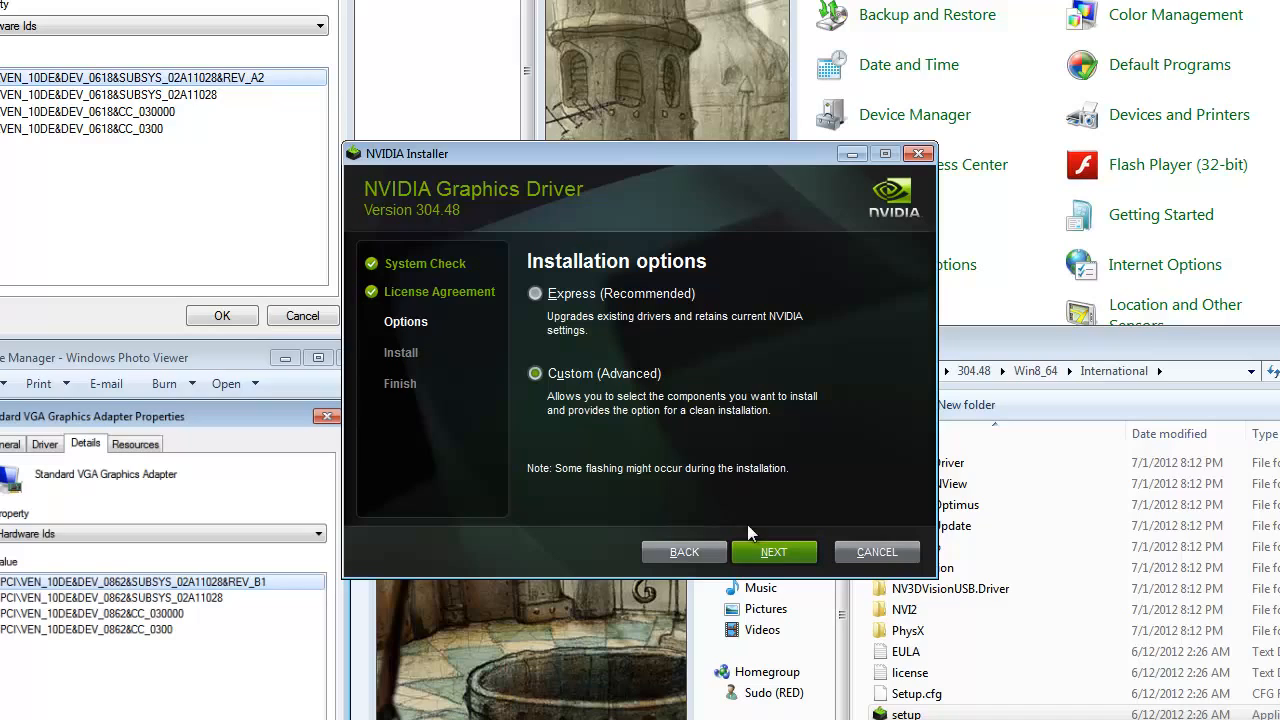
{"action": "left_click", "coordinate": [536, 374]}
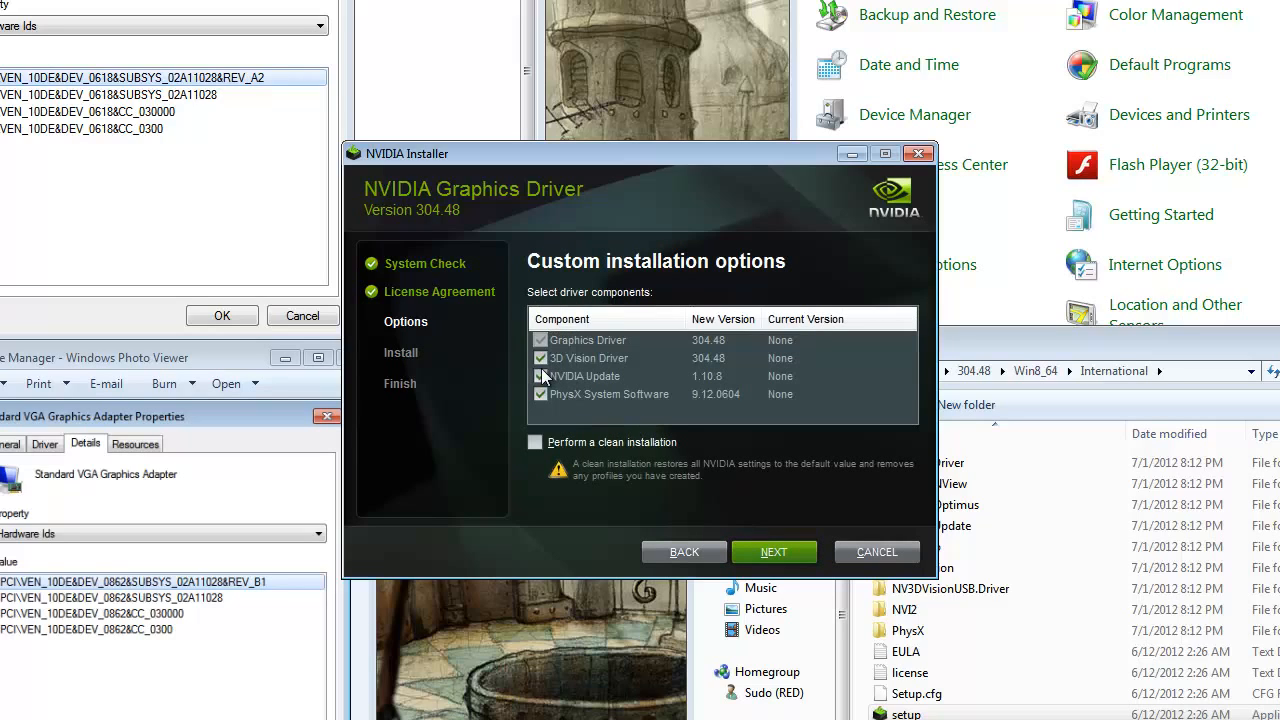
{"action": "left_click", "coordinate": [540, 376]}
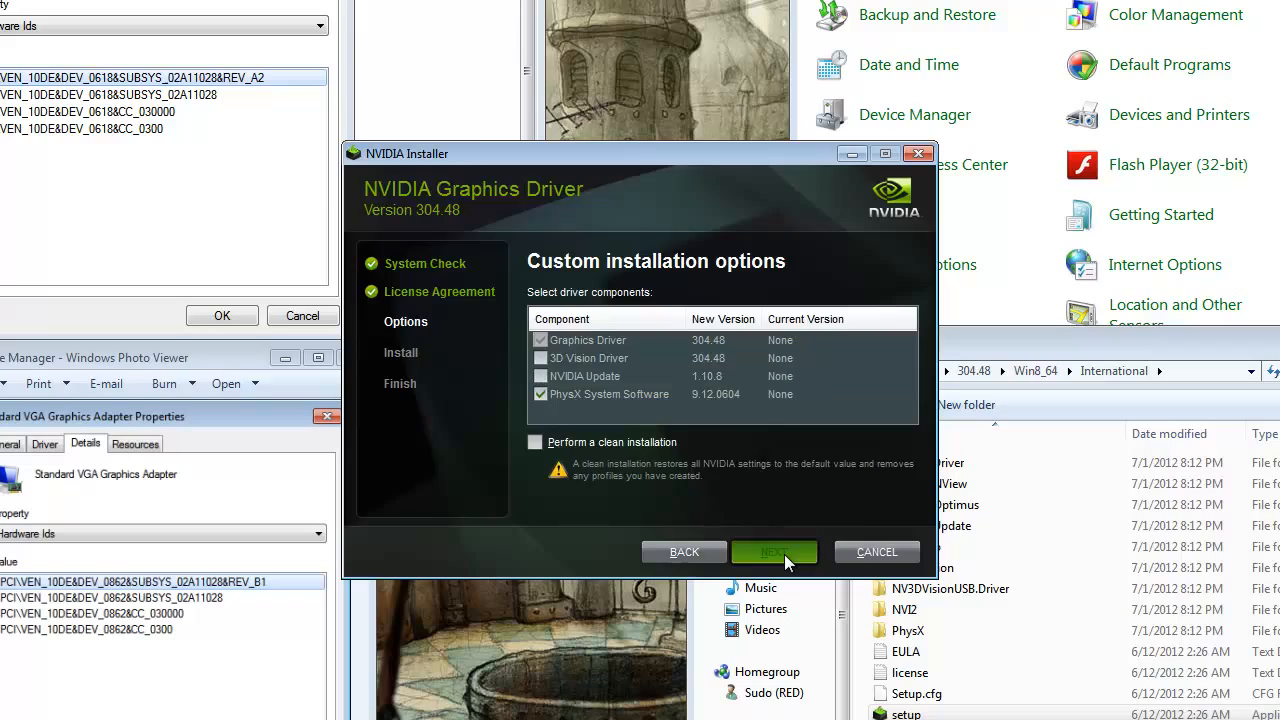
{"action": "left_click", "coordinate": [776, 552]}
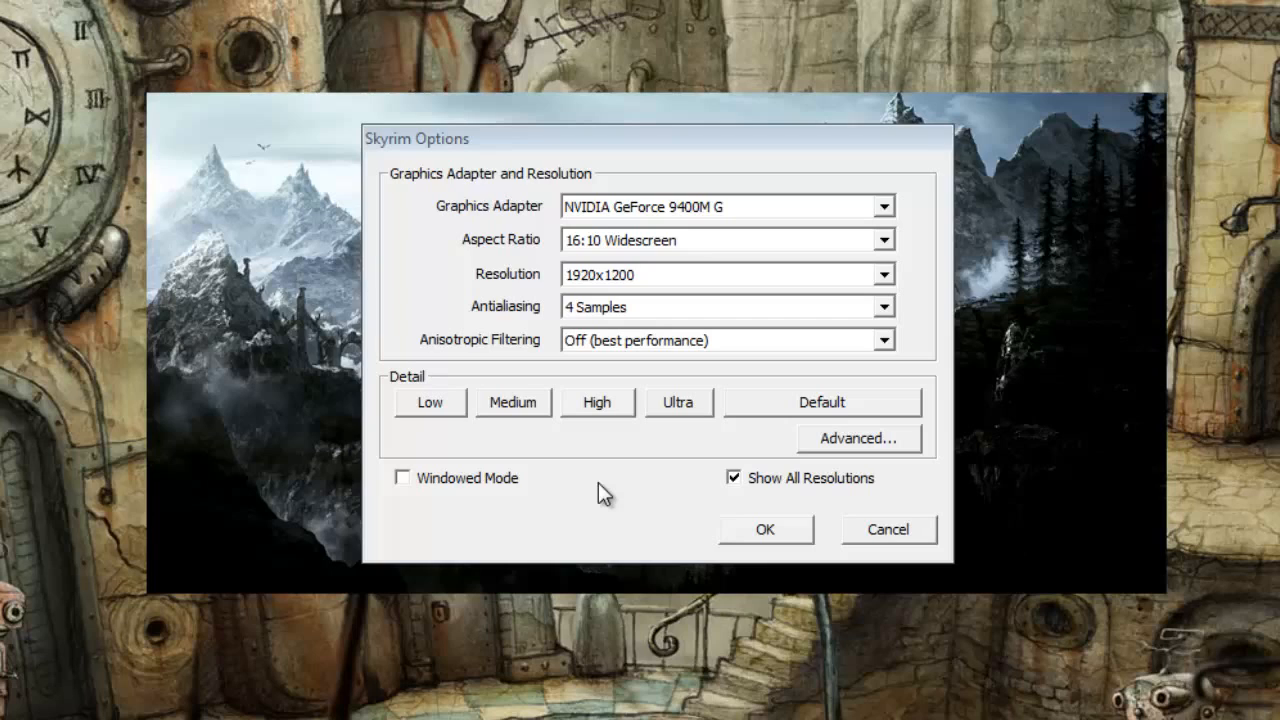
{"action": "mouse_move", "coordinate": [612, 332]}
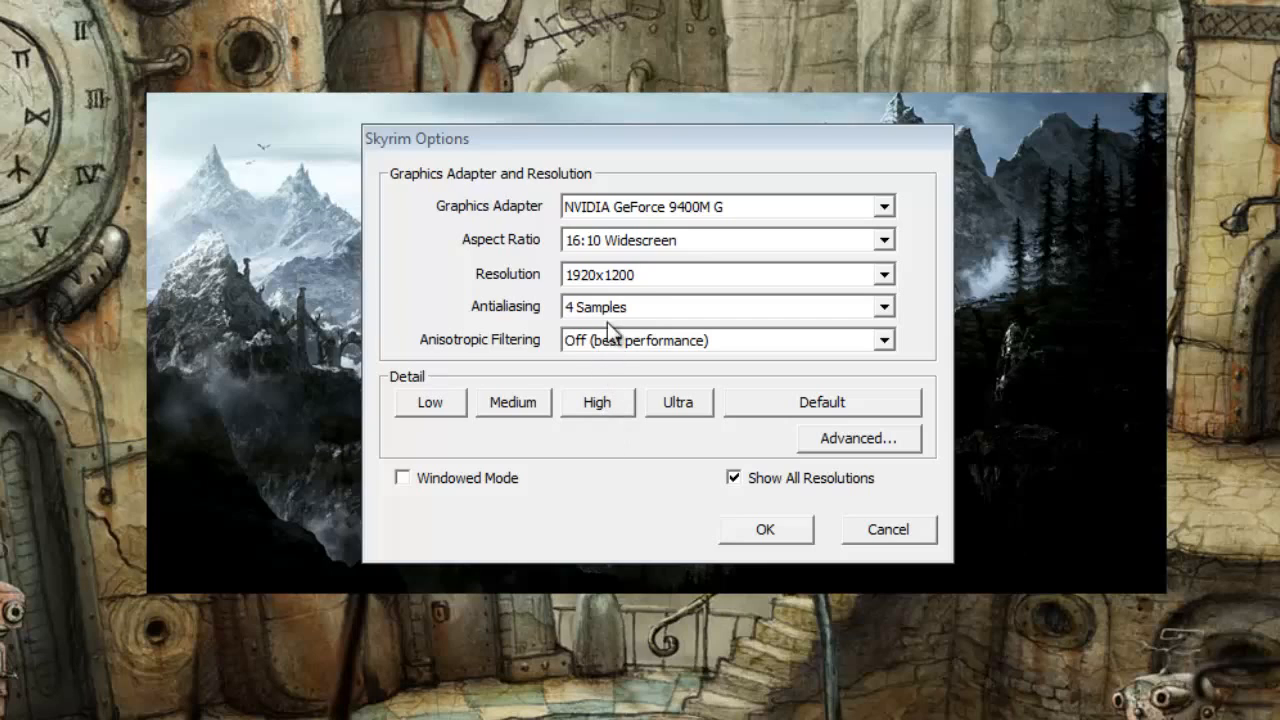
{"action": "mouse_move", "coordinate": [658, 292]}
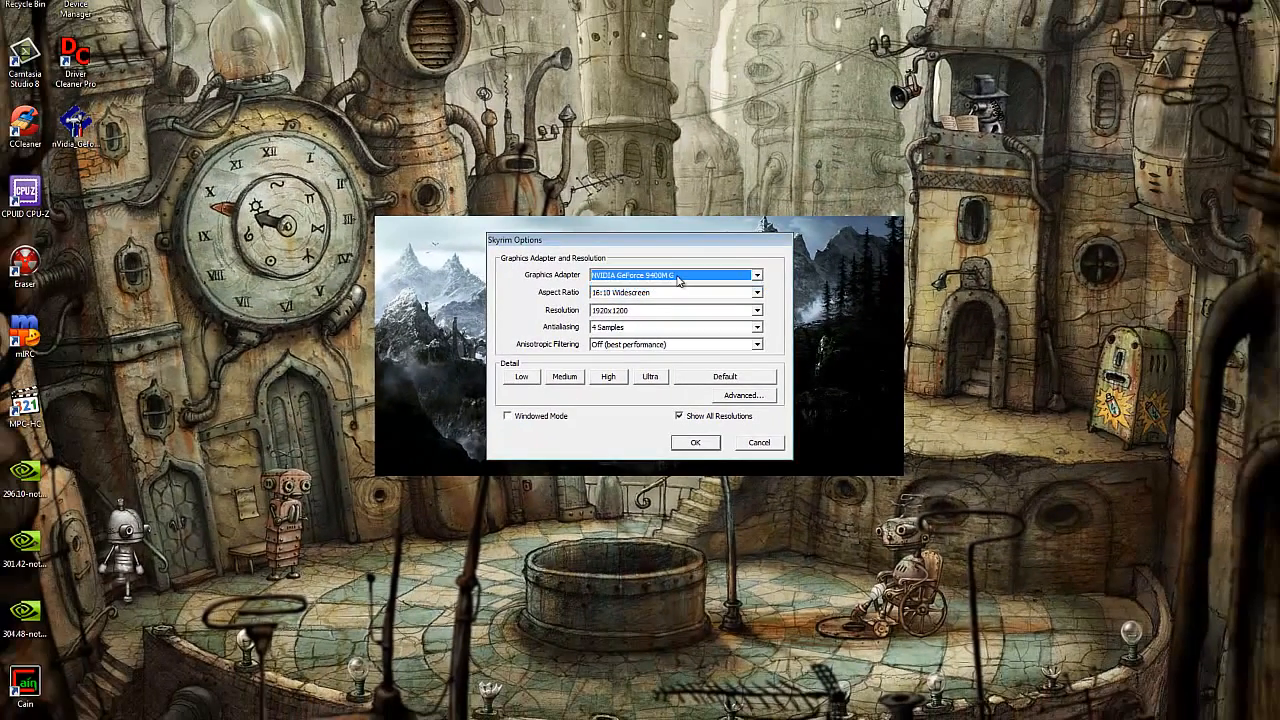
Pick NVIDIA GeForce 9400M G as Skyrim's graphics adapter, then select the 296.10 package on the desktop.
{"action": "left_click", "coordinate": [756, 274]}
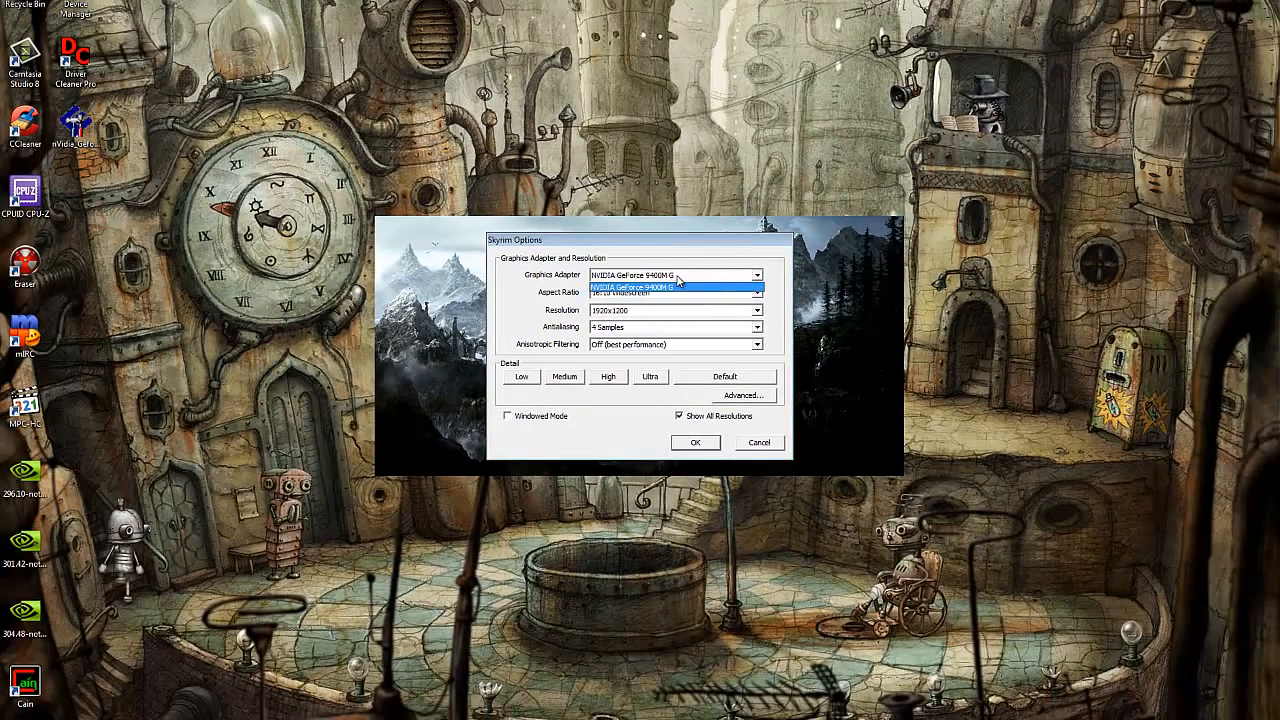
{"action": "left_click", "coordinate": [672, 274]}
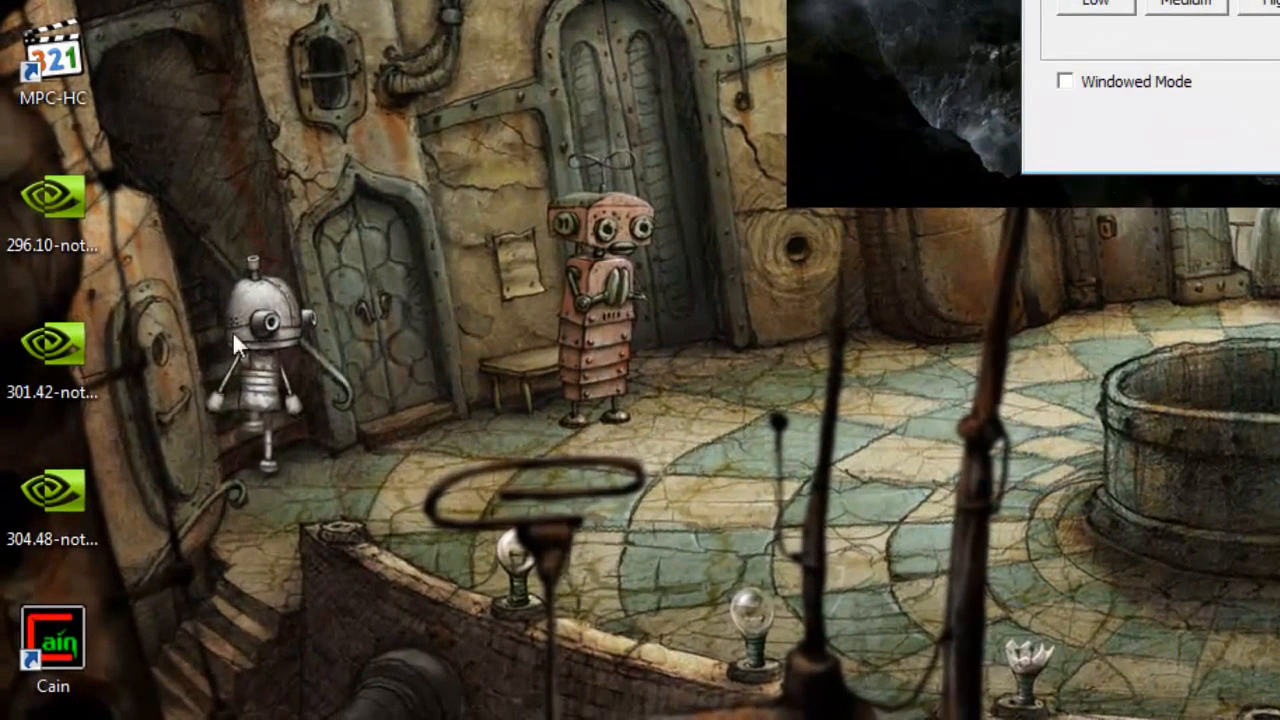
{"action": "left_click", "coordinate": [52, 204]}
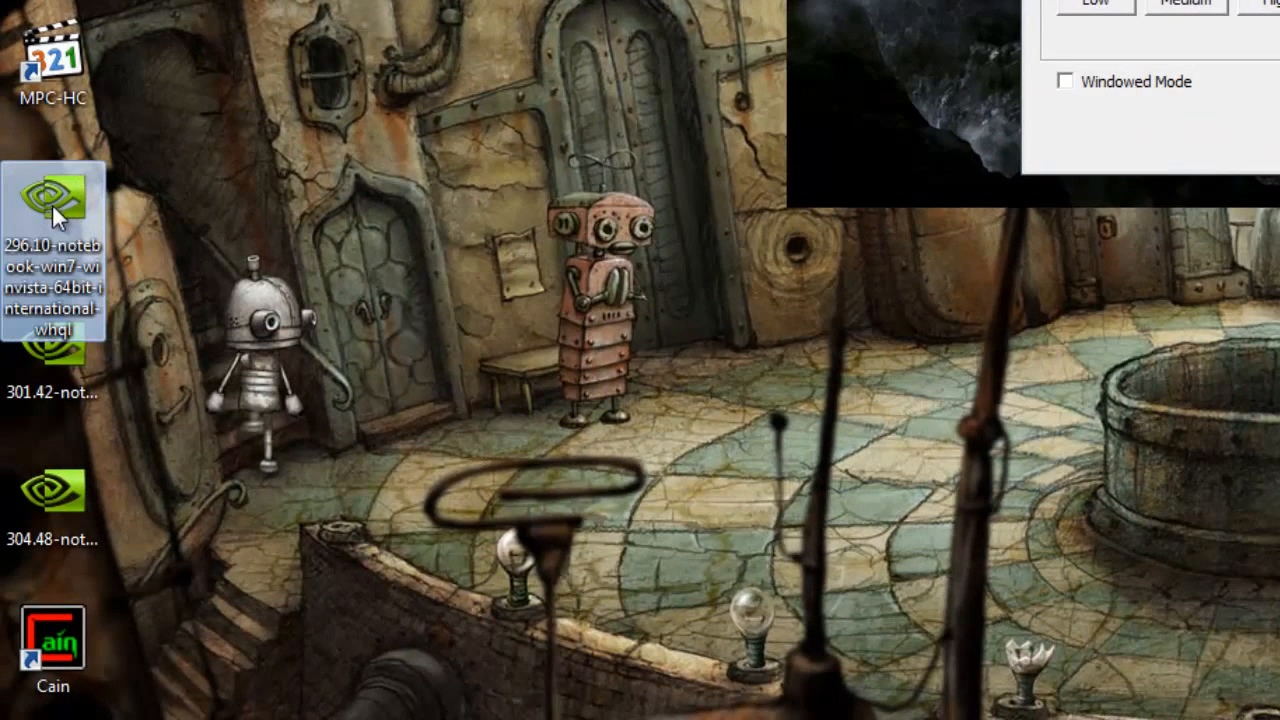